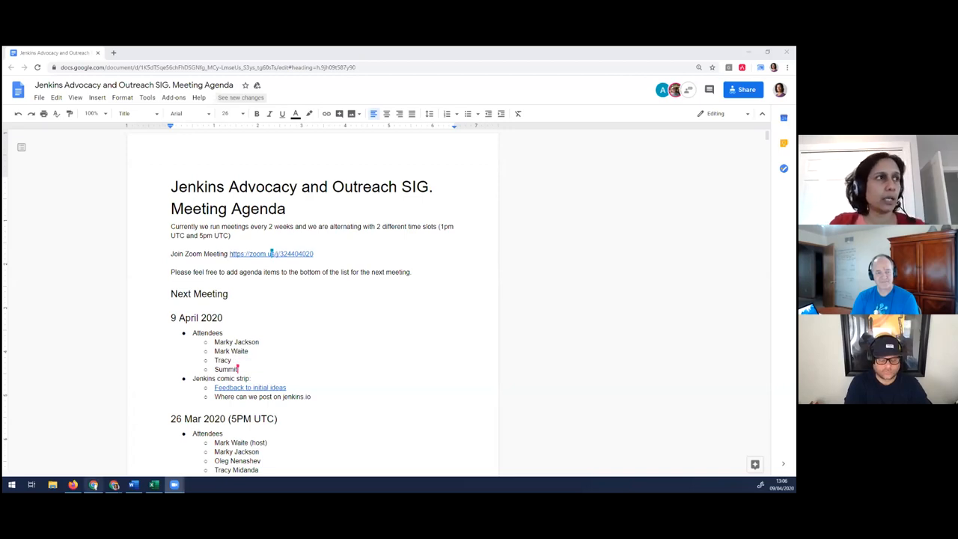
mouse_move(281, 347)
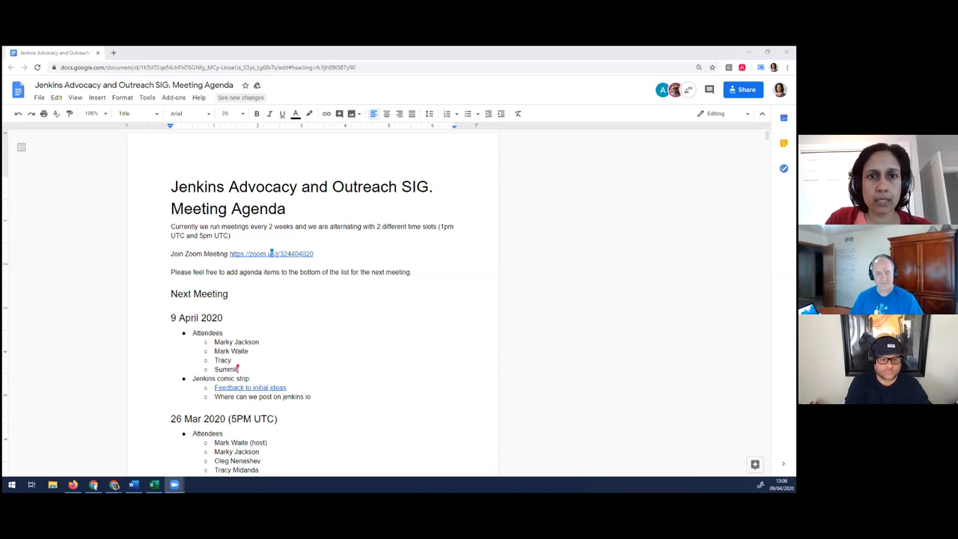
mouse_move(376, 125)
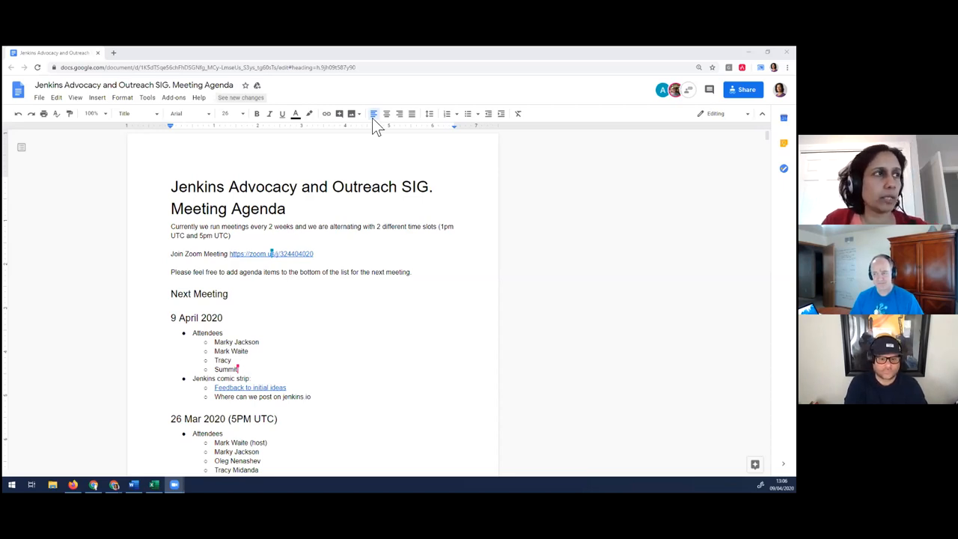
mouse_move(193, 377)
type("Actions")
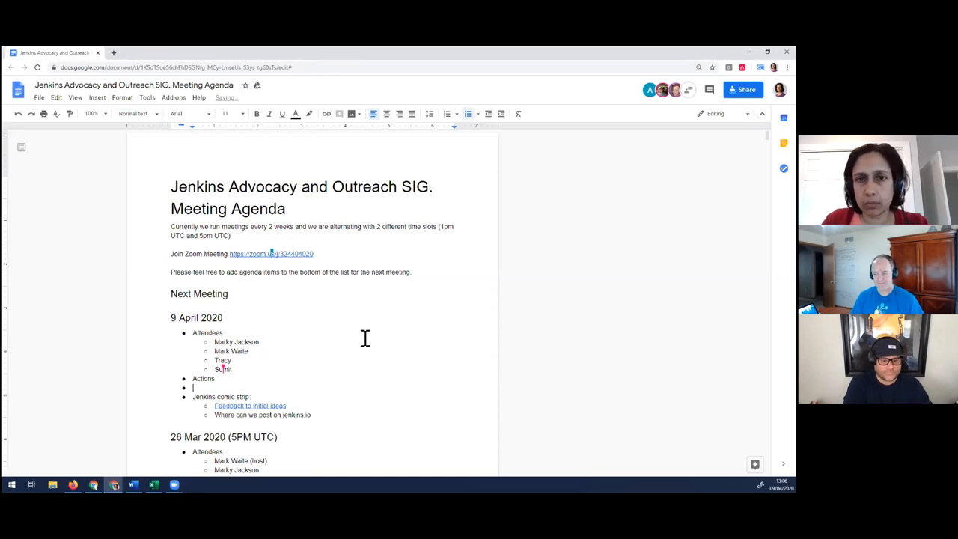
Add a 'TODO: voucher documentation' sub-item under Actions
scroll("up", 3)
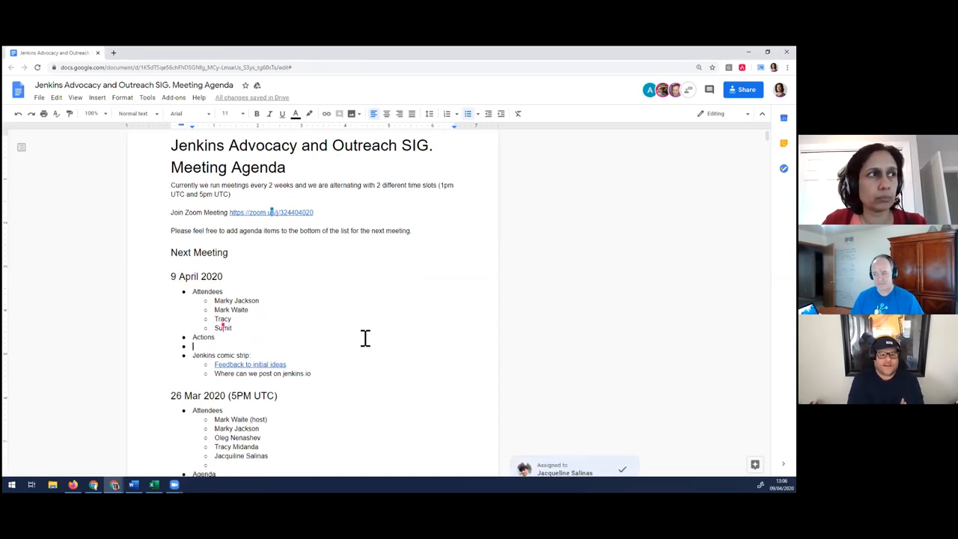
scroll("down", 3)
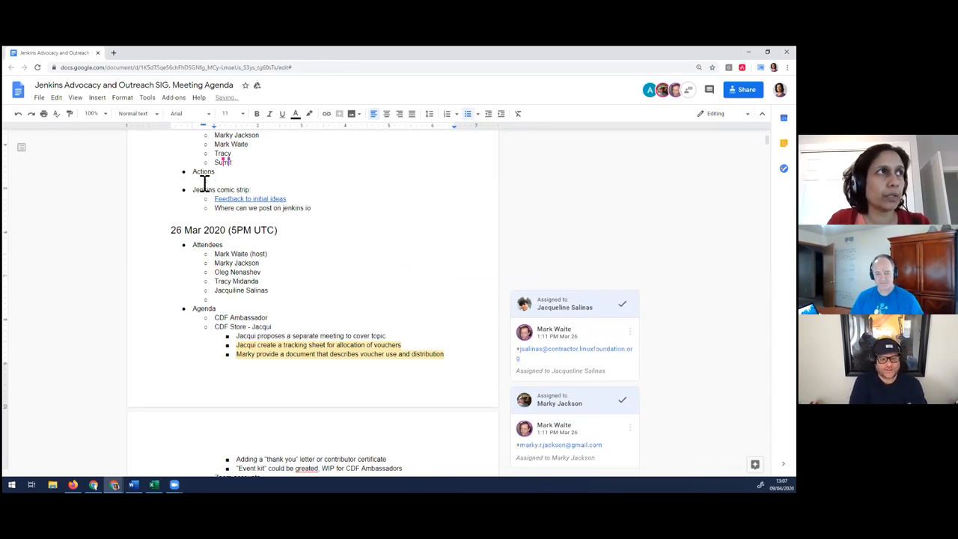
type("TO")
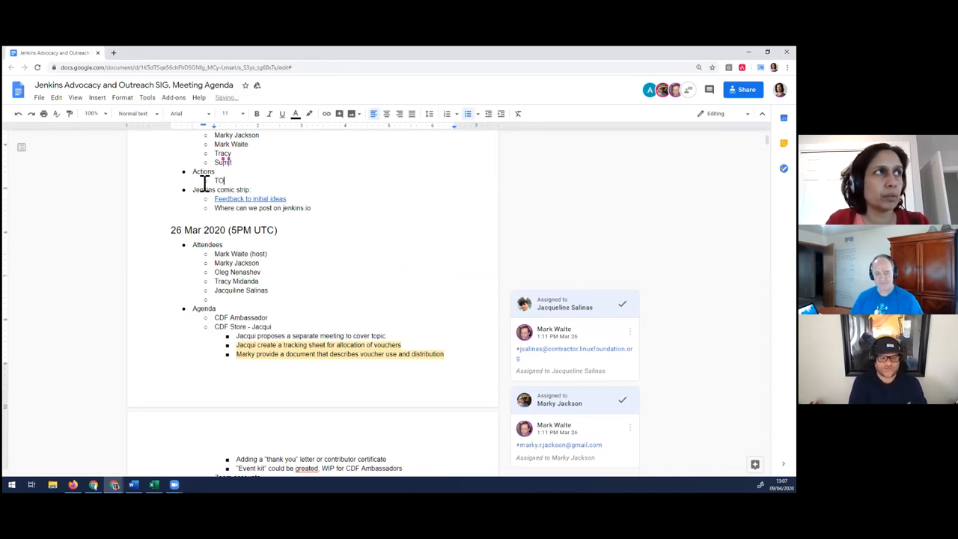
type("DO:")
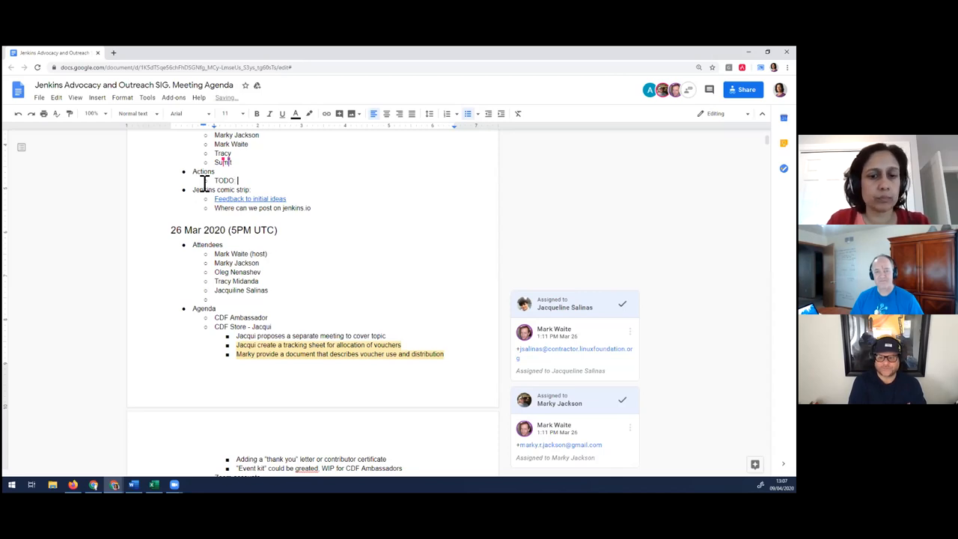
type("voucher")
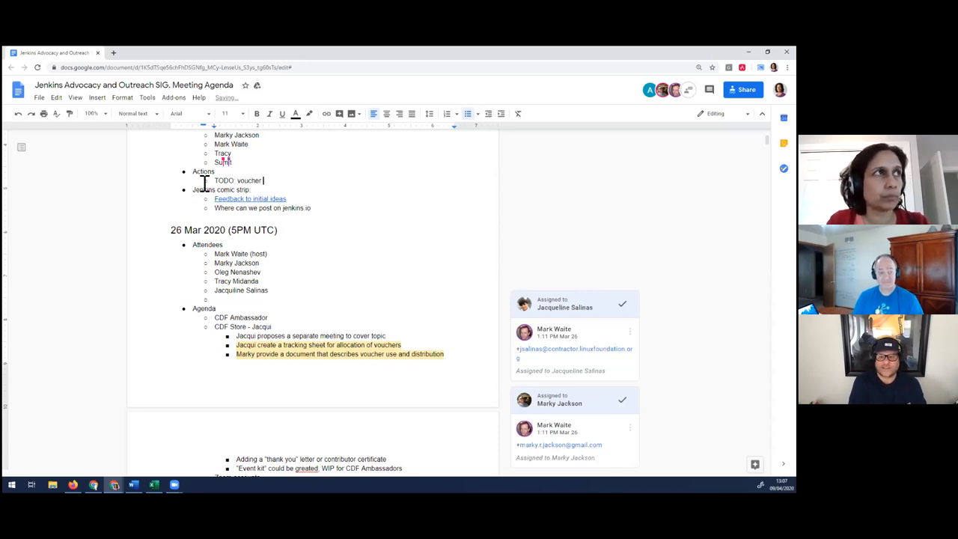
type("documenation")
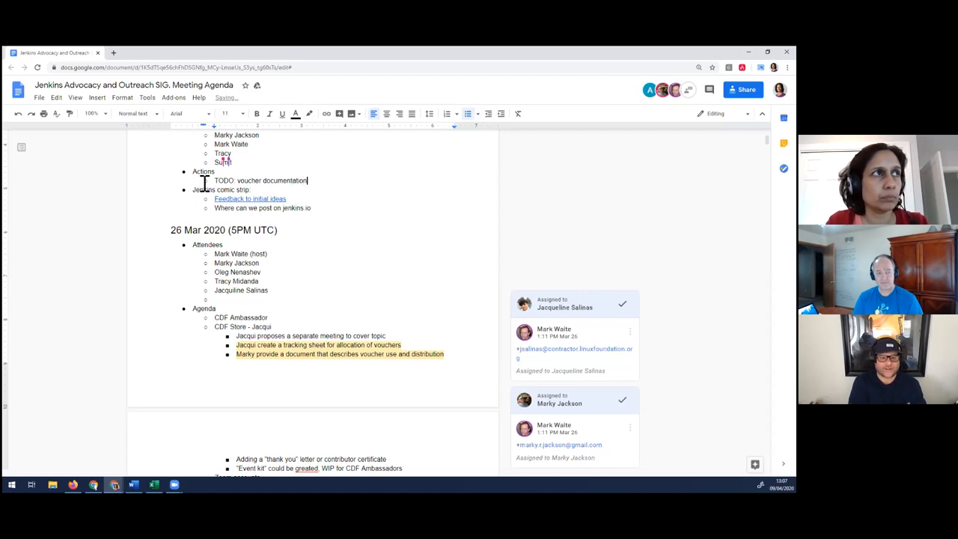
Add a 'CDF Ambassador' bullet and finish the TODO with 'Marky to look into'
type("- CDF")
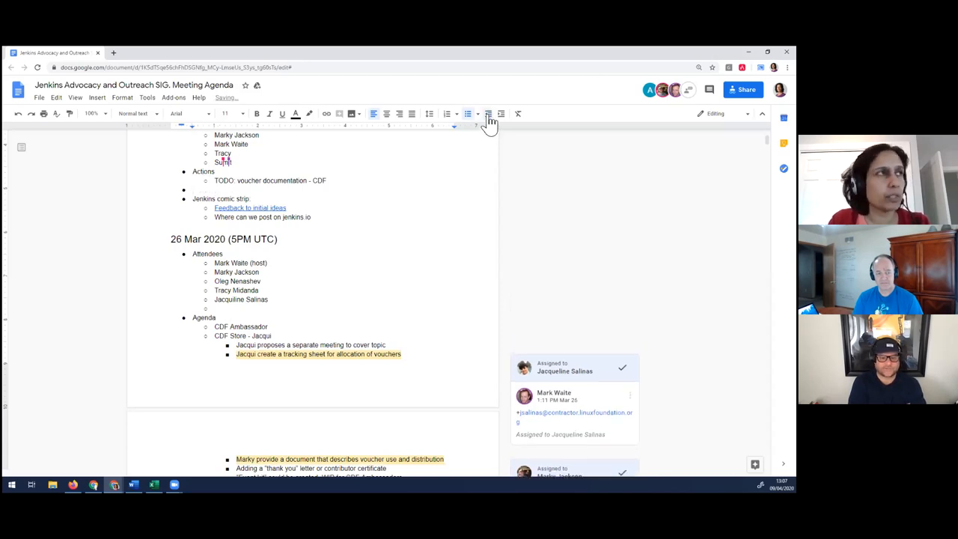
type("CDF")
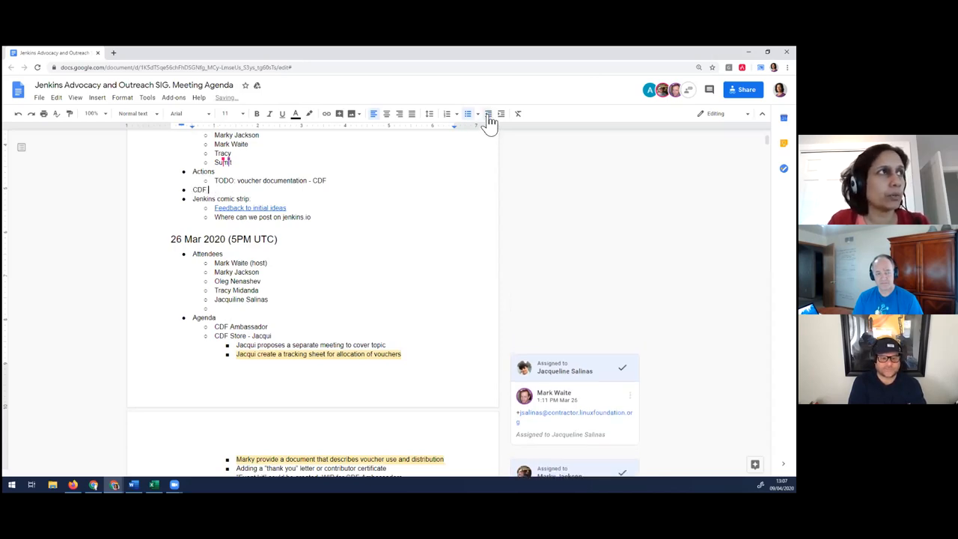
type("Ambassador")
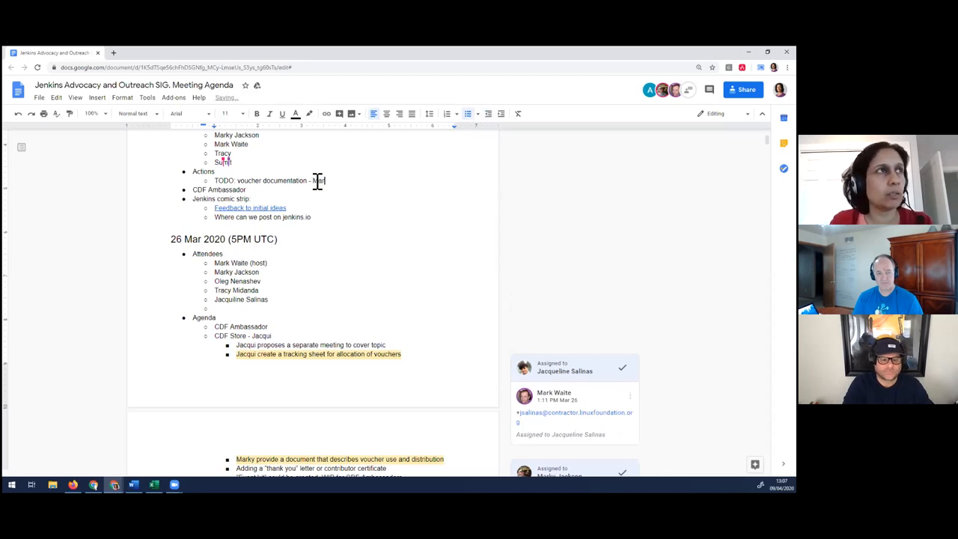
type("Marky f")
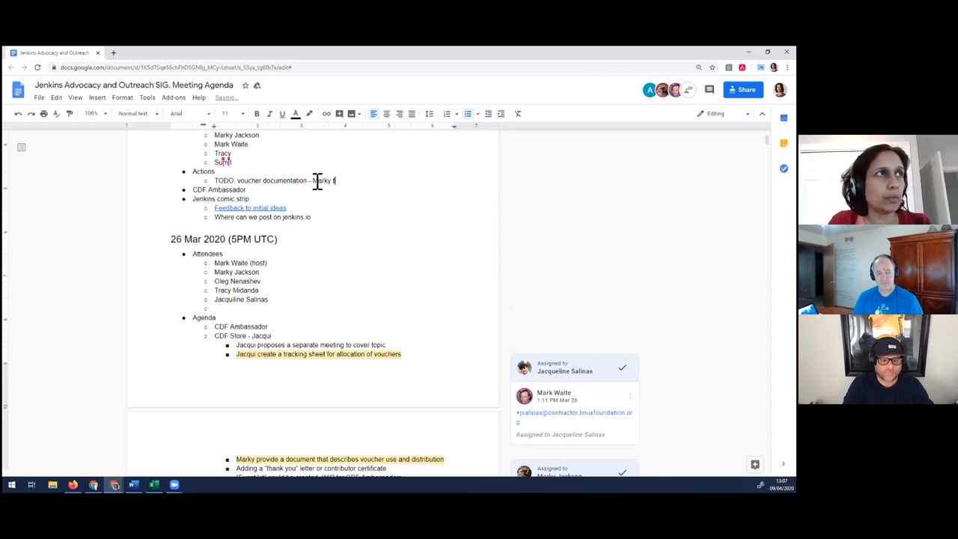
type("to look into")
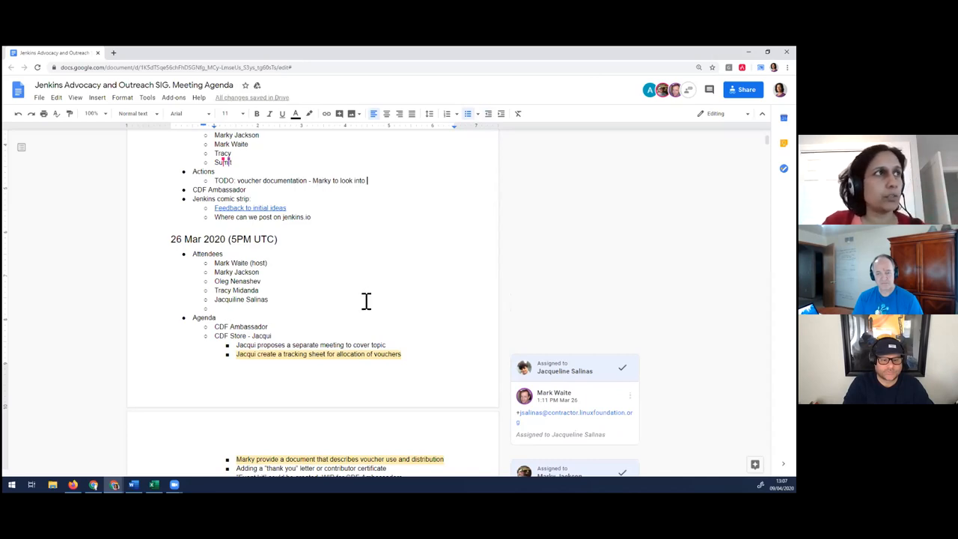
Add an 'ONGOING: Tracy highlights' Zoom-problem note under Actions, plus a 'Jenkins Roadmap' bullet
scroll("down", 3)
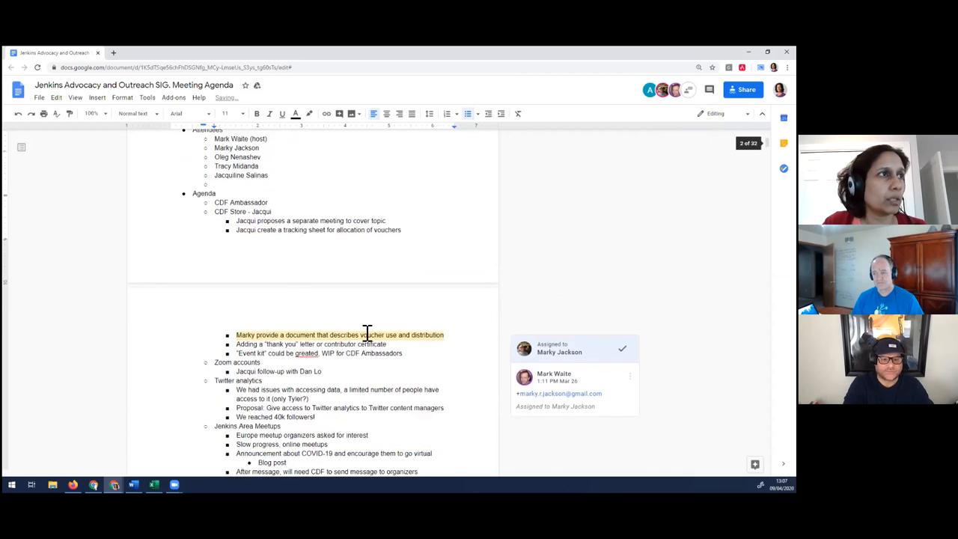
scroll("down", 3)
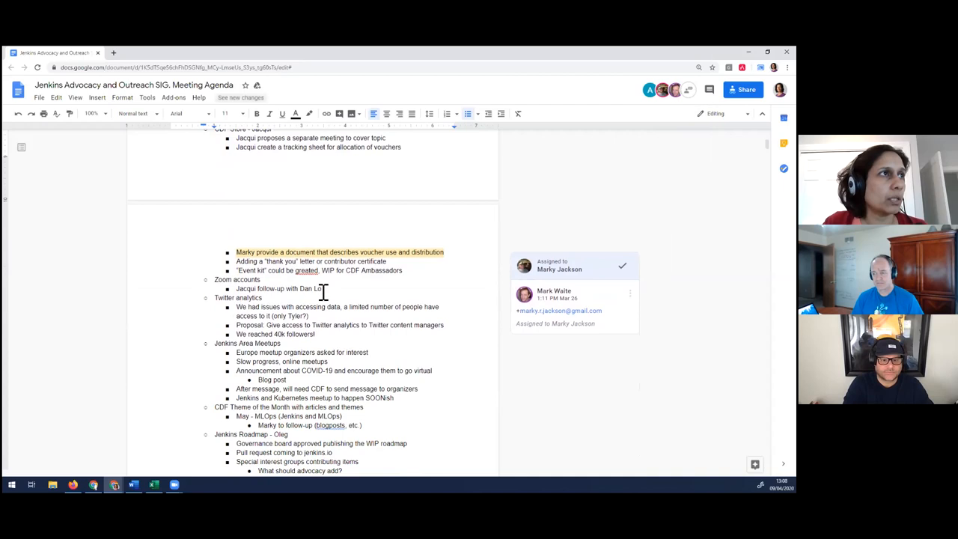
scroll("up", 3)
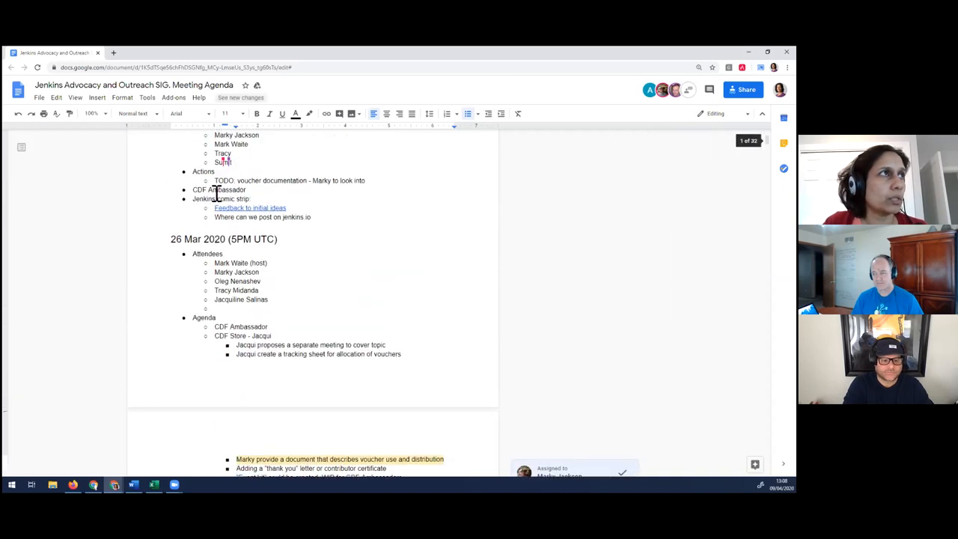
scroll("up", 3)
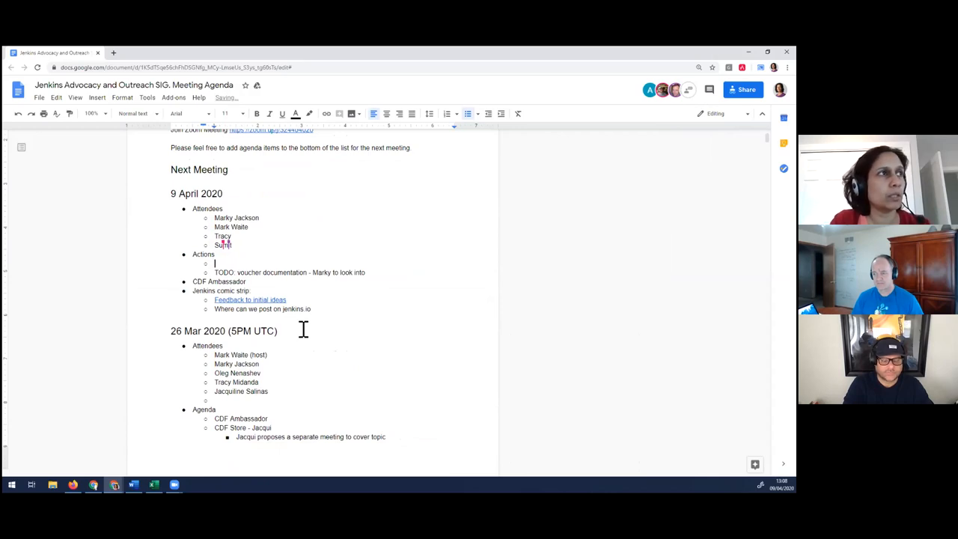
type("ON")
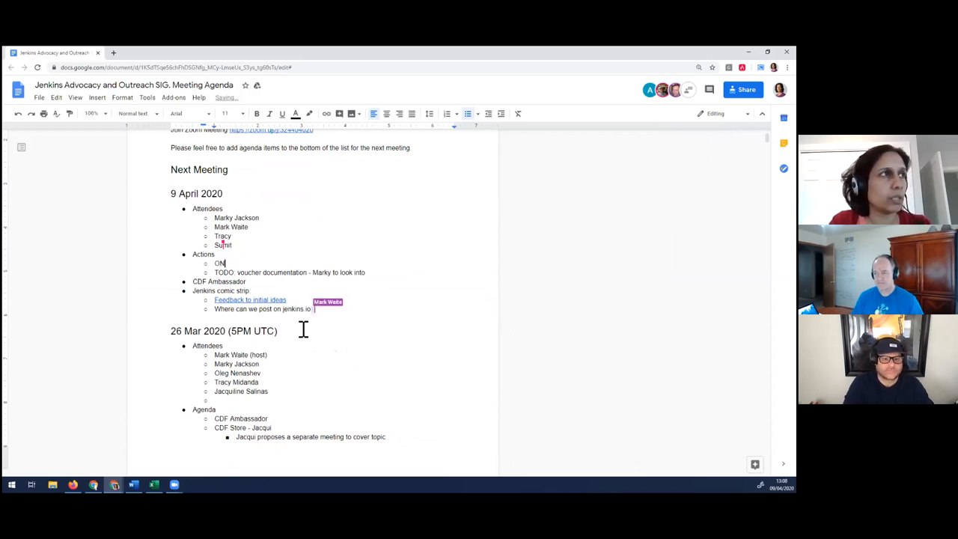
type("GOING:")
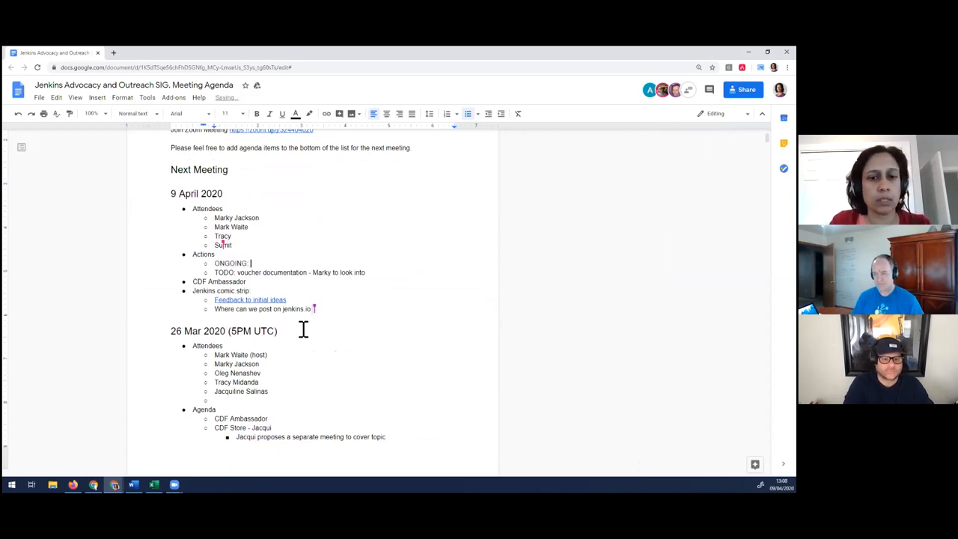
type("Tracy highlights")
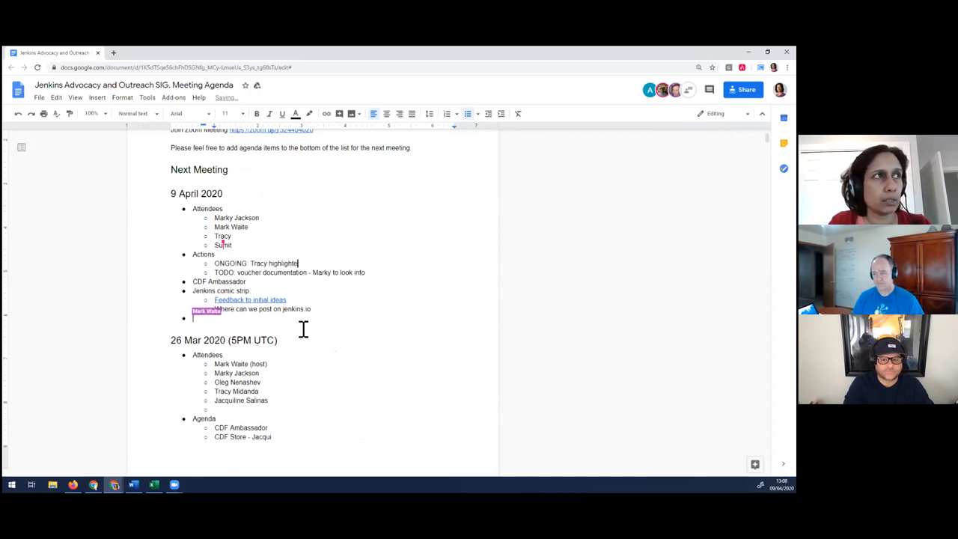
type("Jenkins Roadmap")
type("d zoom problem, still working with CDF to get solution, Mark to provide stop gap meeting")
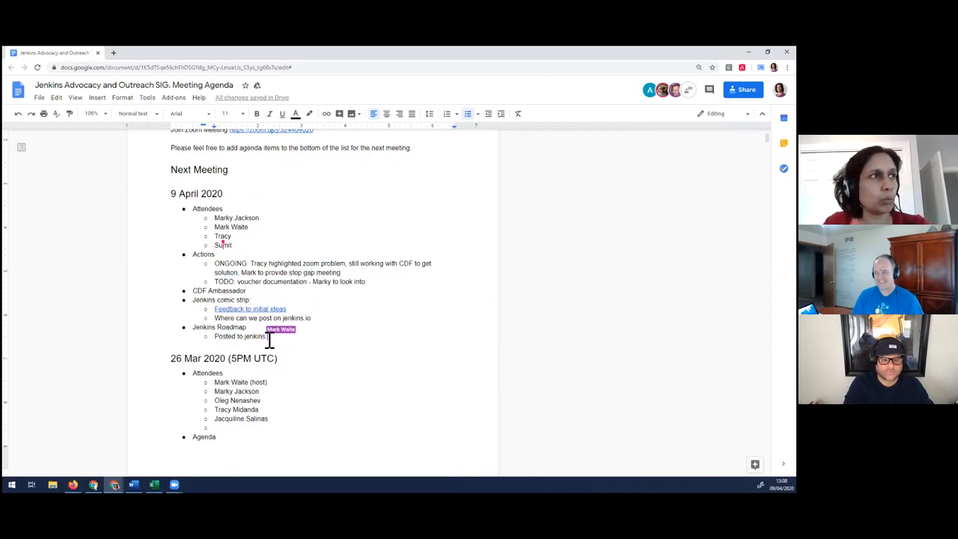
scroll("down", 3)
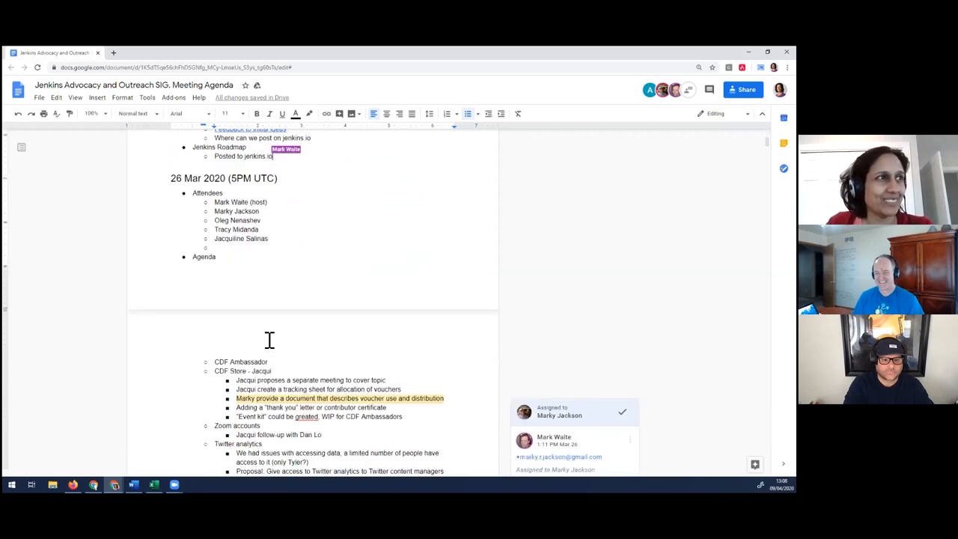
scroll("down", 3)
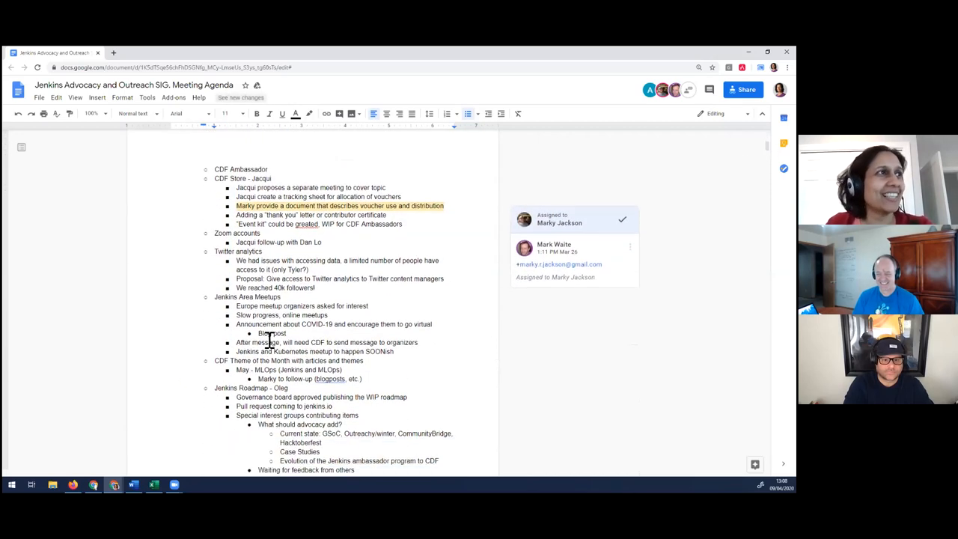
mouse_move(205, 334)
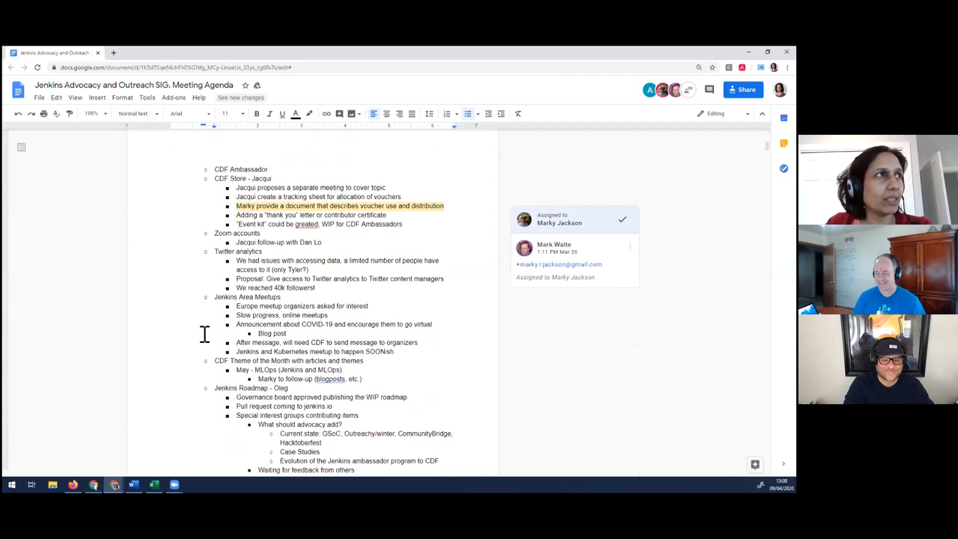
scroll("down", 3)
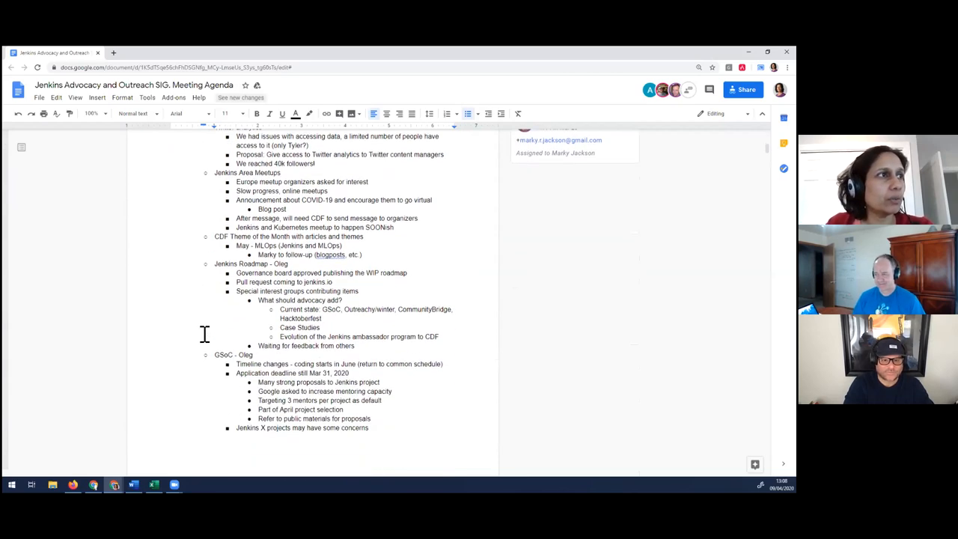
scroll("down", 3)
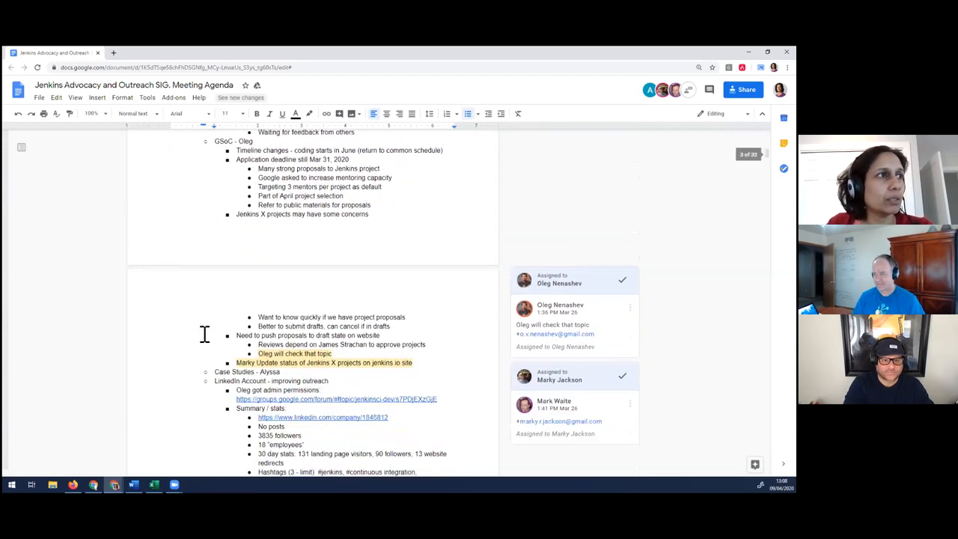
scroll("down", 3)
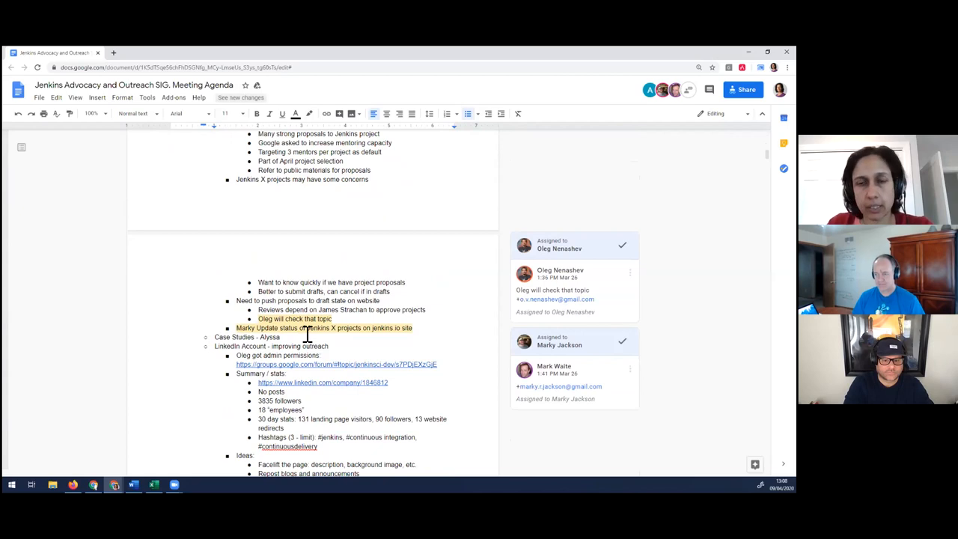
left_click(574, 290)
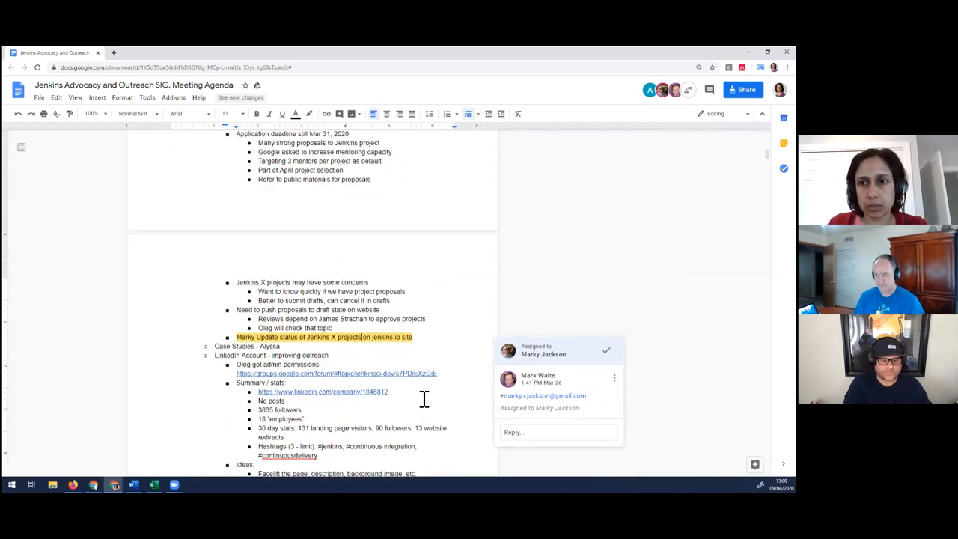
scroll("down", 3)
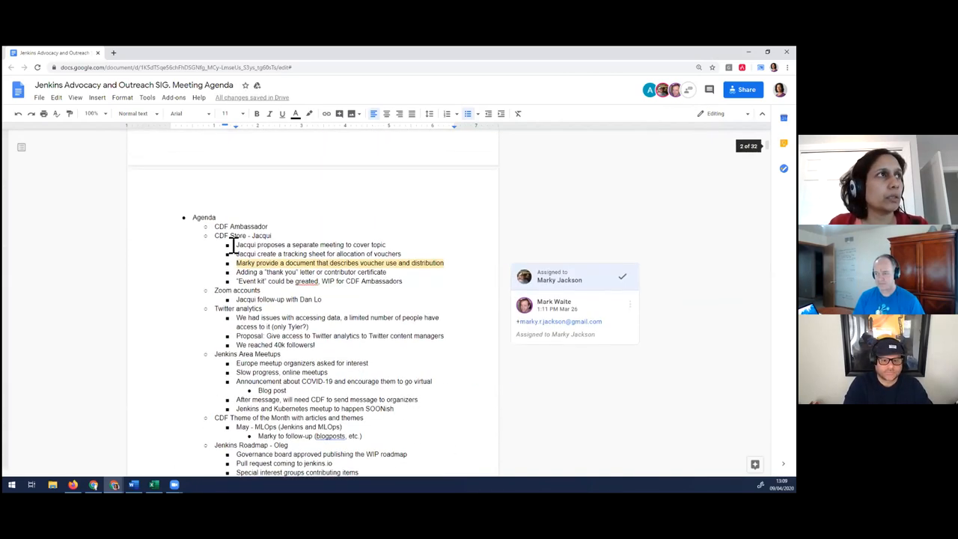
scroll("up", 3)
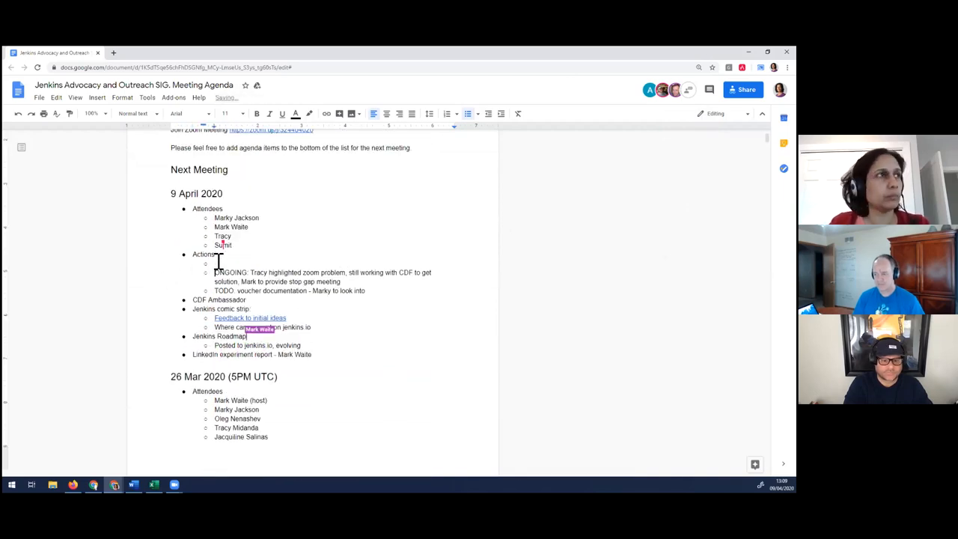
Add DONE entries for the Jenkins X status update and Jenkins X GSOC discussion
type("DONE: Jenkins X projects in")
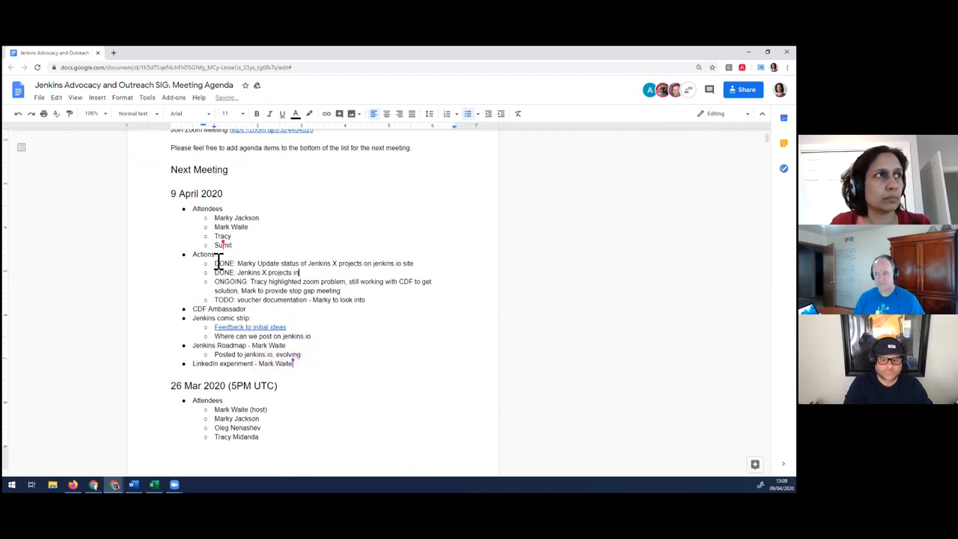
type("GSOC c")
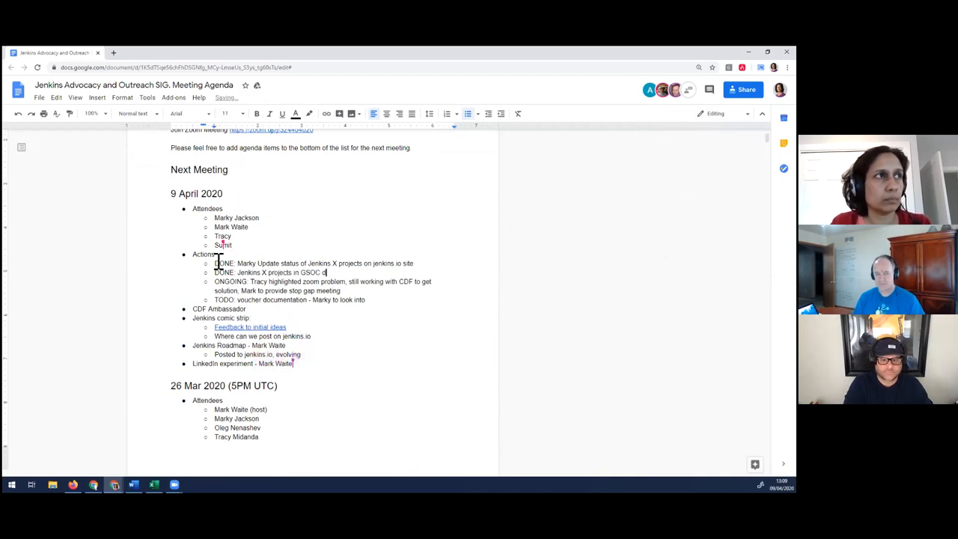
type("discussion")
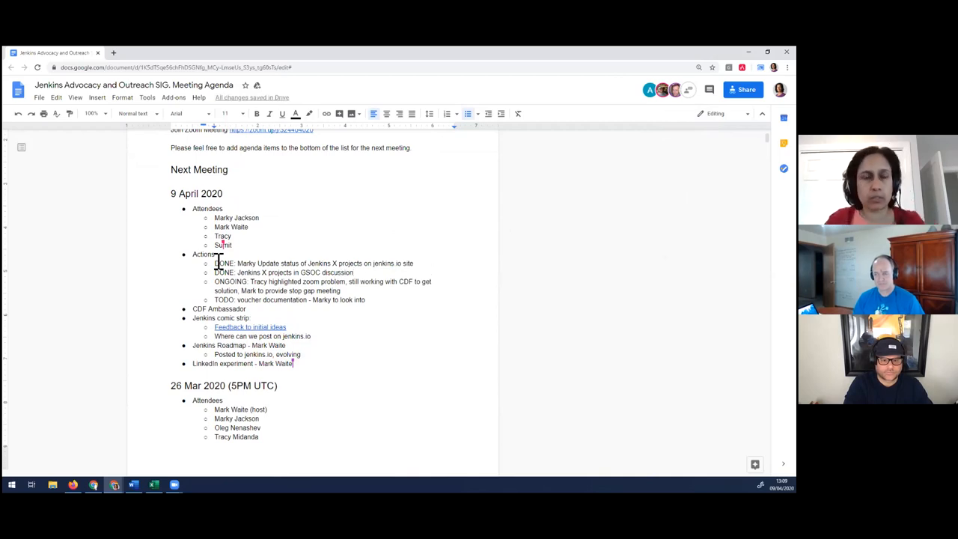
scroll("down", 3)
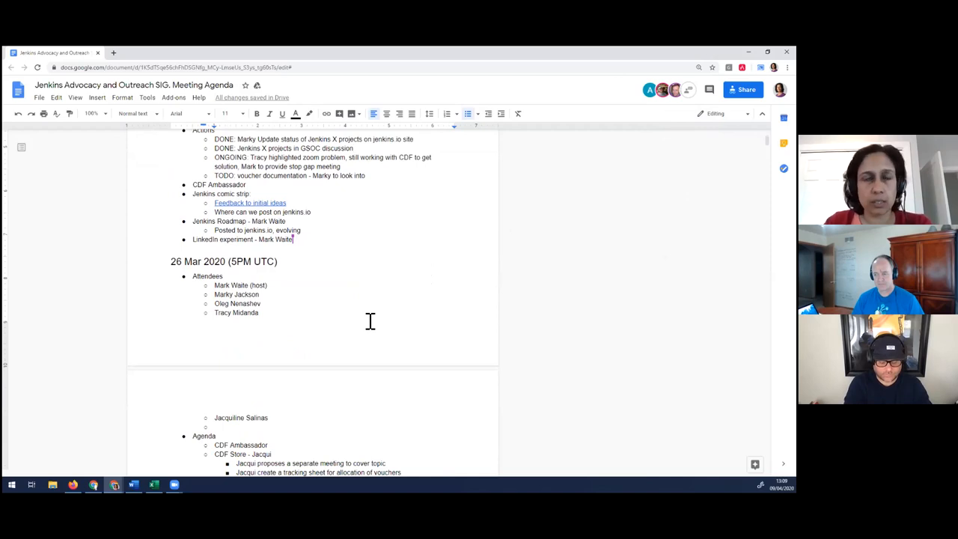
scroll("down", 3)
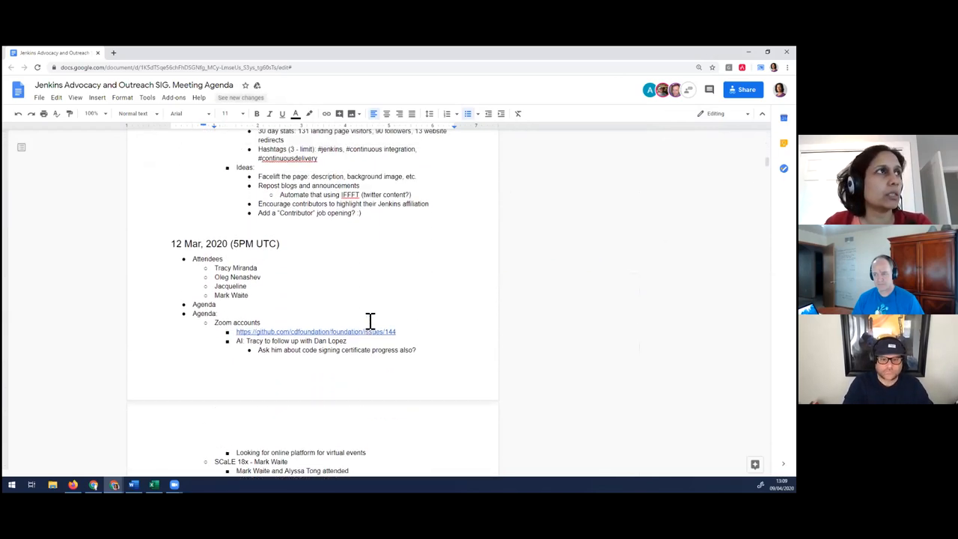
scroll("up", 3)
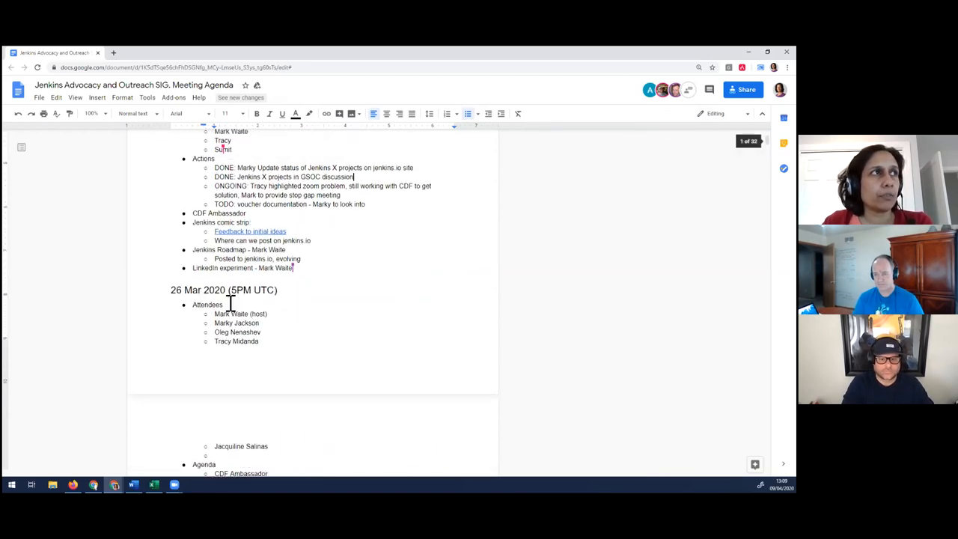
scroll("up", 3)
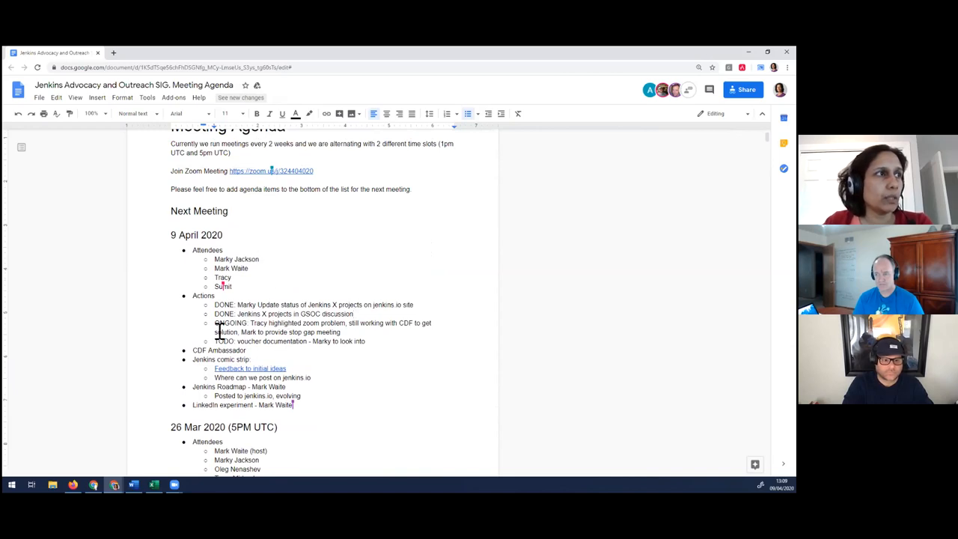
mouse_move(263, 359)
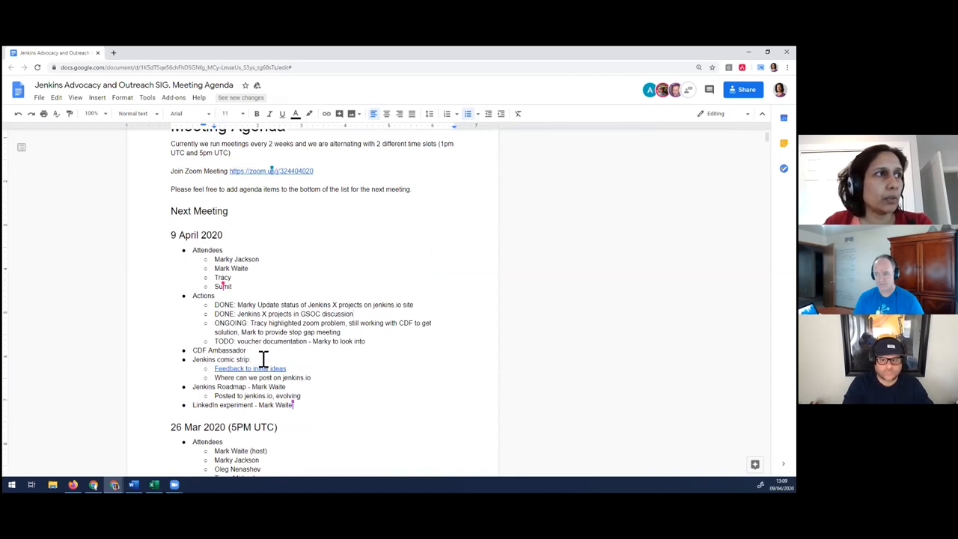
Add the note 'Marky Jackson is officially an ambassador' under CDF Ambassador
left_click(250, 351)
type("Marky Jackson is officially an ambass")
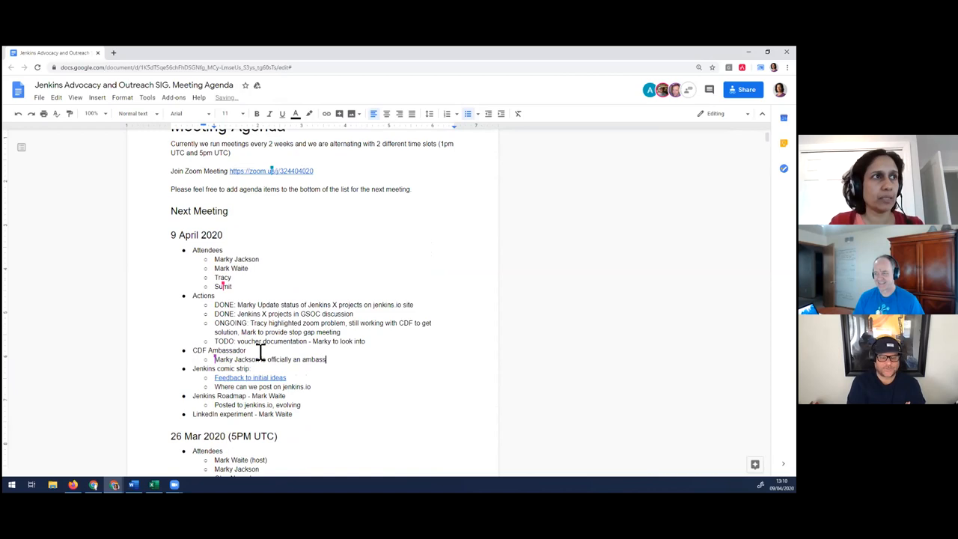
type("ador")
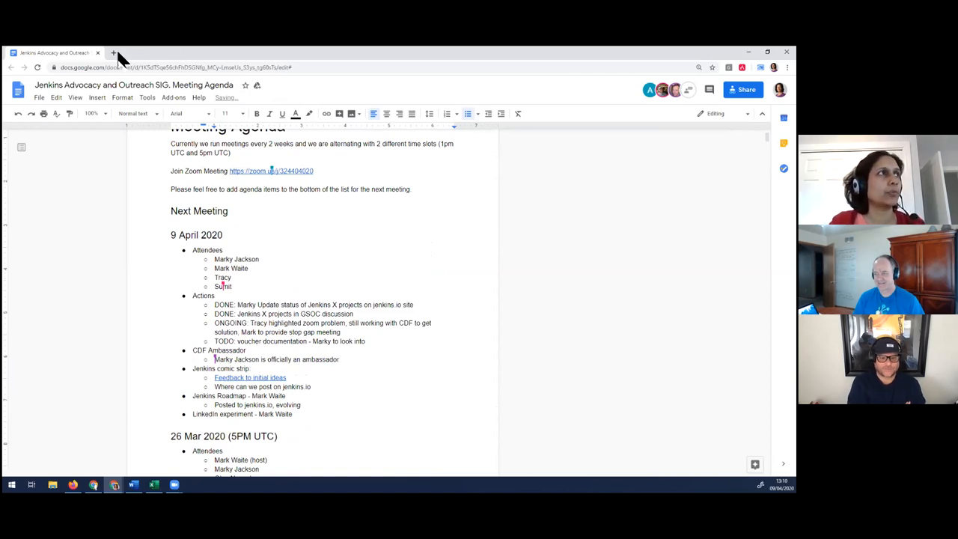
In a new tab, reach the Community Ambassadors page via cd.foundation's Ambassador Program menu
left_click(113, 53)
type("cd.foundation")
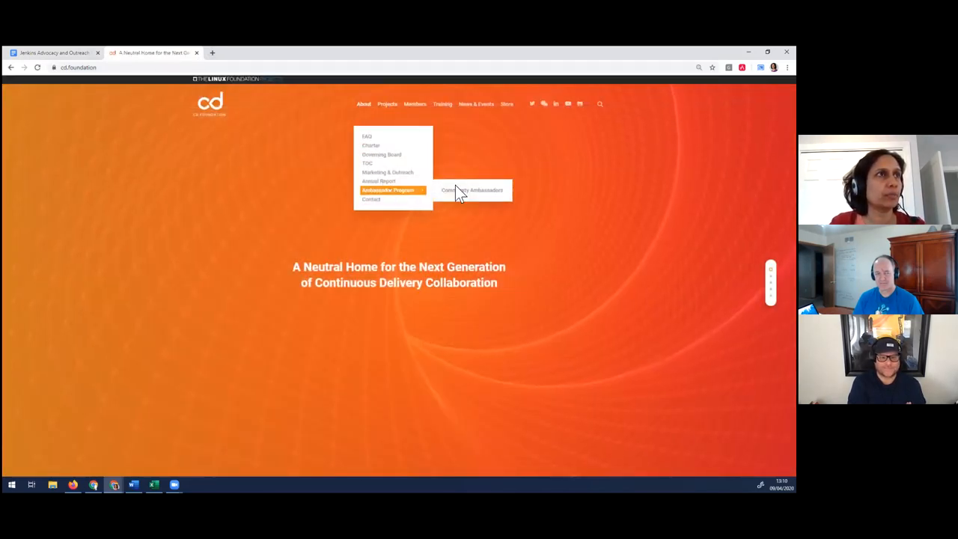
left_click(471, 189)
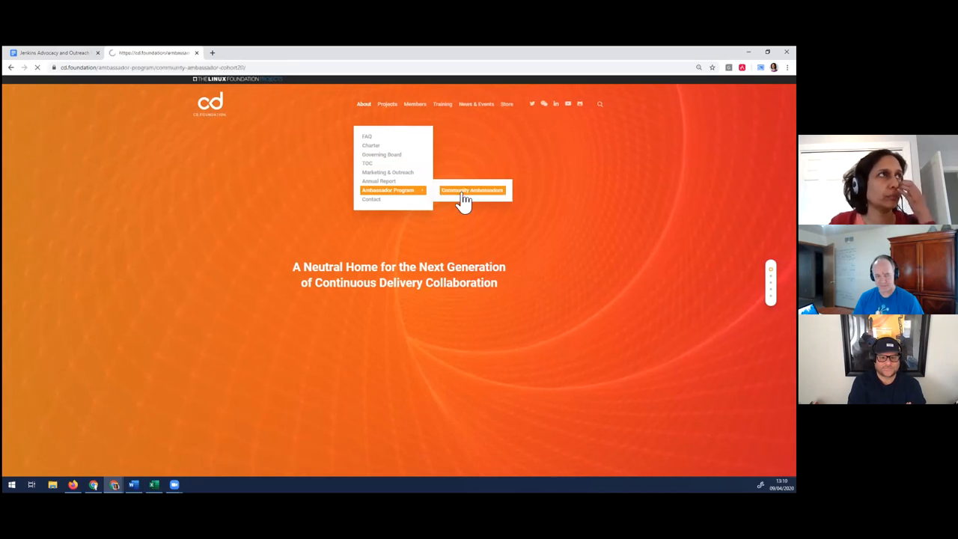
left_click(471, 189)
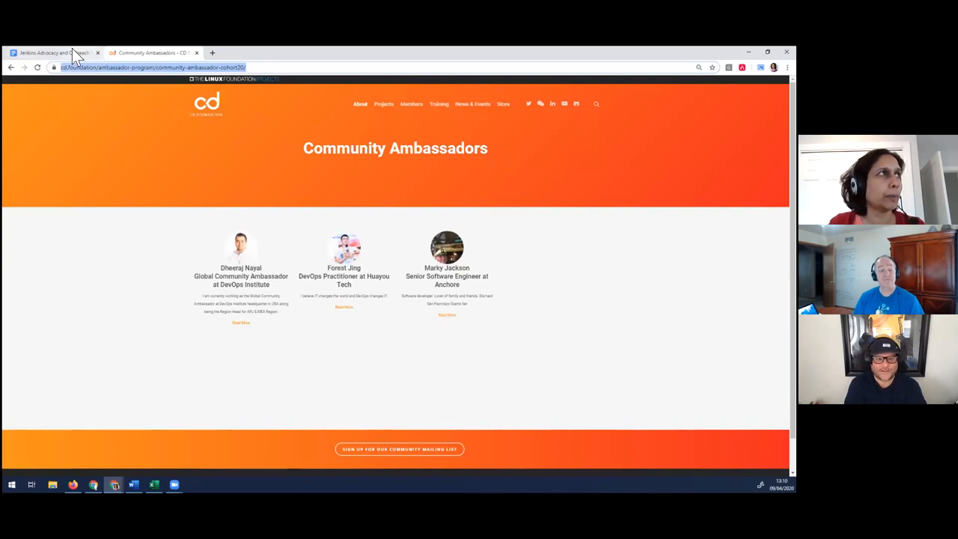
left_click(52, 53)
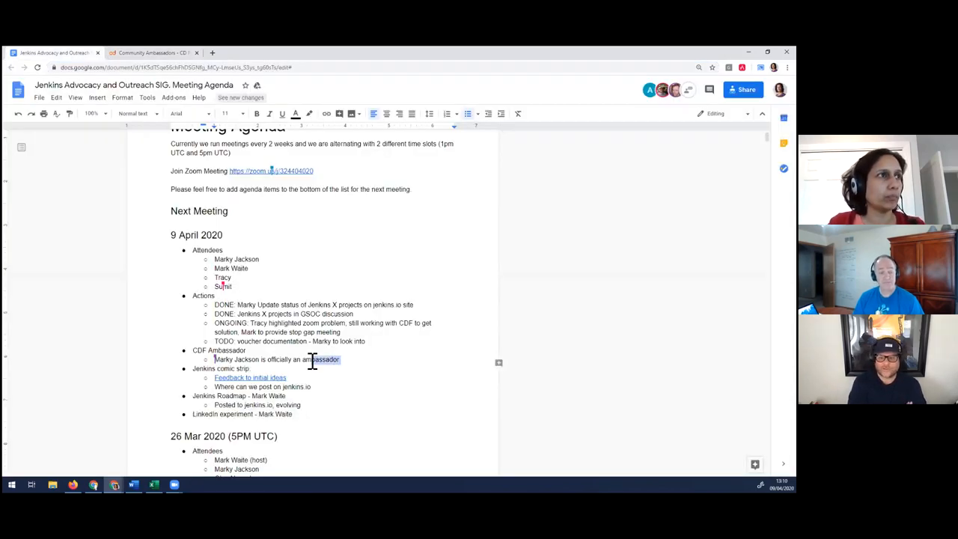
mouse_move(307, 359)
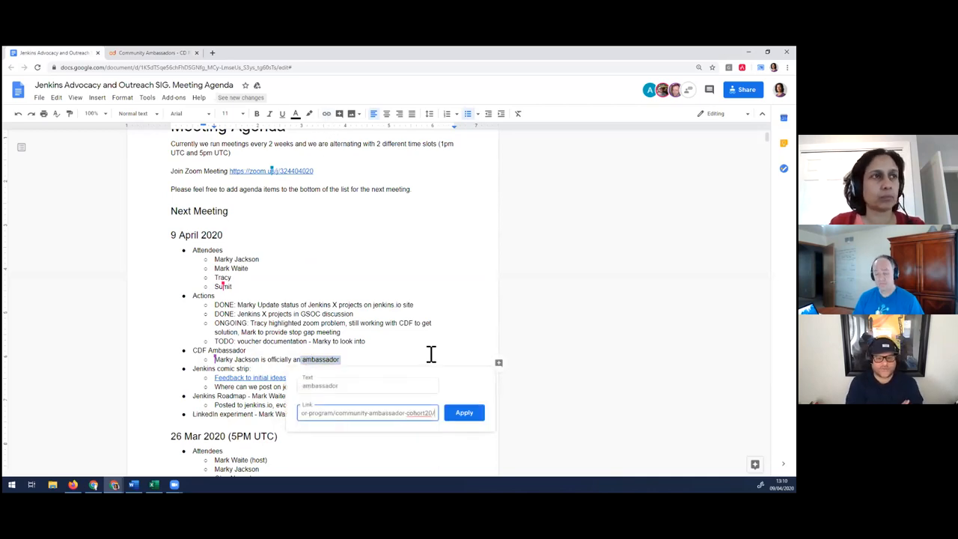
left_click(464, 412)
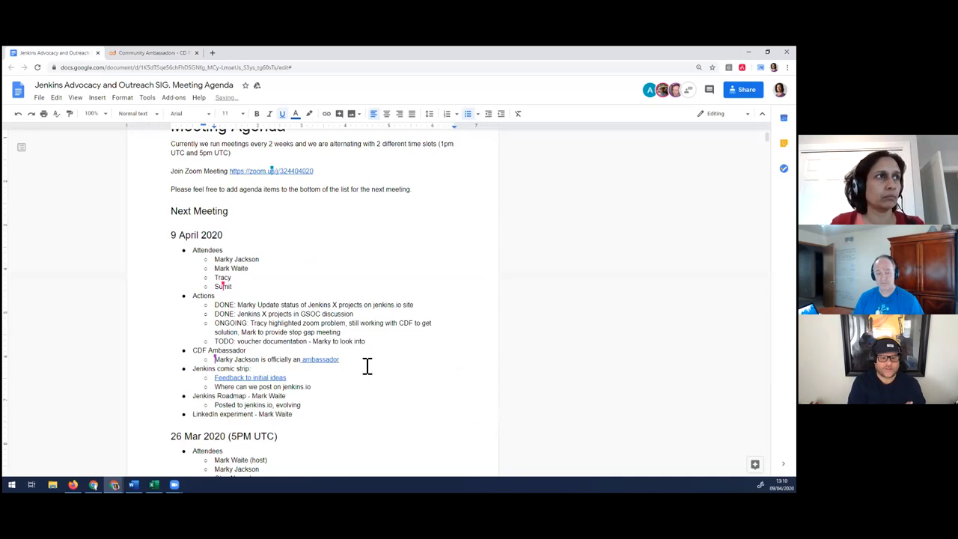
key("enter")
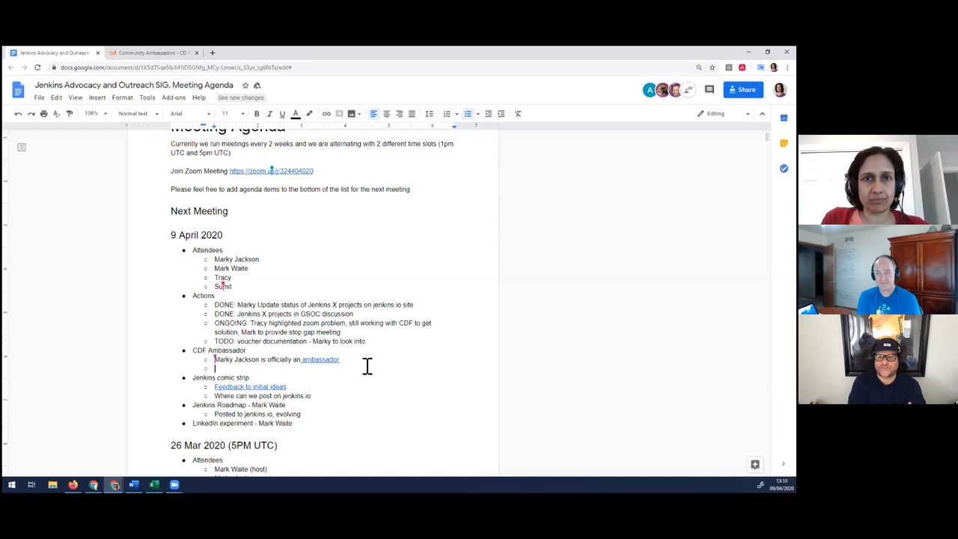
Add the CDF Ambassador sub-item 'April 17th - Jenkins on Kubernetes meetup'
type("April 17th")
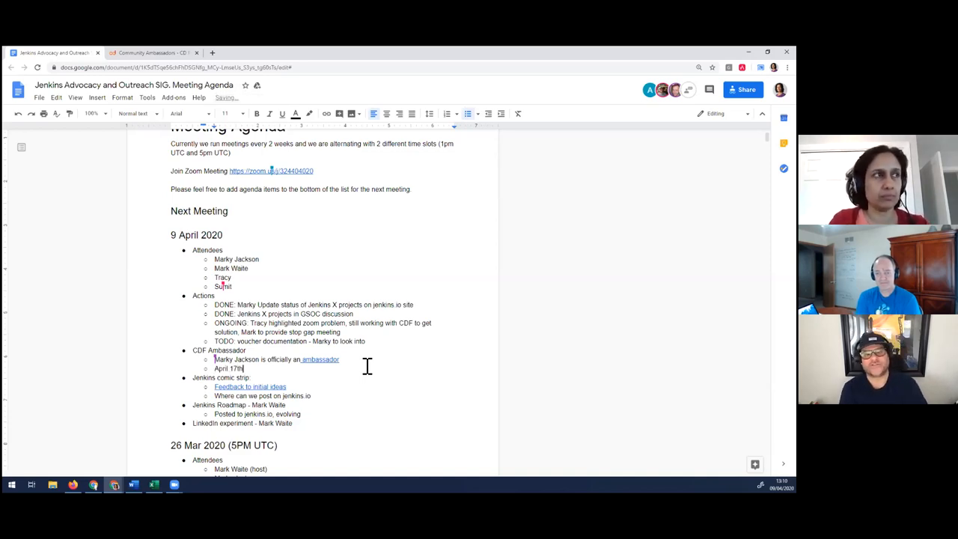
type("-")
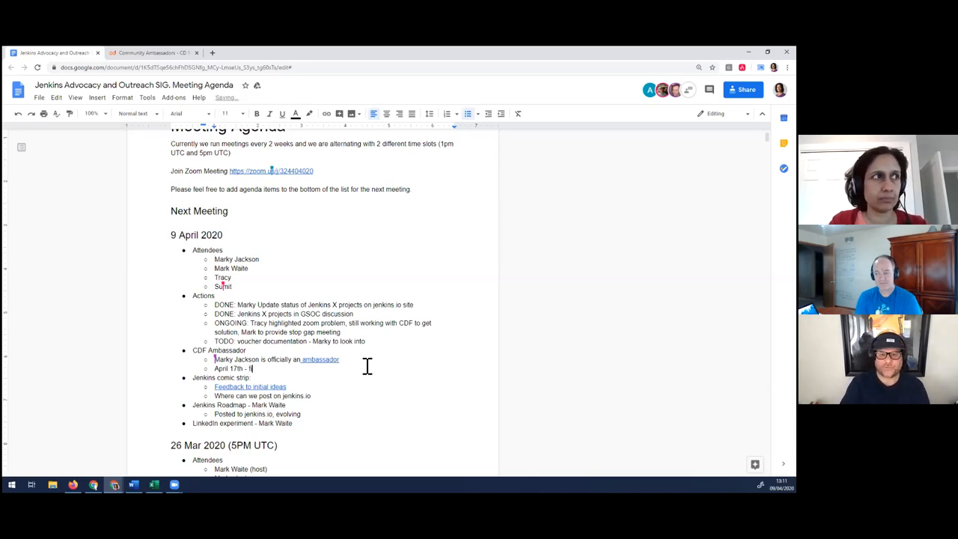
type("first mon")
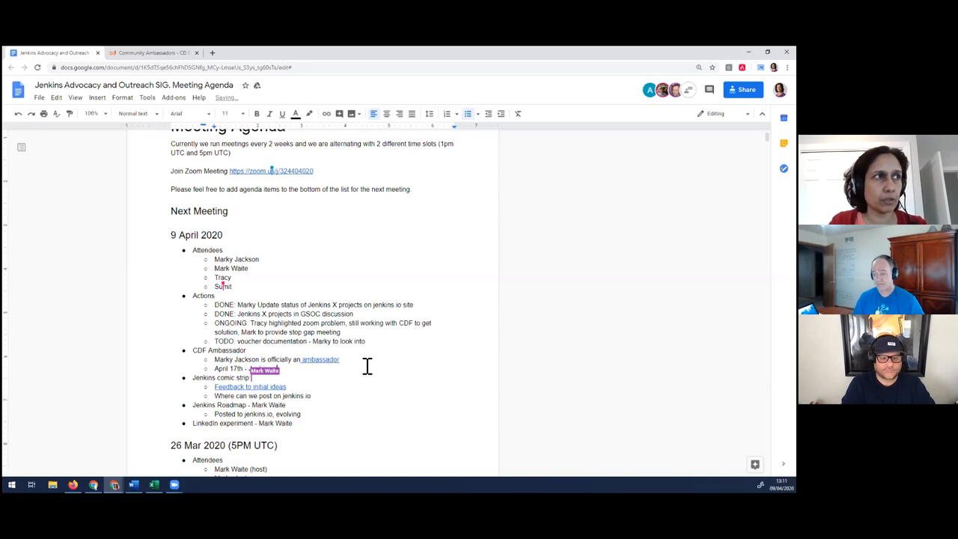
type("Jenkins on Kubernetes")
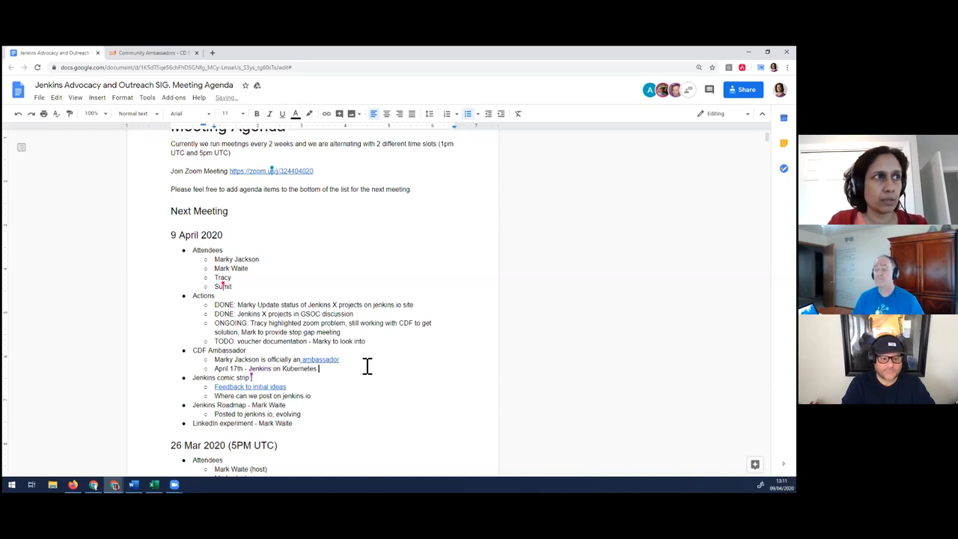
type("meetup")
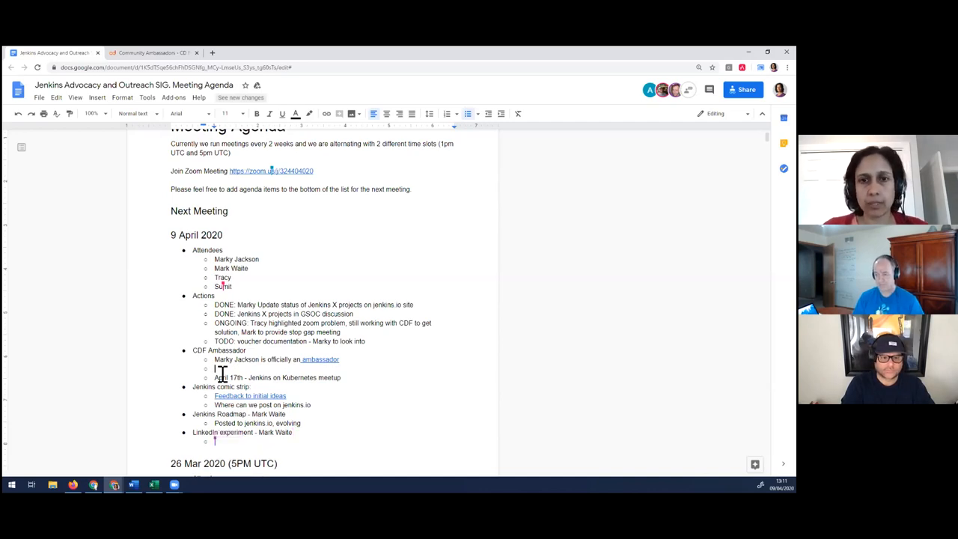
Complete the LinkedIn article note on mentoring git plugin projects in GSoC; add 'Repo to be setup for cdfoundation'
type("Art")
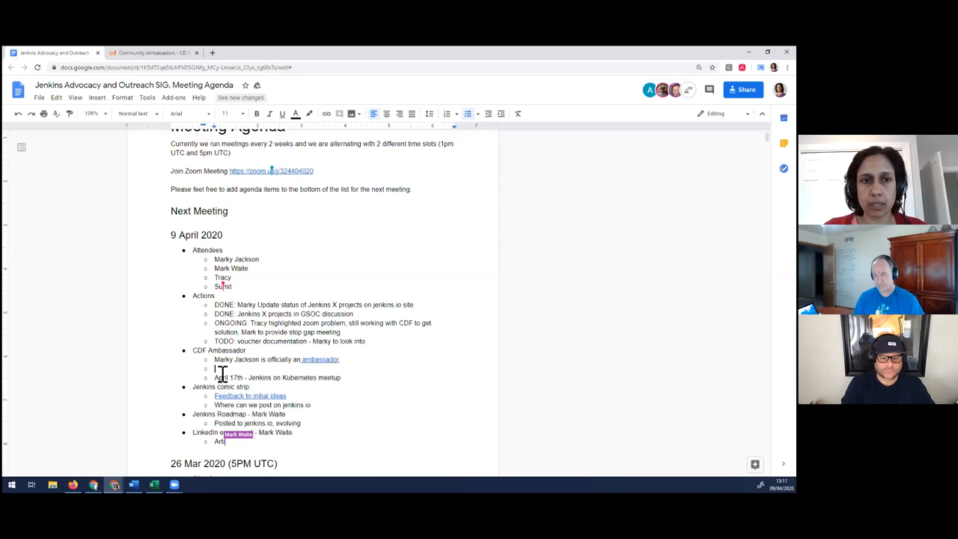
type("icle inviting contacts to")
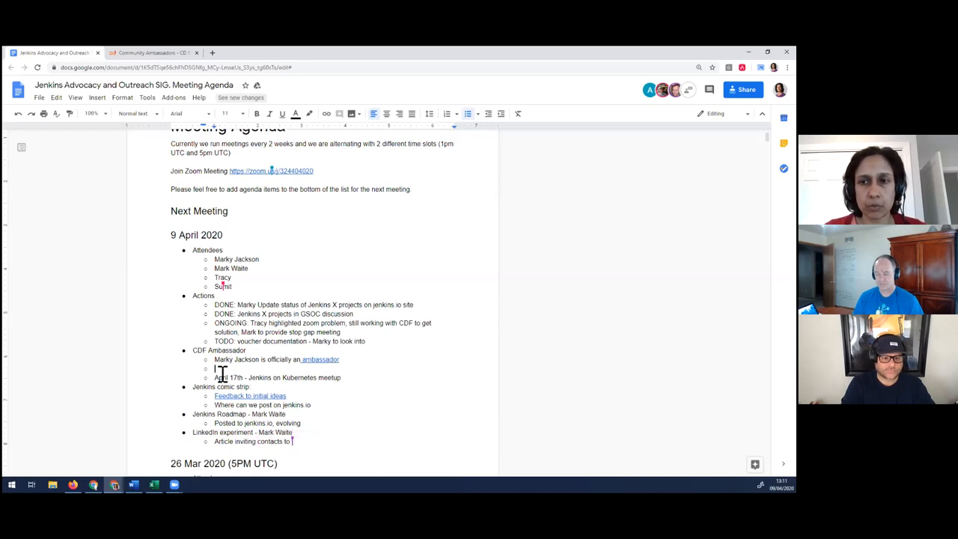
type("mentor")
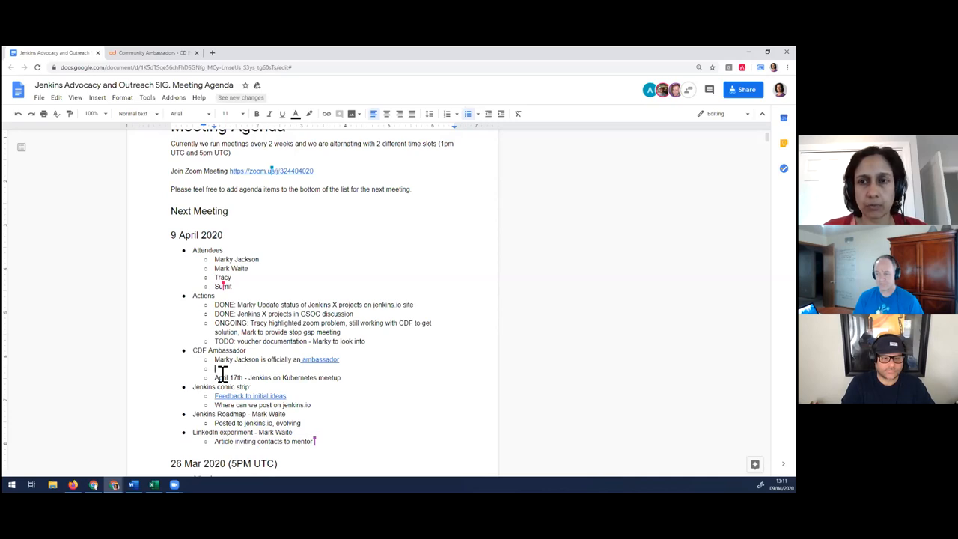
type("git plugin projects")
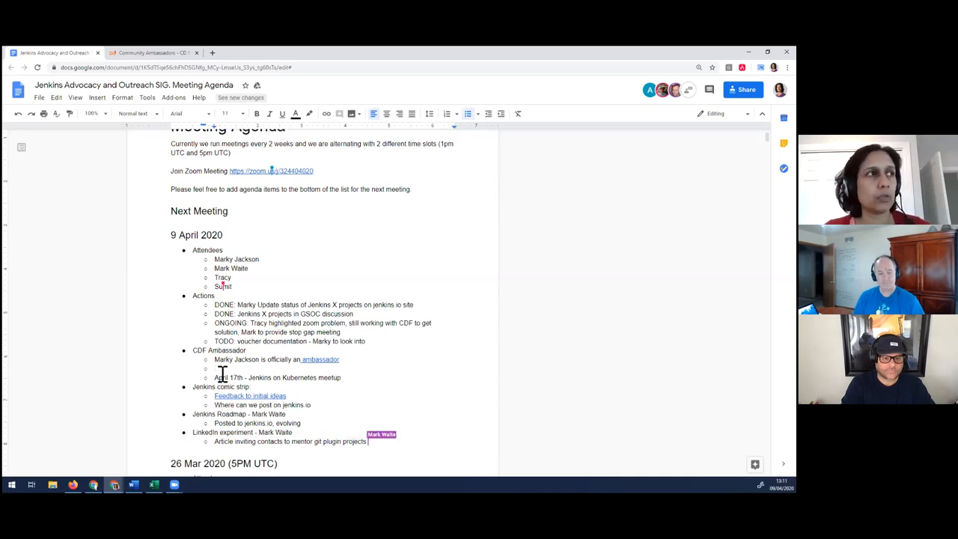
type("in GSo")
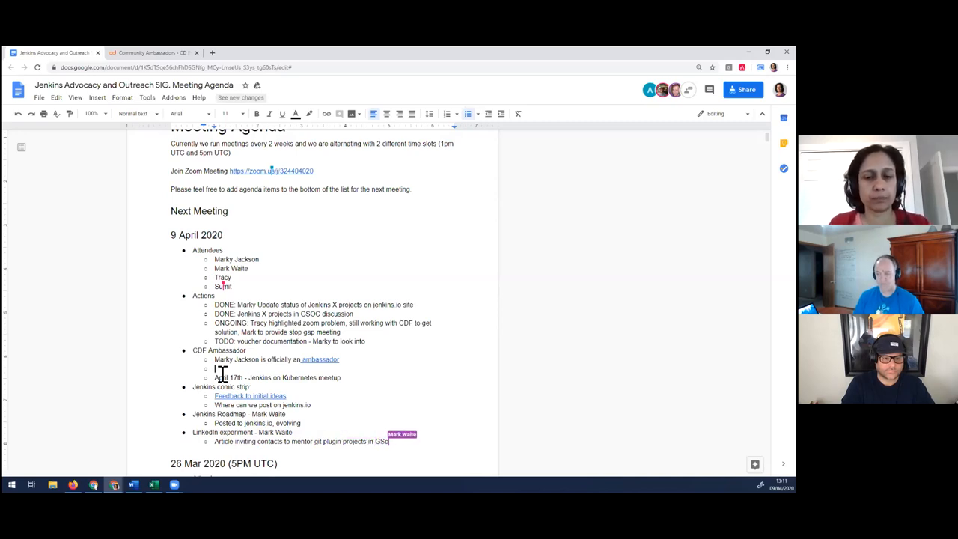
type("Repo to be setup for cdfoundation")
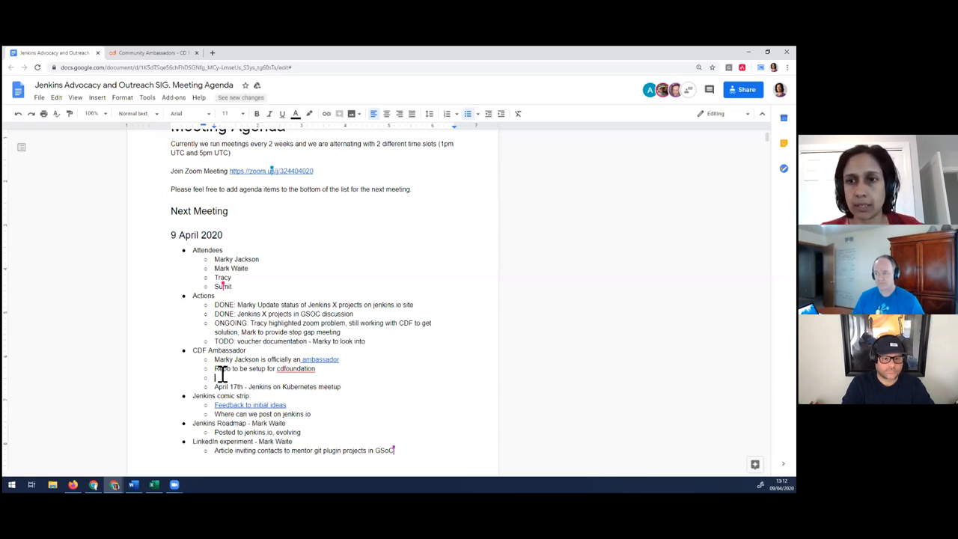
Create a blank sub-bullet after the GSoC git plugin article note
double_click(228, 441)
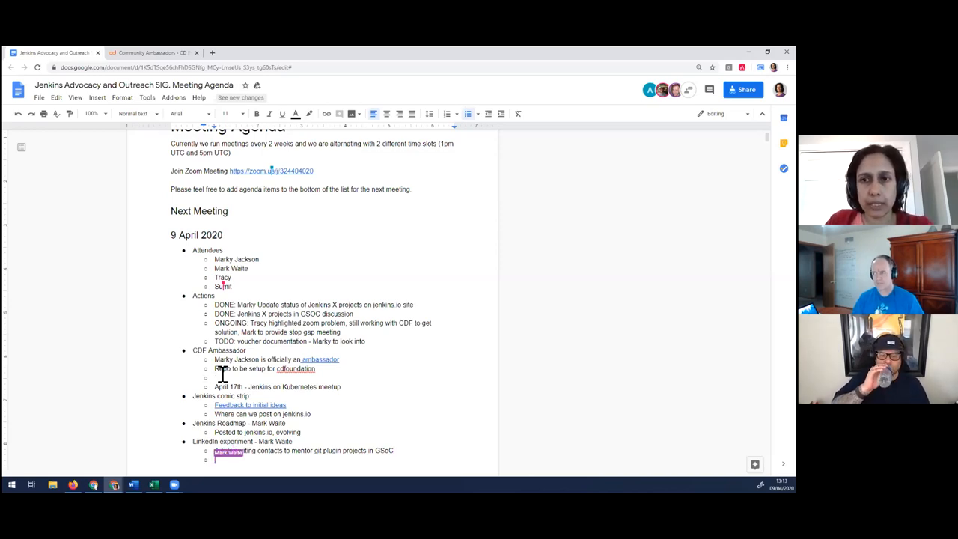
Hyperlink 'Article' and add sub-bullets '87 views of the article' and 'Good twitter reuse of the article'
type("Article")
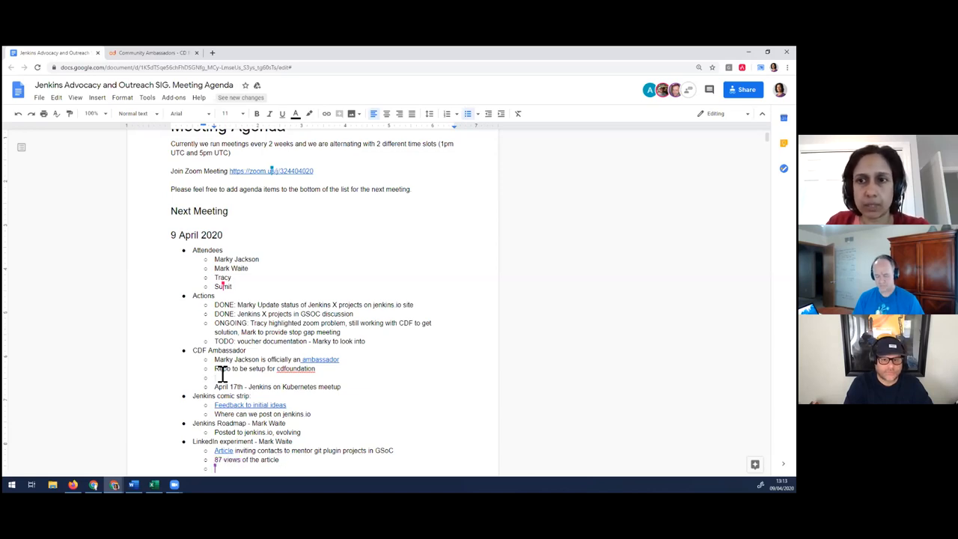
type("Good")
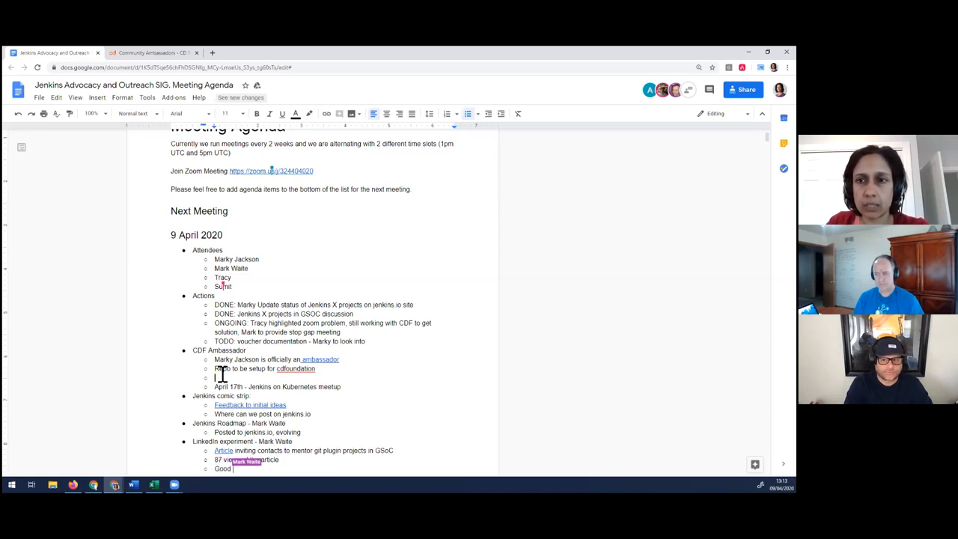
type("twitter reuse of the article")
type("Jenkins")
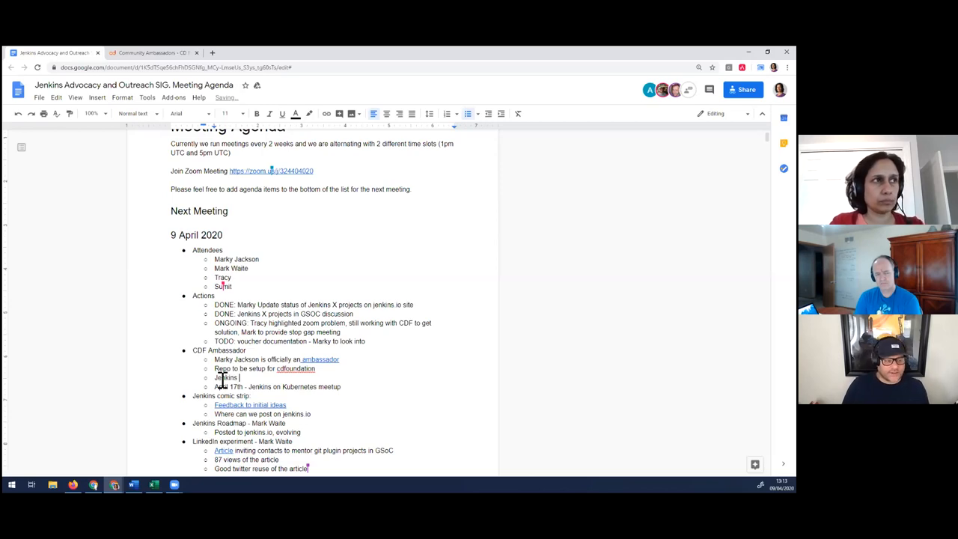
Add CDF Ambassador sub-bullets on governing-board blessing for Jenkins ambassadors and a pending blog post and tweet campaign
type("ambassadors")
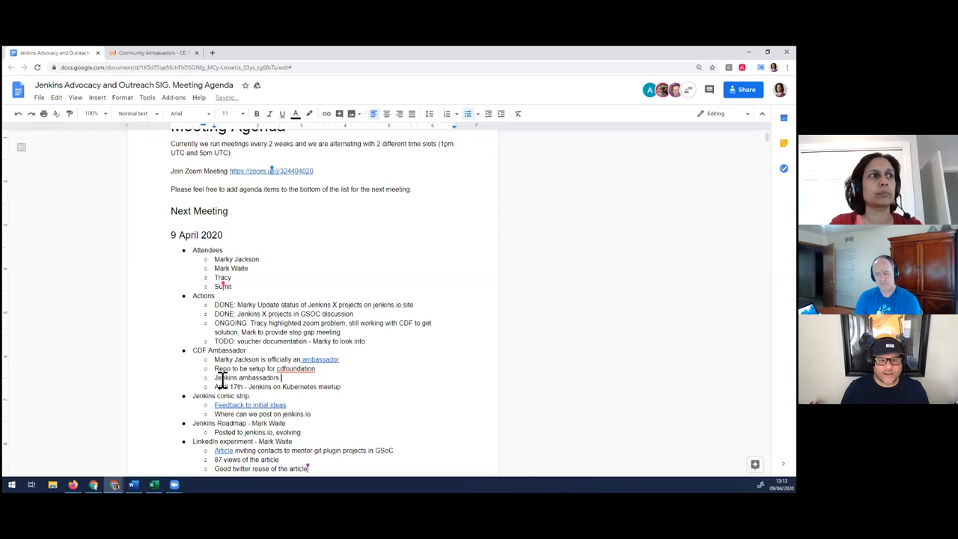
type("to be")
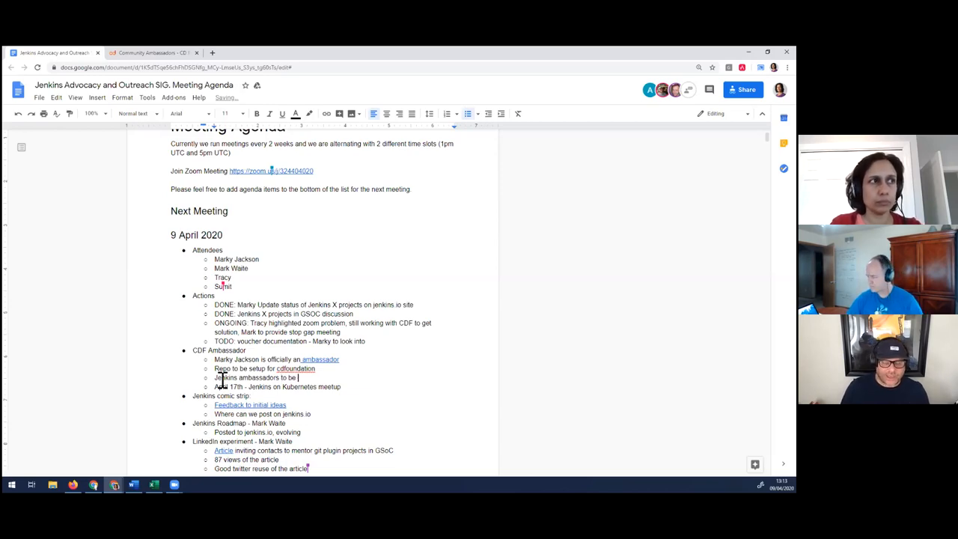
type("blese")
type("Blog post to do and tweet campaign")
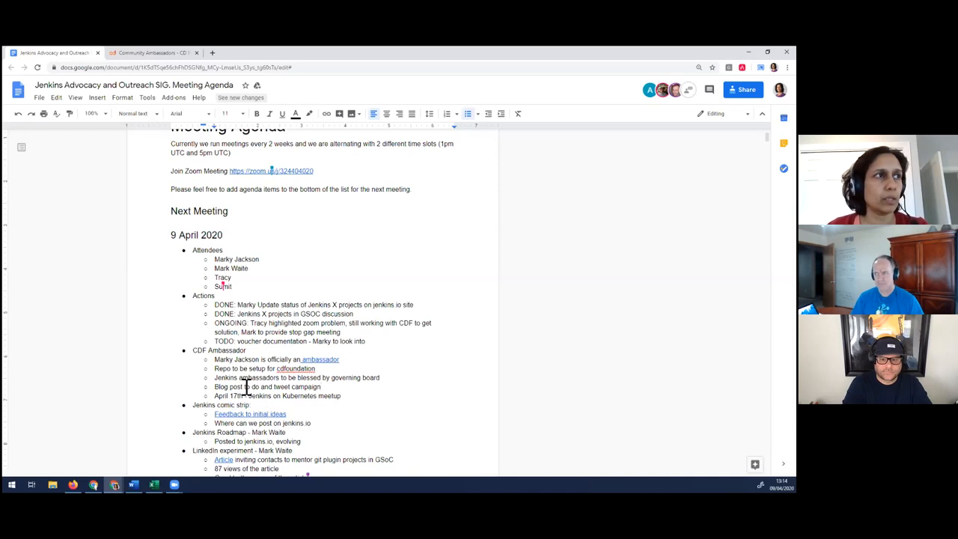
Scroll down through the meeting agenda
scroll("down", 3)
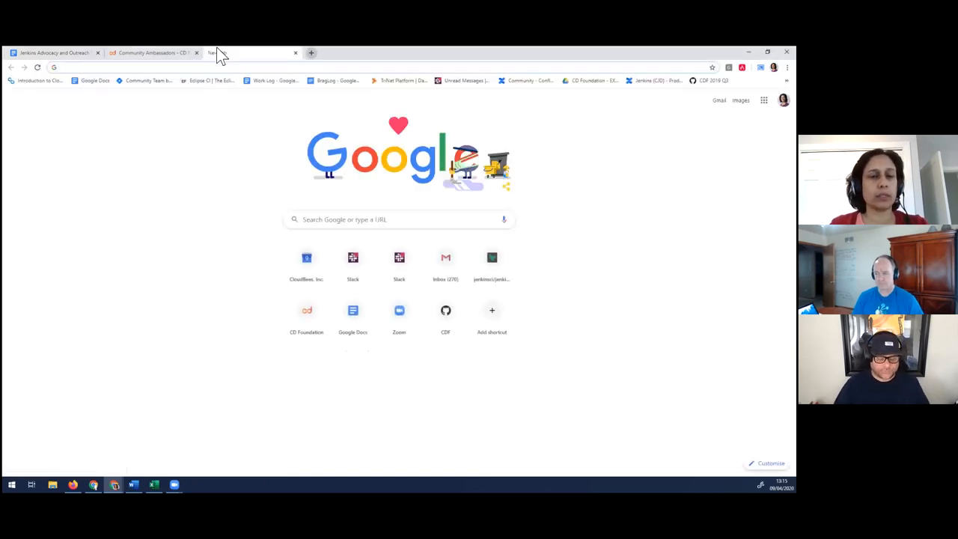
Go to github.com/cdfoundation, filter repositories by 'newsletter', and open the newsletter repository
type("gig")
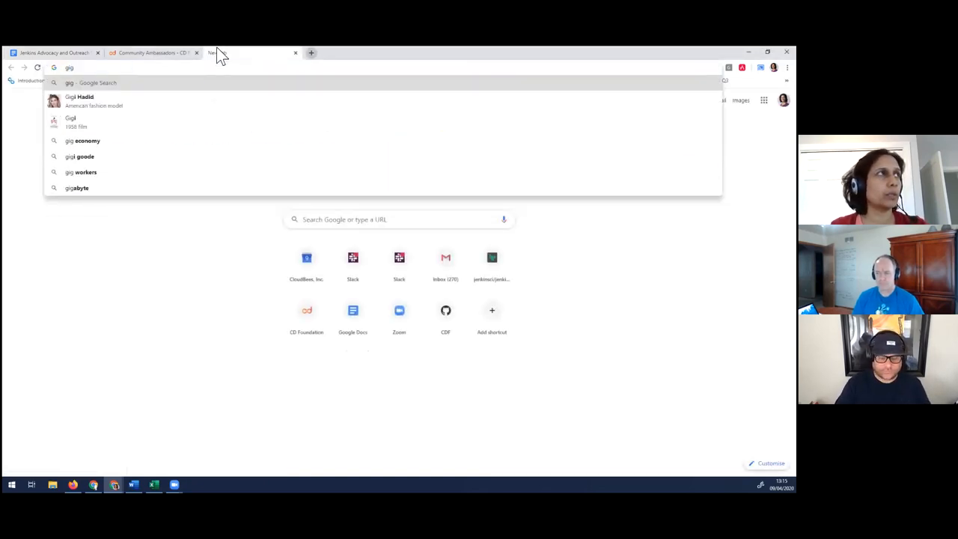
type("github.com/cdfoundation")
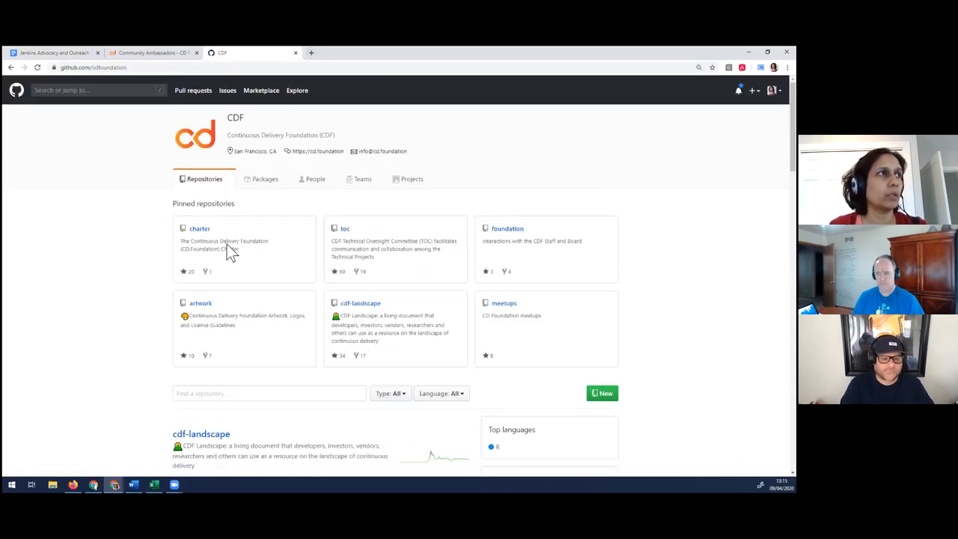
left_click(269, 393)
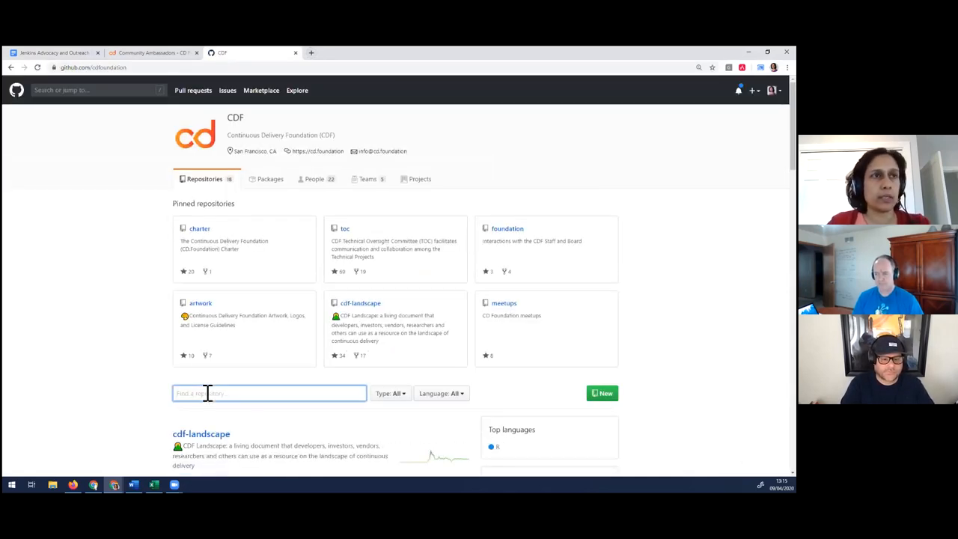
type("newsletter")
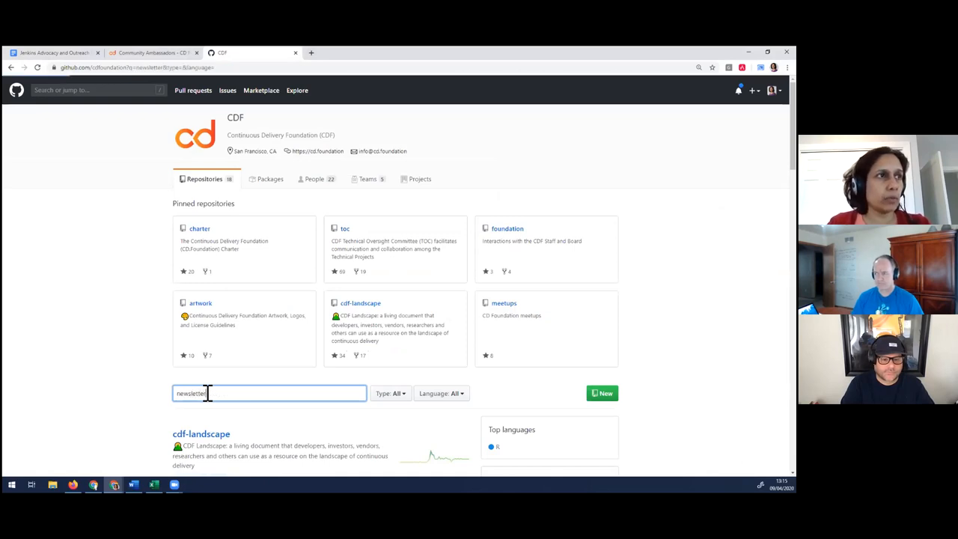
key("Return")
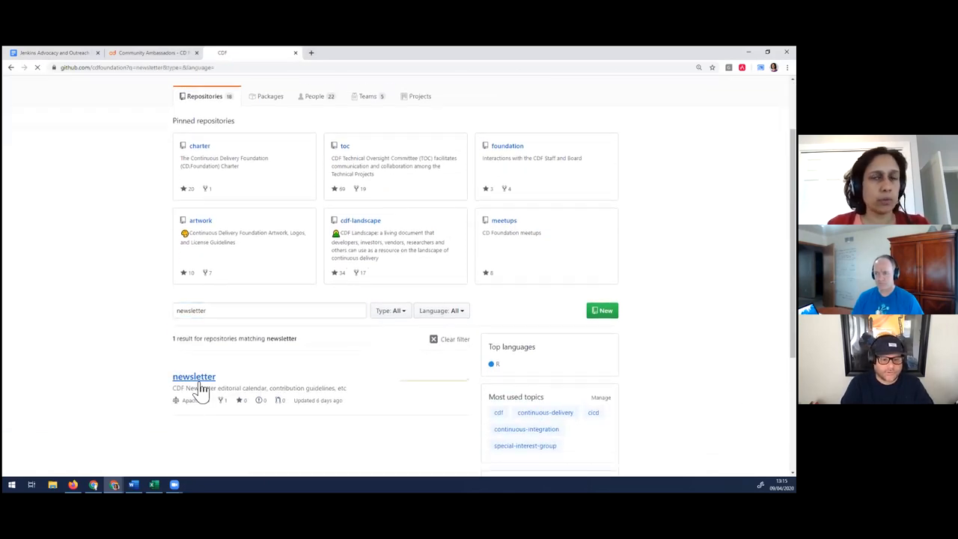
left_click(194, 376)
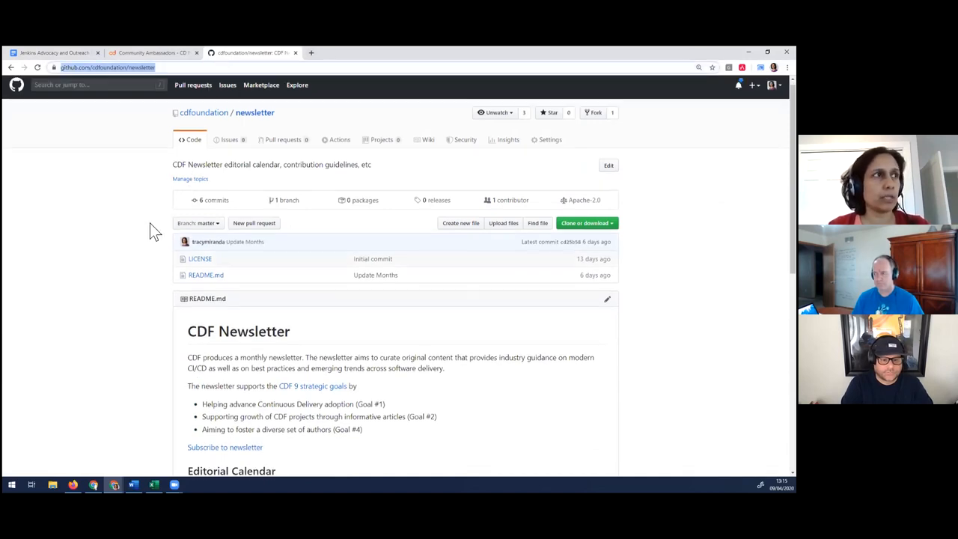
Scroll to the Editorial Calendar and select the May and June drafts-due and send-out dates
scroll("down", 3)
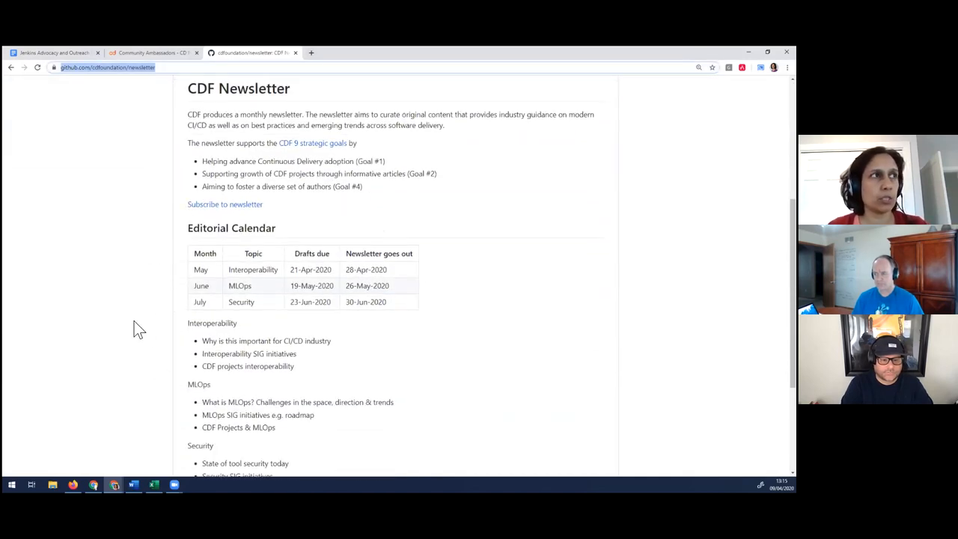
scroll("down", 3)
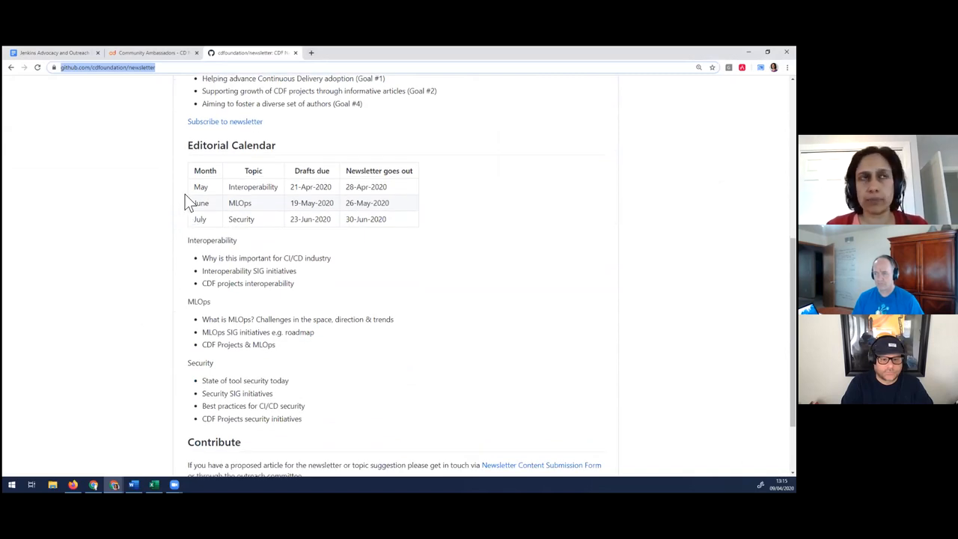
mouse_move(206, 202)
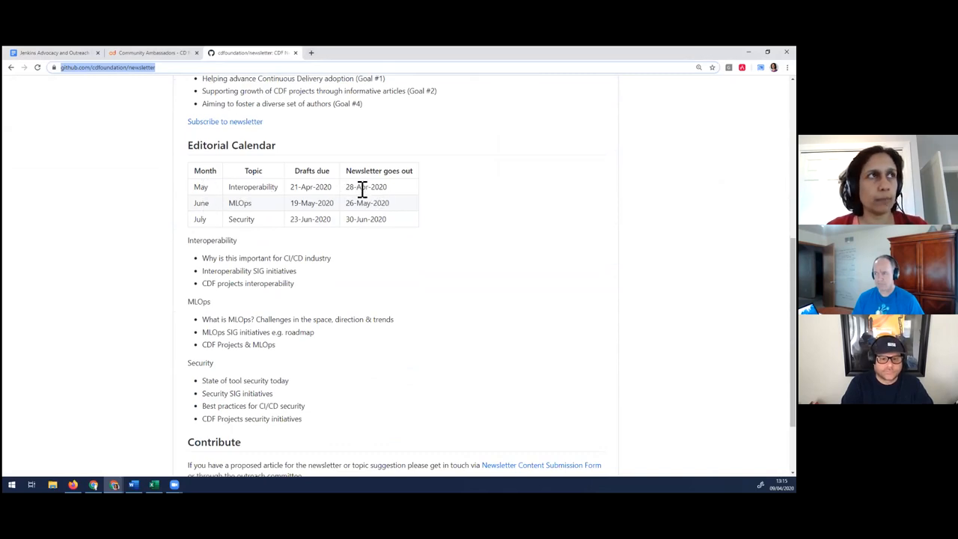
mouse_move(204, 201)
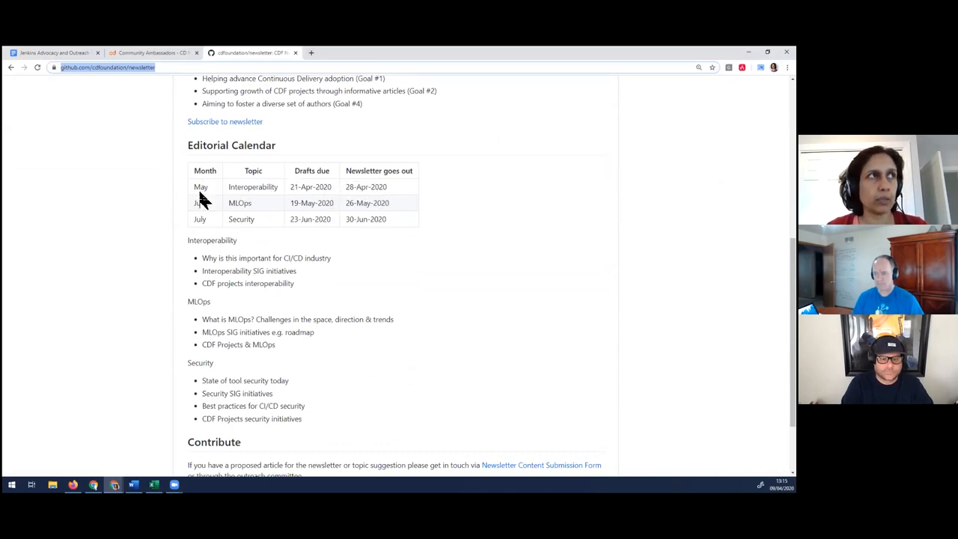
double_click(201, 187)
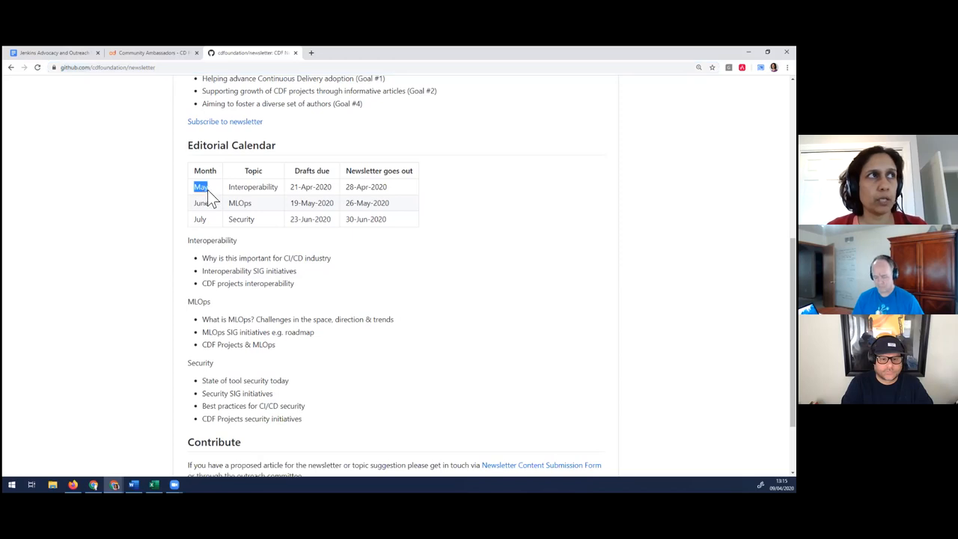
mouse_move(291, 215)
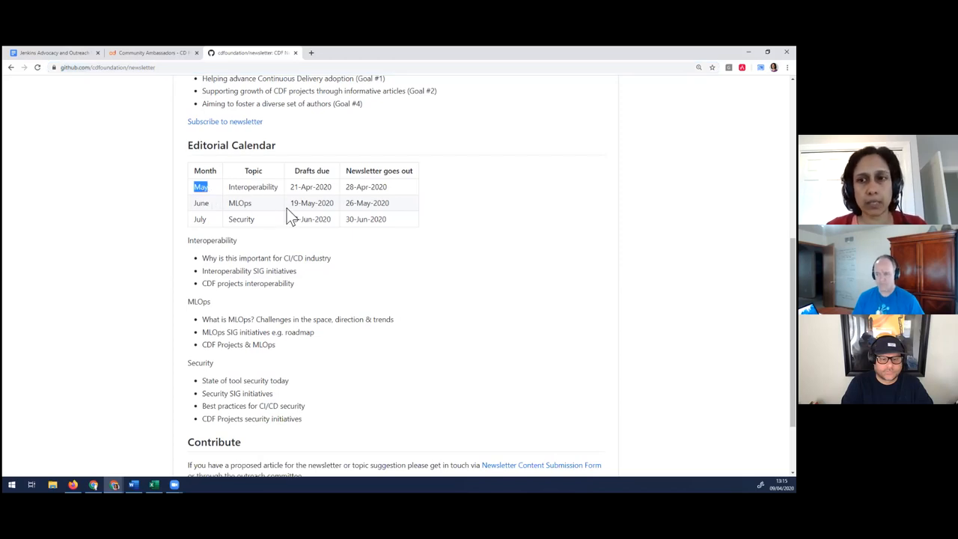
mouse_move(241, 208)
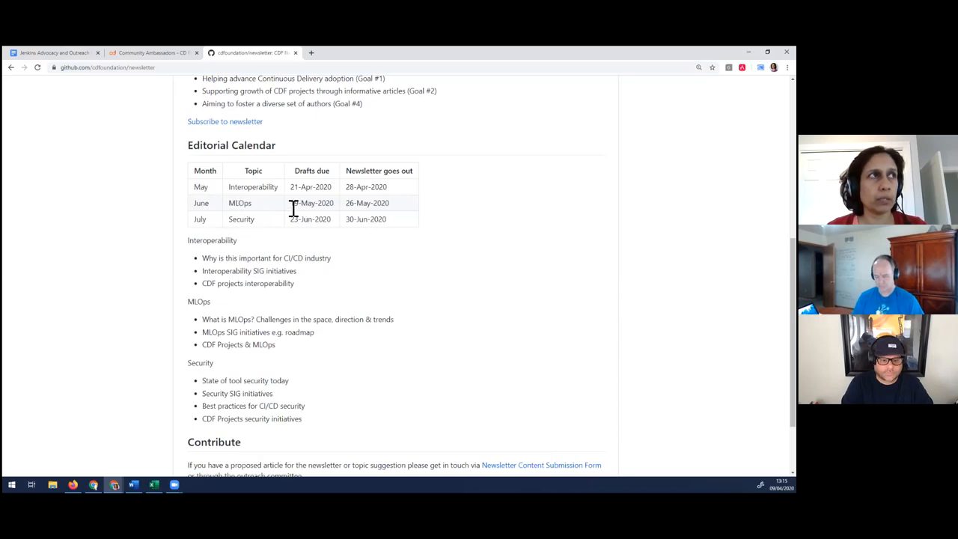
left_click_drag(292, 203, 387, 203)
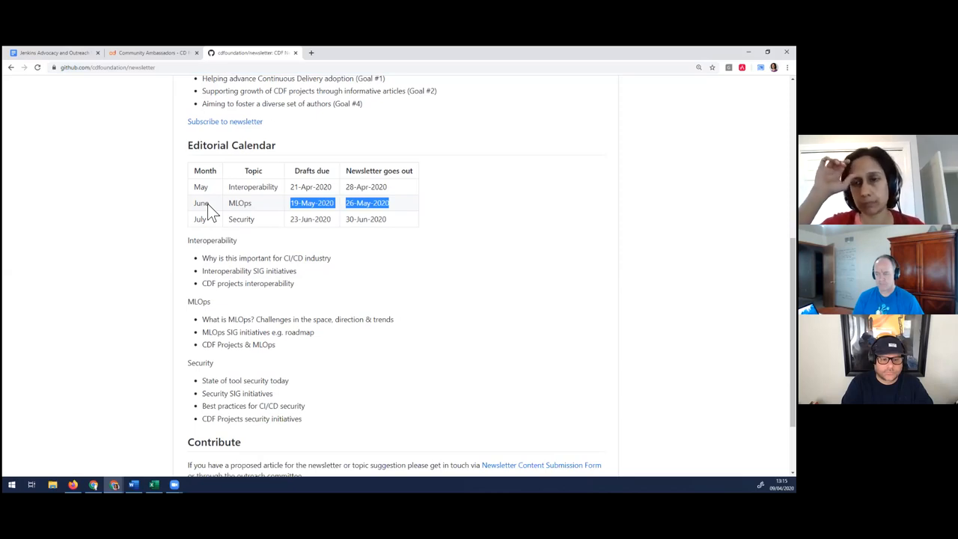
mouse_move(165, 107)
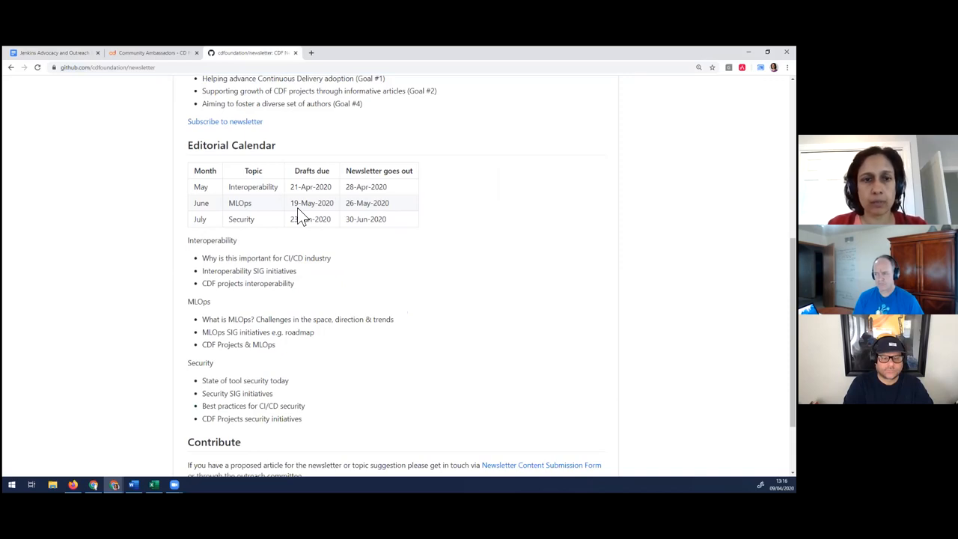
mouse_move(301, 210)
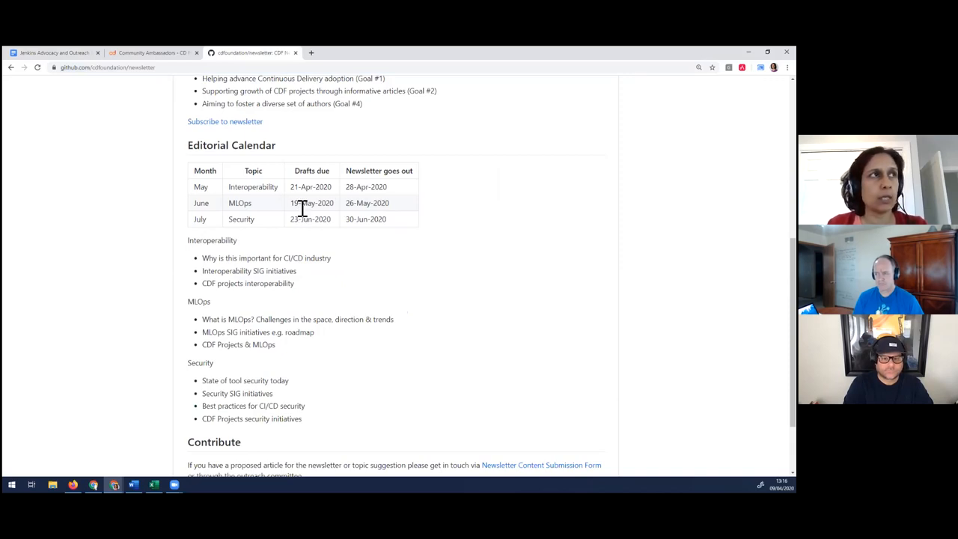
mouse_move(249, 245)
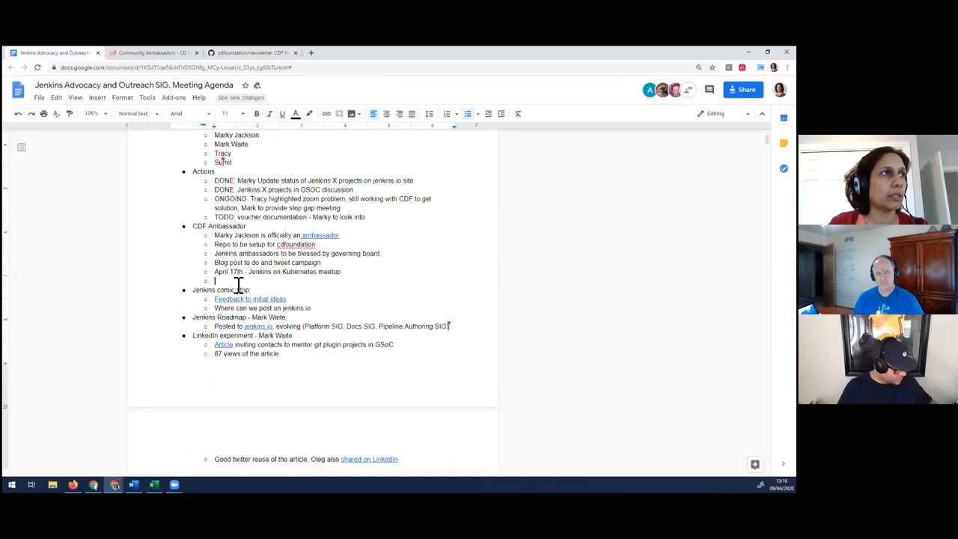
Add 'Monthly cdf themes' linking github.com/cdfoundation/newsletter, with an action to drive MLOPs topics
type("Monthly cdf themes")
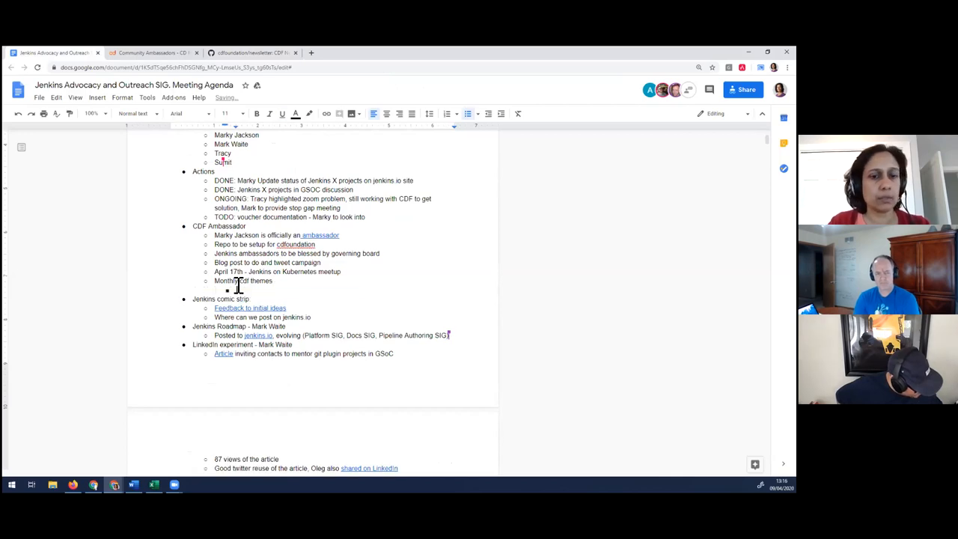
type("https://github.com/cdfoundation/newsletter")
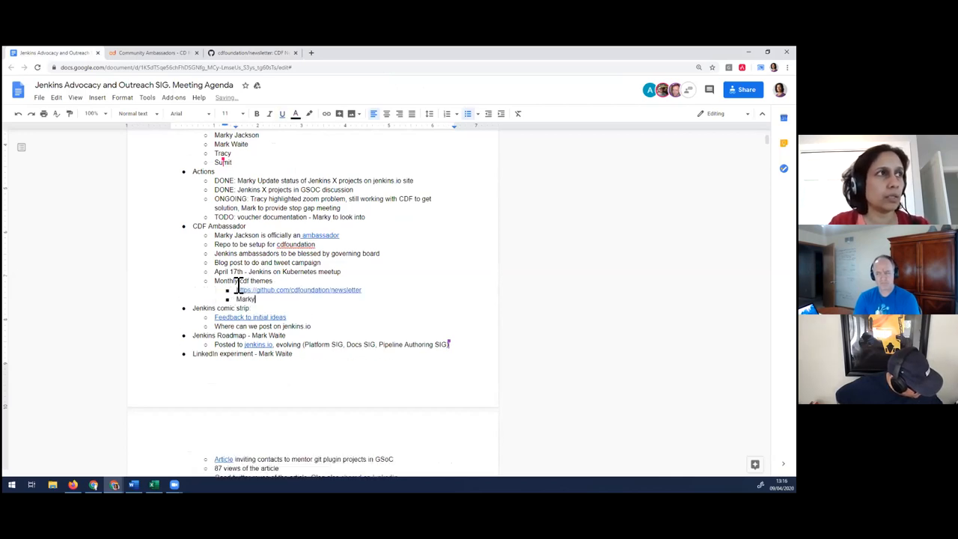
type("to drive M")
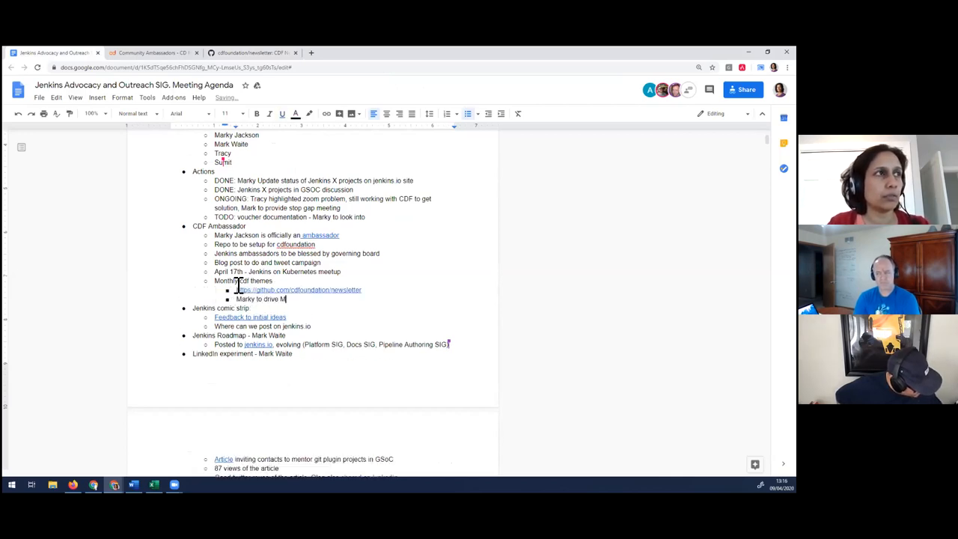
type("LOPs")
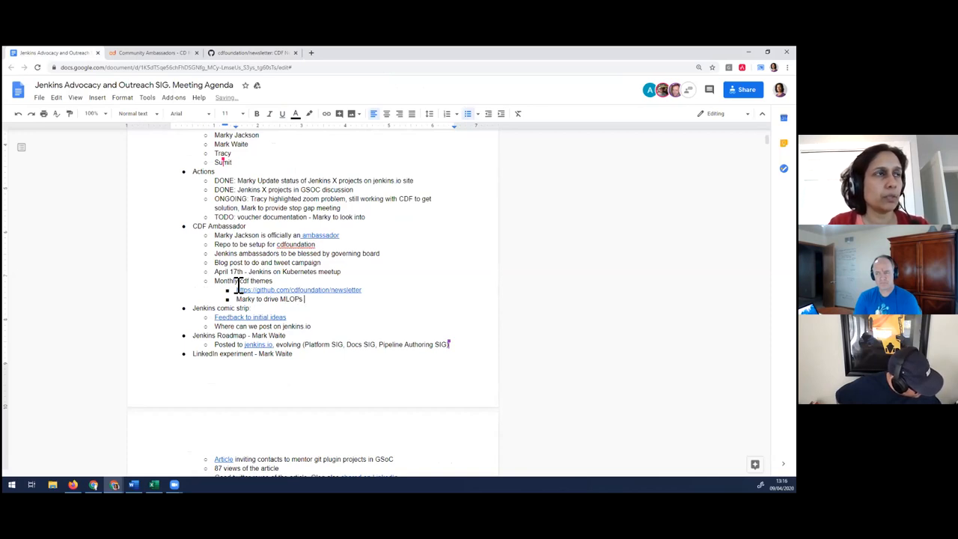
type("topics - p")
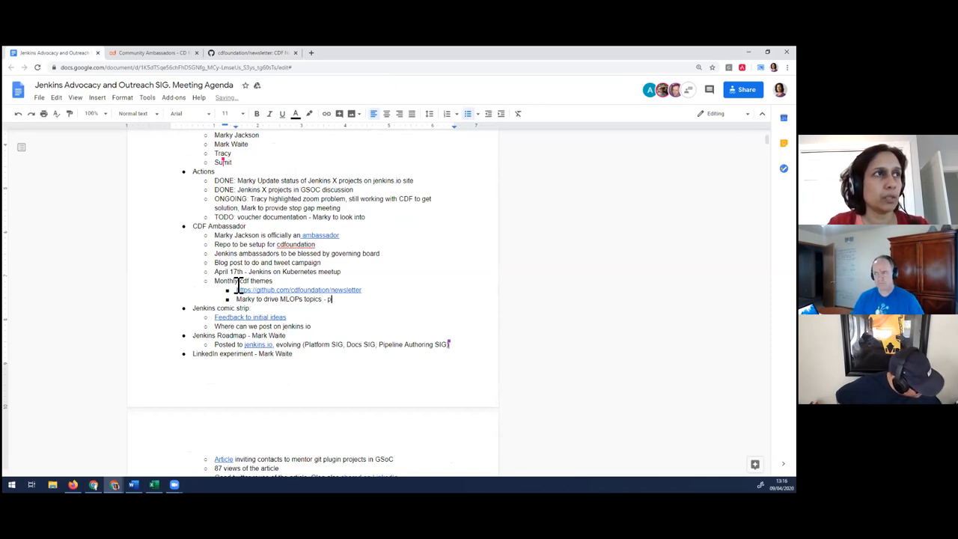
type("ropose")
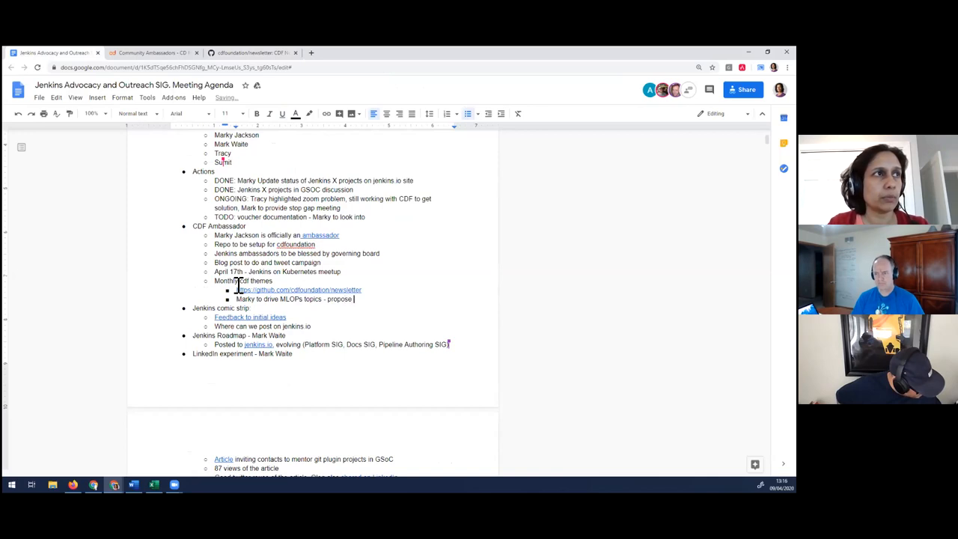
Finish the action with the talk proposal and Tracy's follow-up about chats, etc
type("a talk")
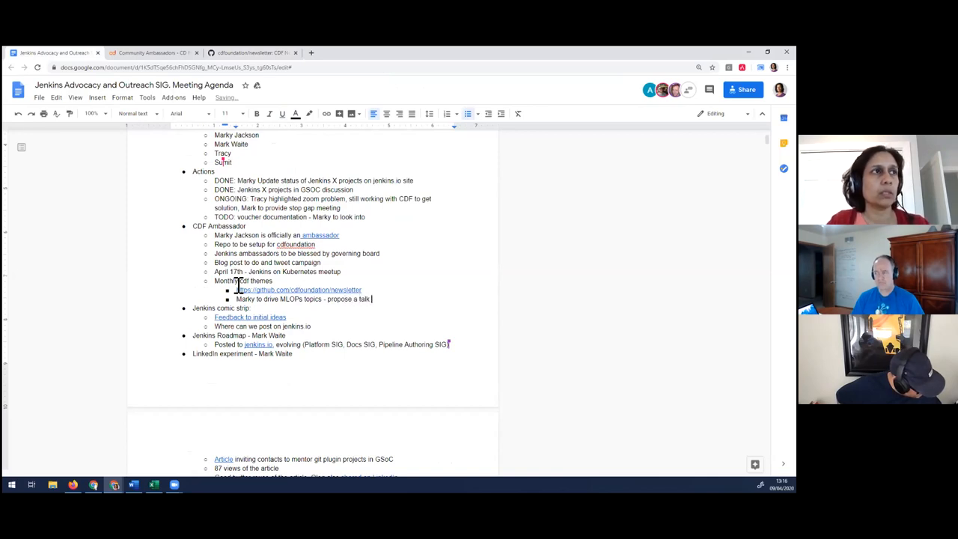
type("and")
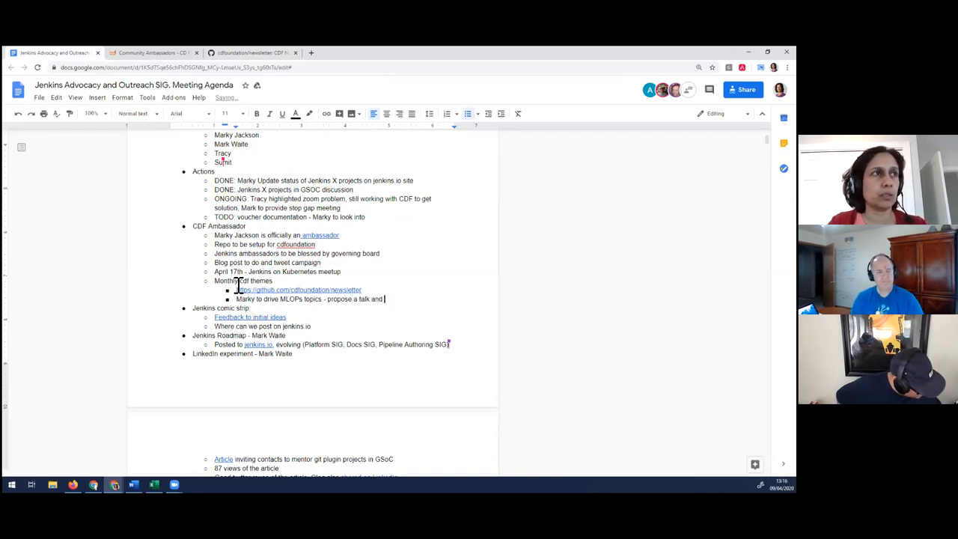
type("Tracy to")
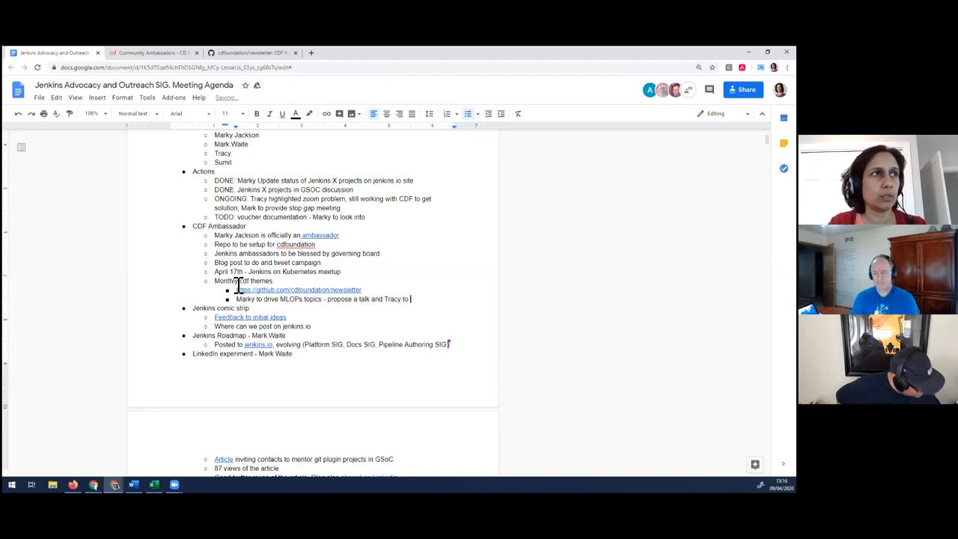
type("ask Jacque about other webinars, crowd")
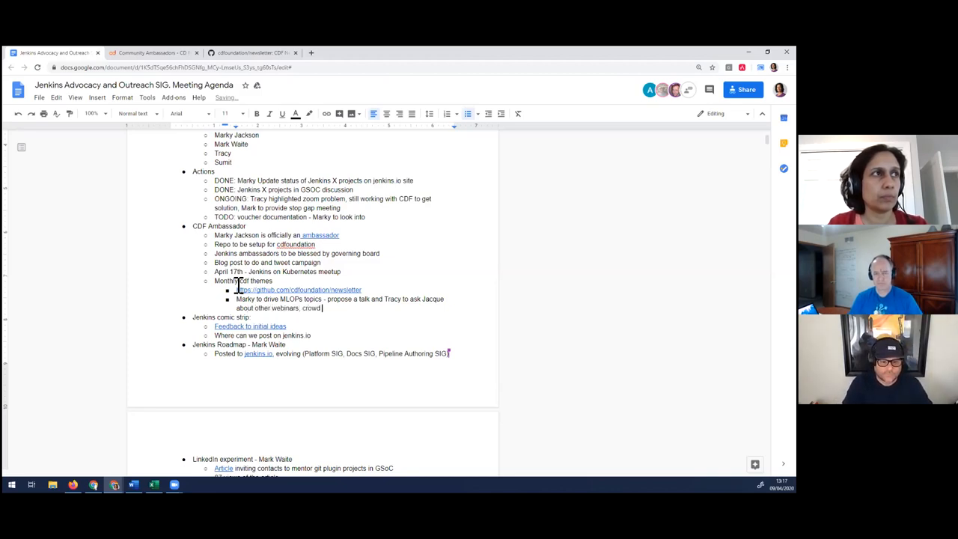
type("chats, etc")
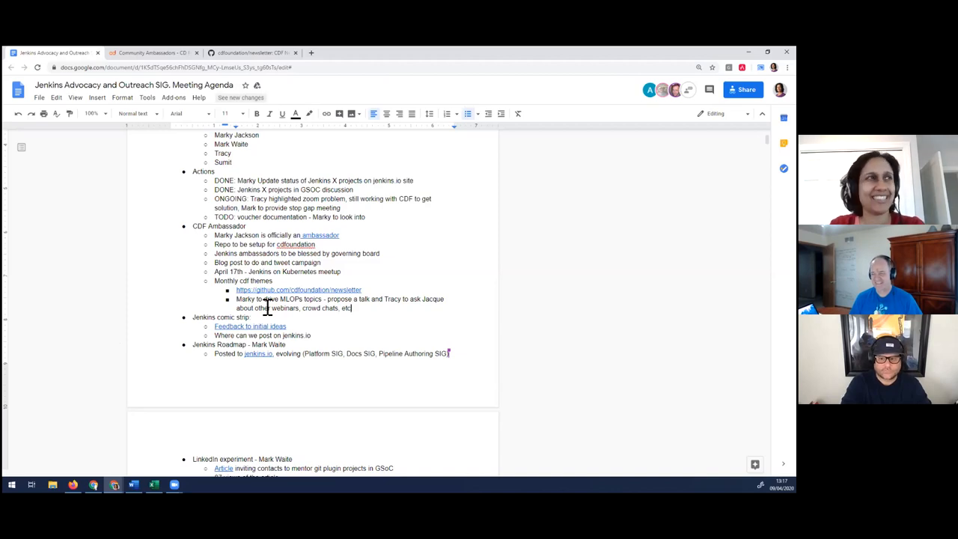
scroll("down", 3)
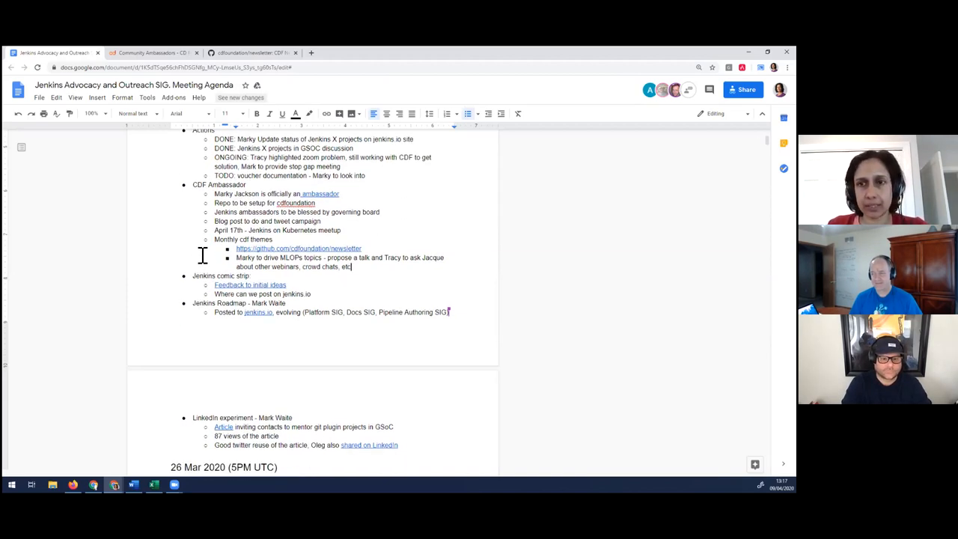
scroll("down", 3)
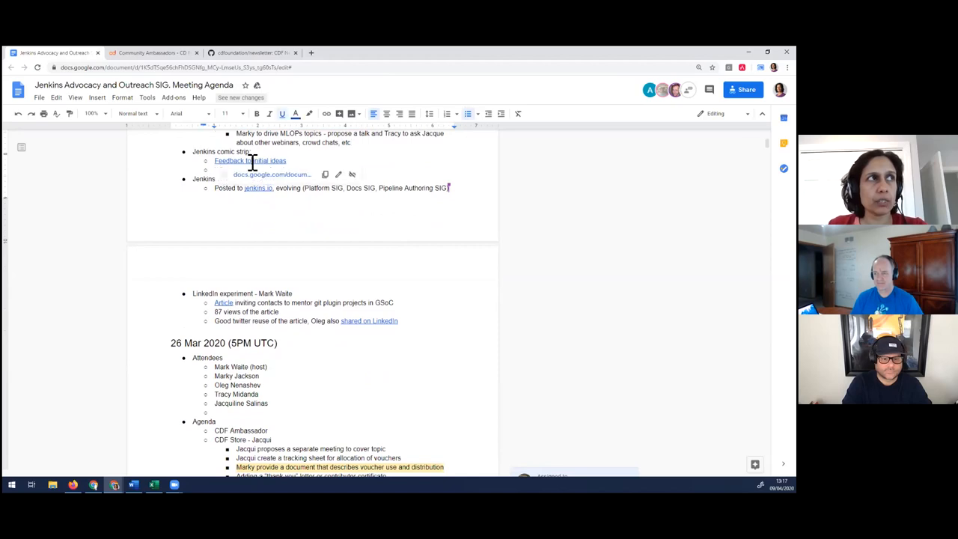
Open the 'Jenkins - Strips by CommitStrip' document in its own tab and read through the strips
left_click(249, 160)
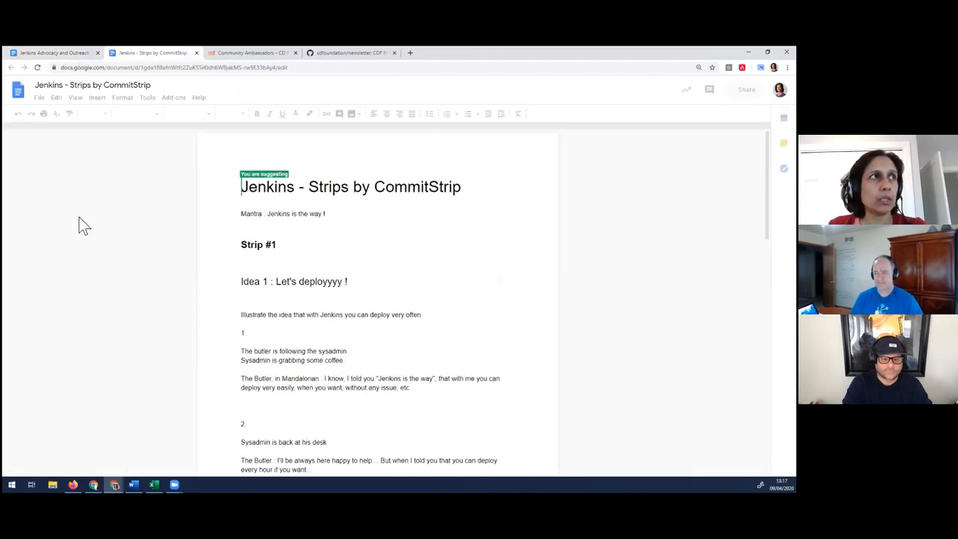
left_click(52, 52)
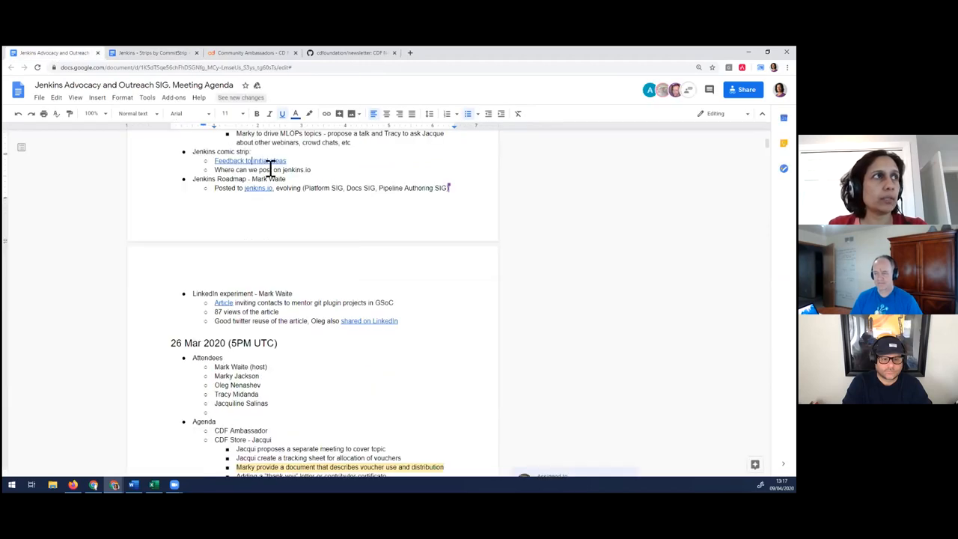
left_click(149, 53)
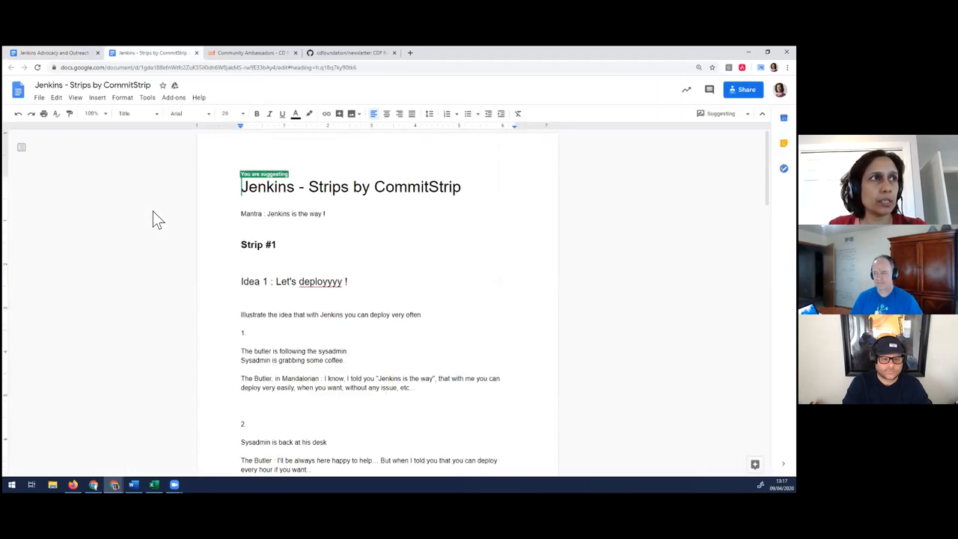
scroll("down", 3)
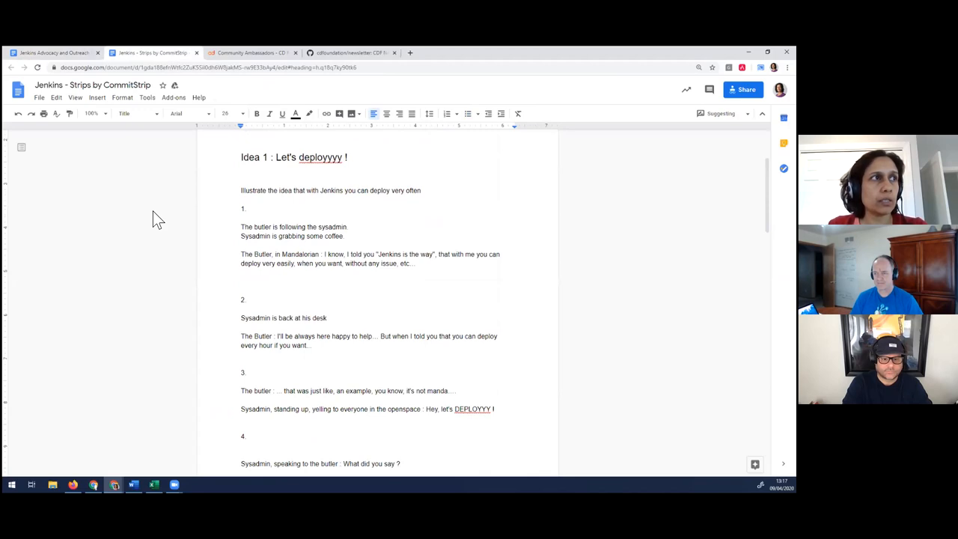
scroll("down", 3)
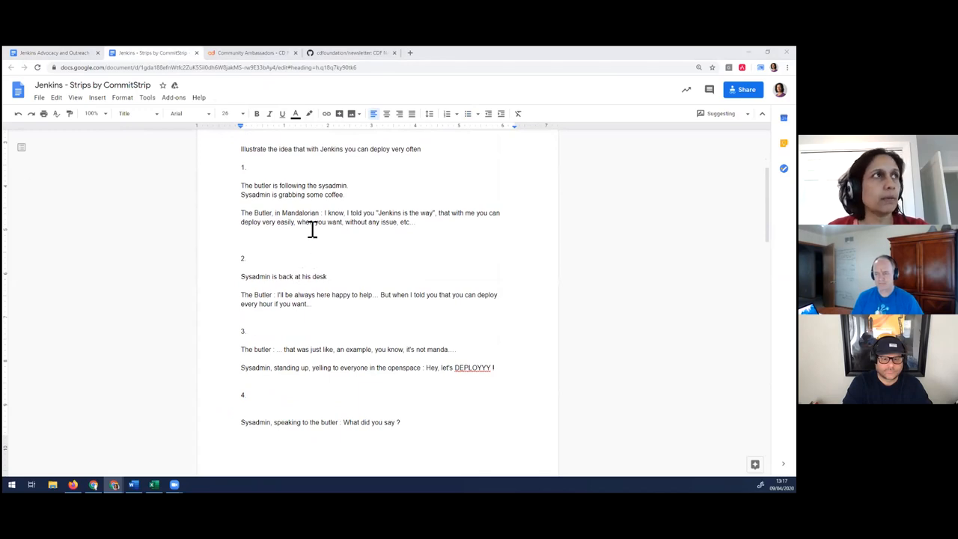
mouse_move(218, 205)
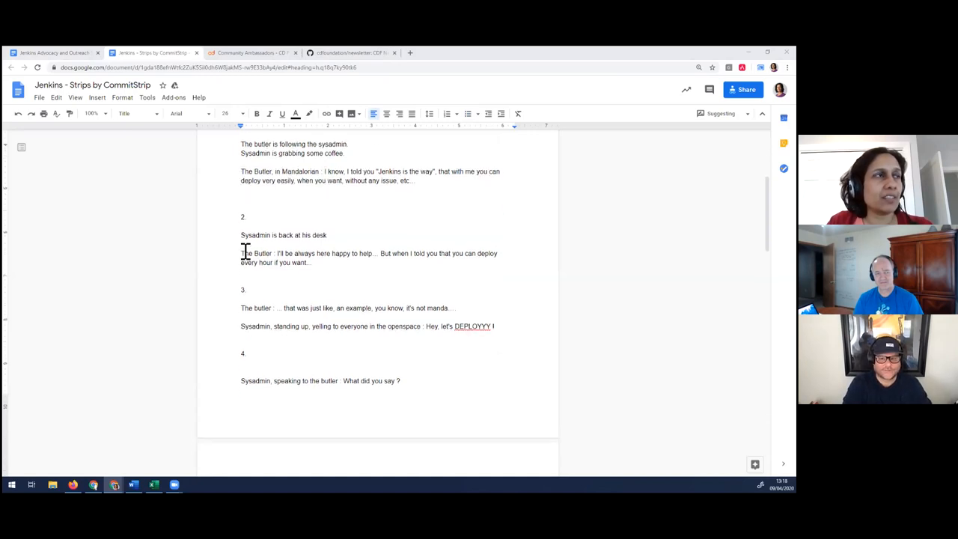
mouse_move(238, 240)
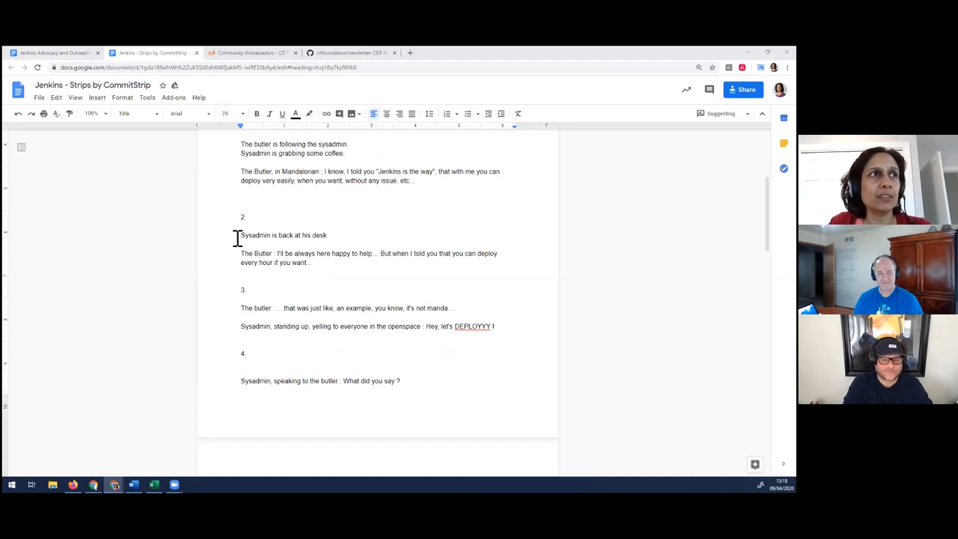
left_click_drag(241, 235, 314, 263)
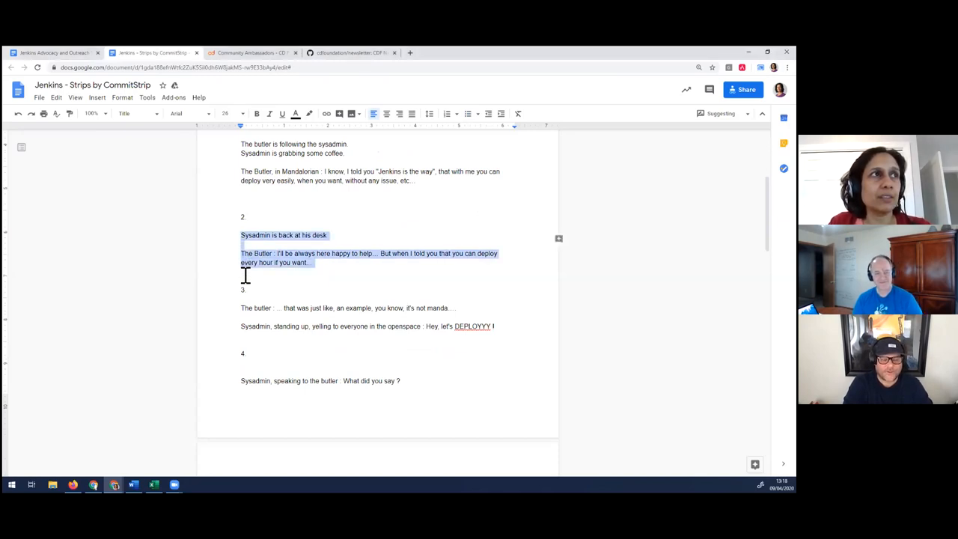
scroll("down", 3)
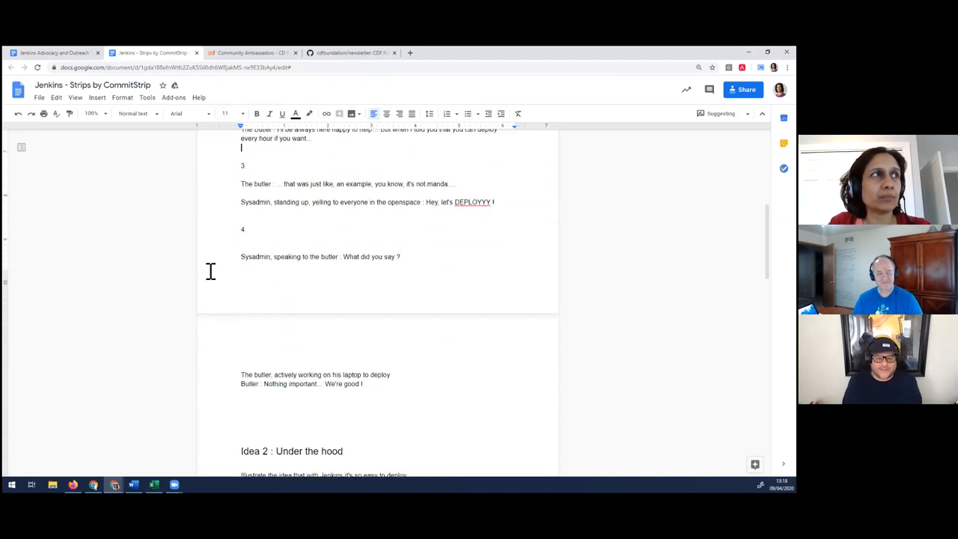
scroll("down", 3)
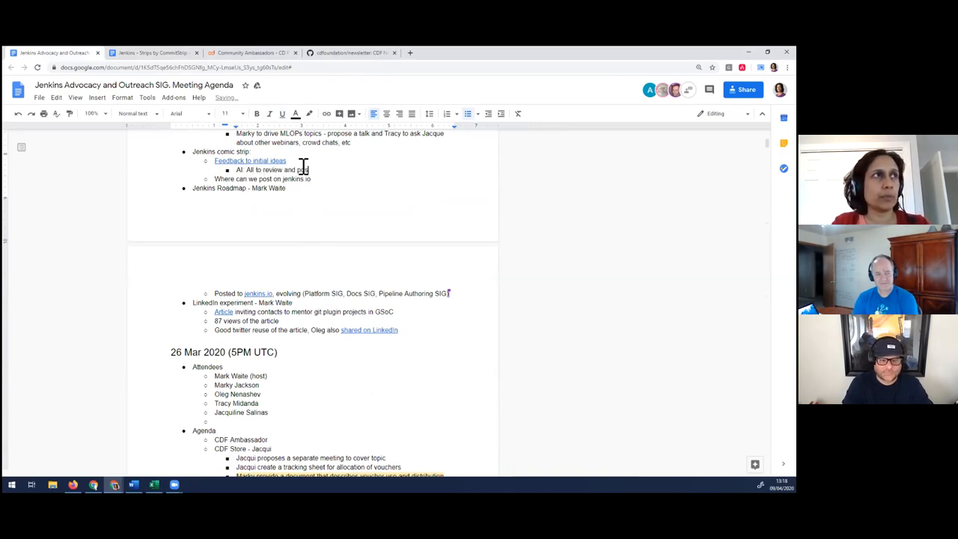
Add comic strip actions: feedback comments in the doc, and 'Tracy to post in gitter and ask for feedback'
type("feedback comme")
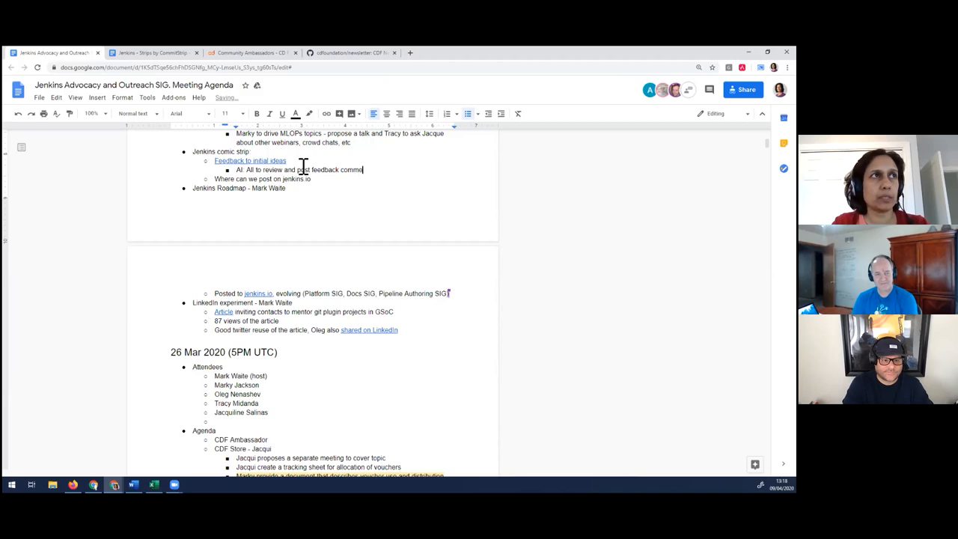
type("nts in the doc")
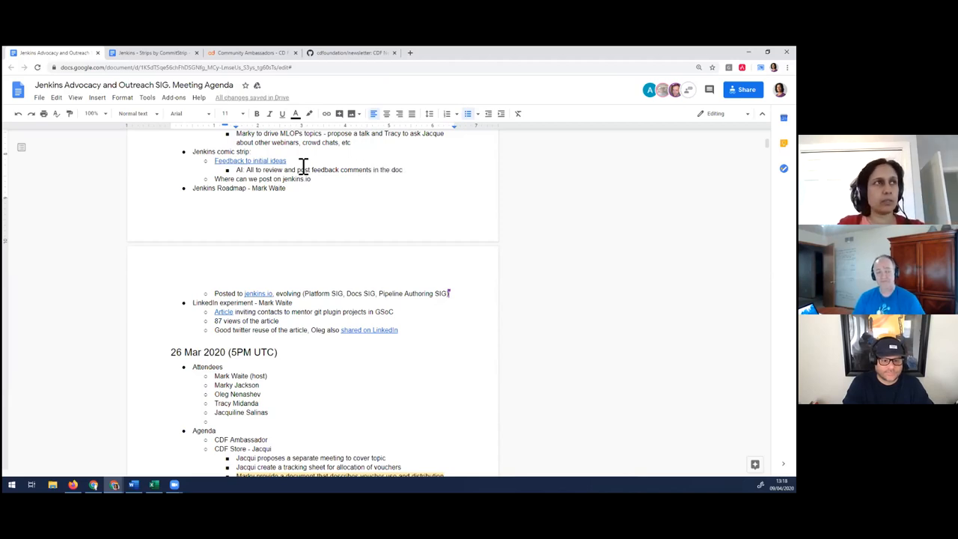
type("Trac")
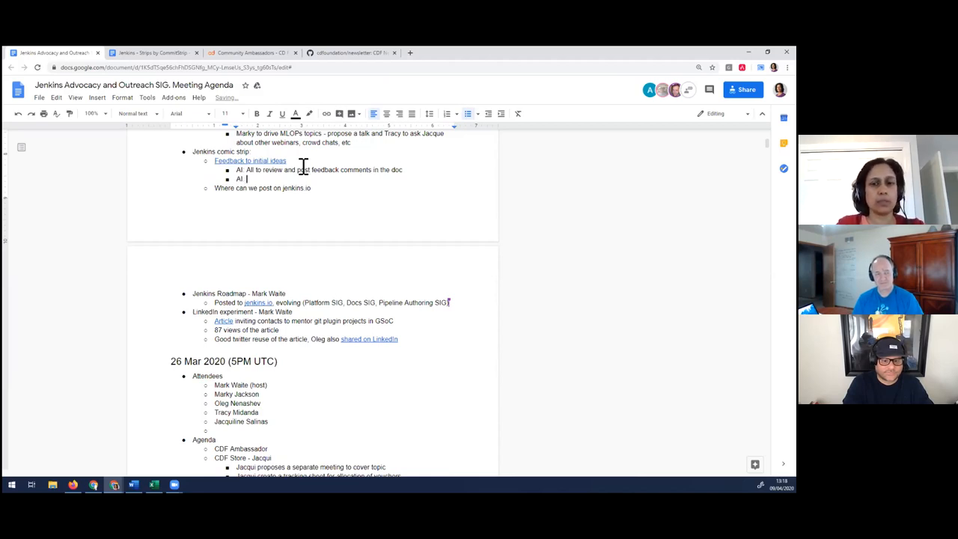
type("Tracy to post in")
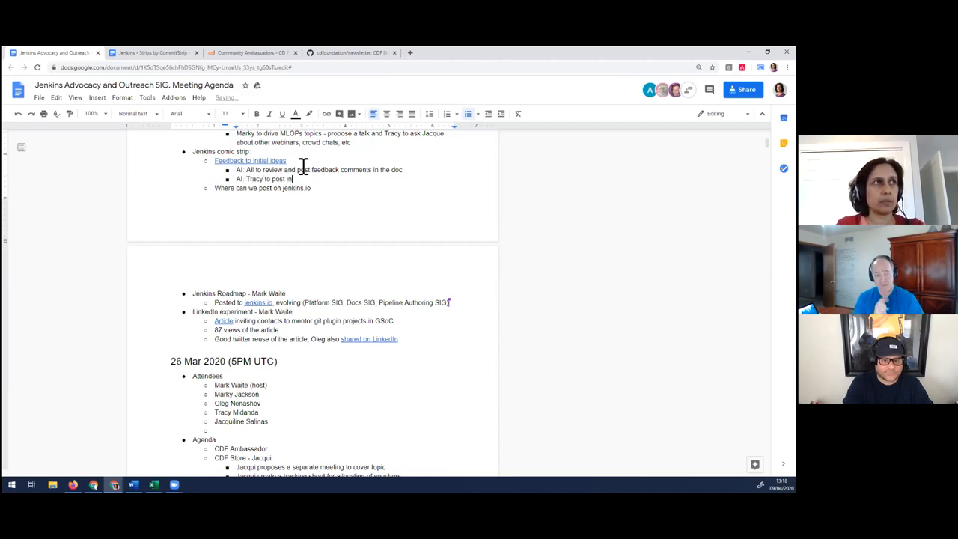
type("gitter and so")
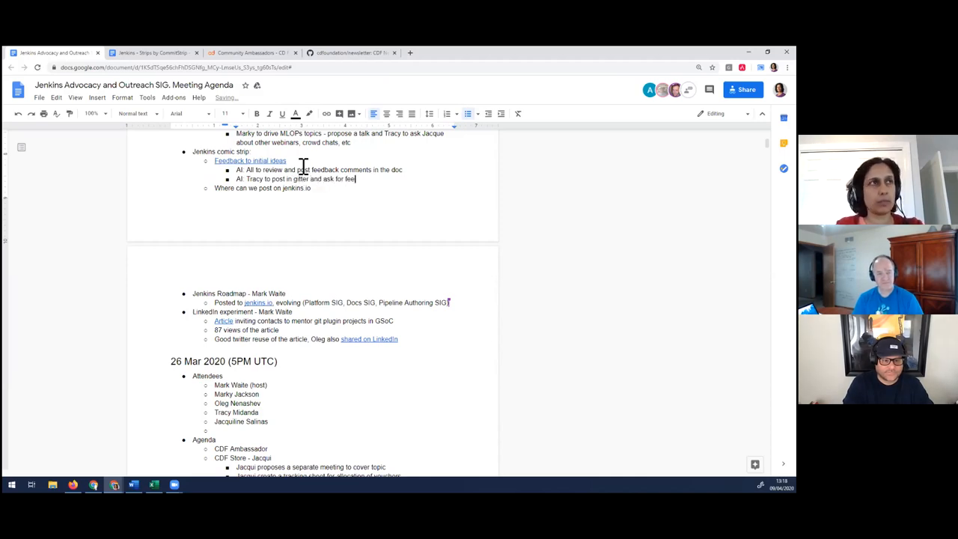
type("dback")
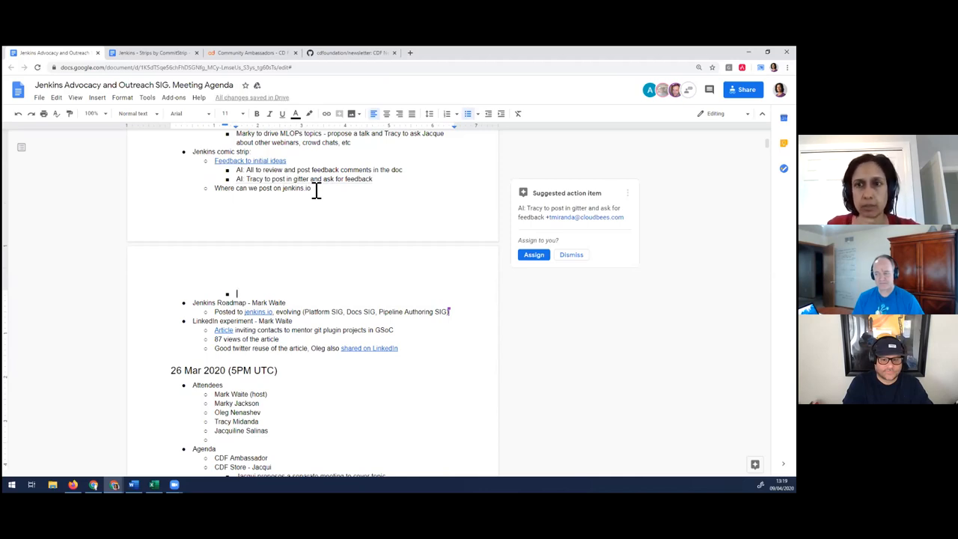
mouse_move(129, 339)
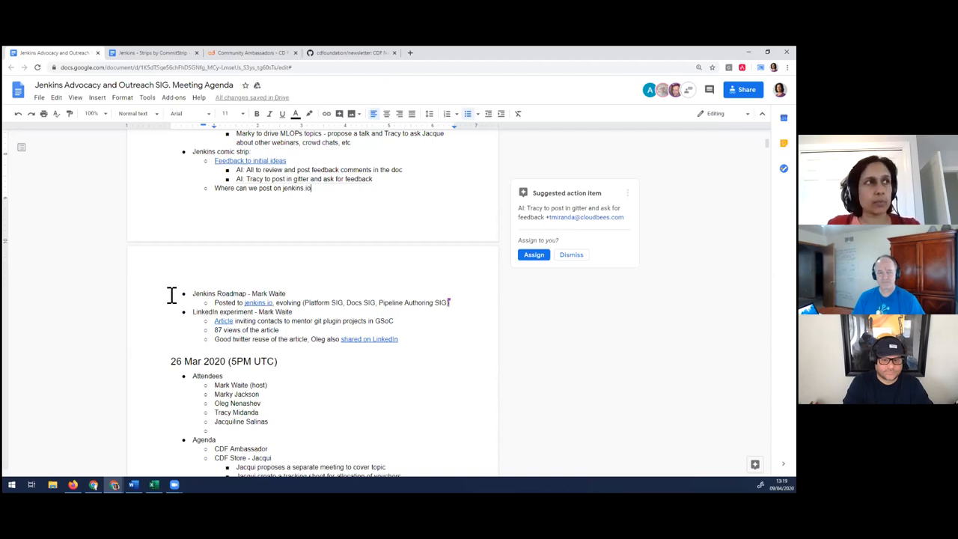
scroll("down", 3)
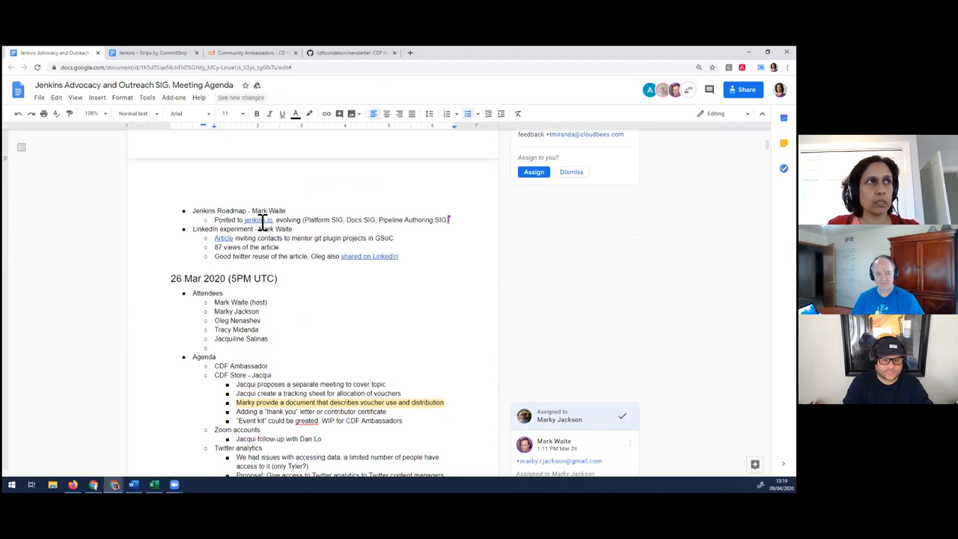
Switch to the Jenkins Roadmap tab and scroll its initiatives down to the References section
left_click(254, 219)
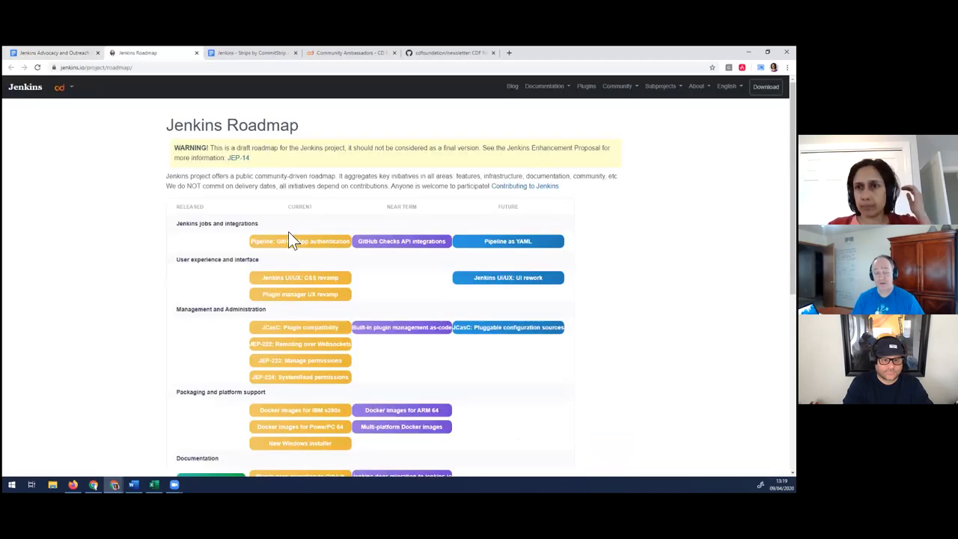
mouse_move(135, 149)
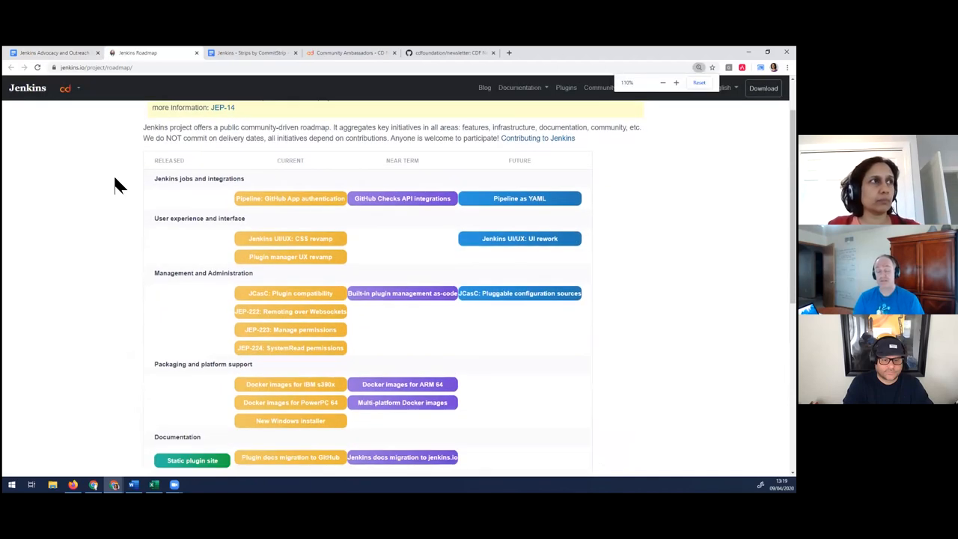
scroll("up", 3)
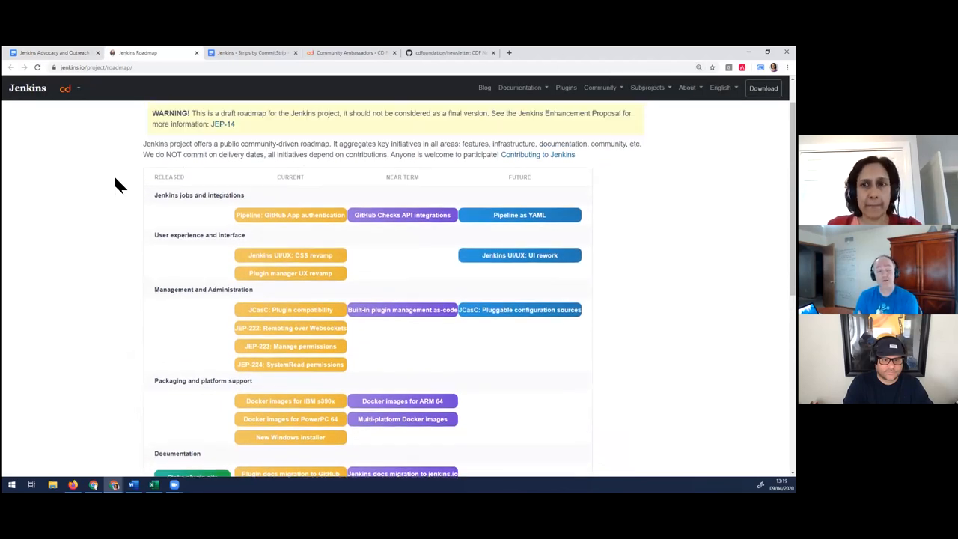
scroll("down", 3)
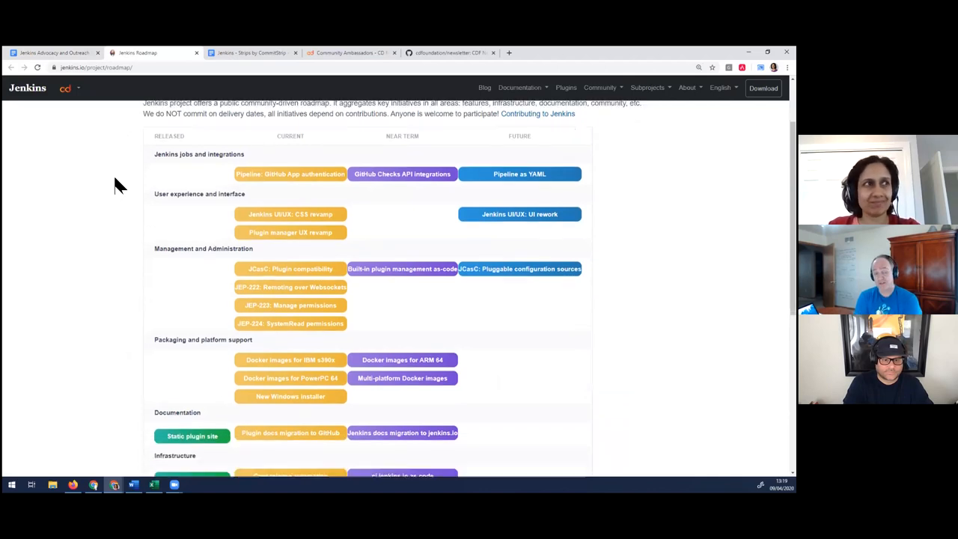
scroll("down", 3)
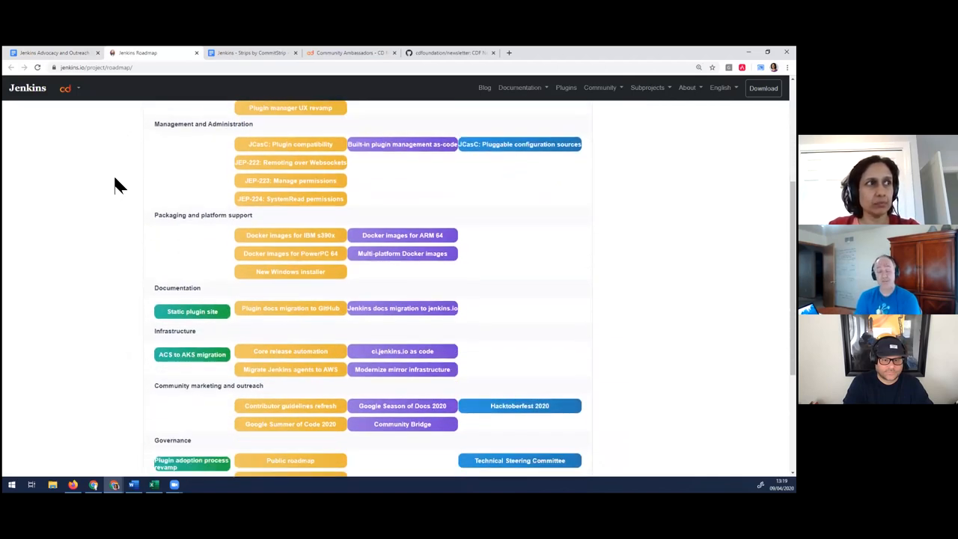
scroll("down", 3)
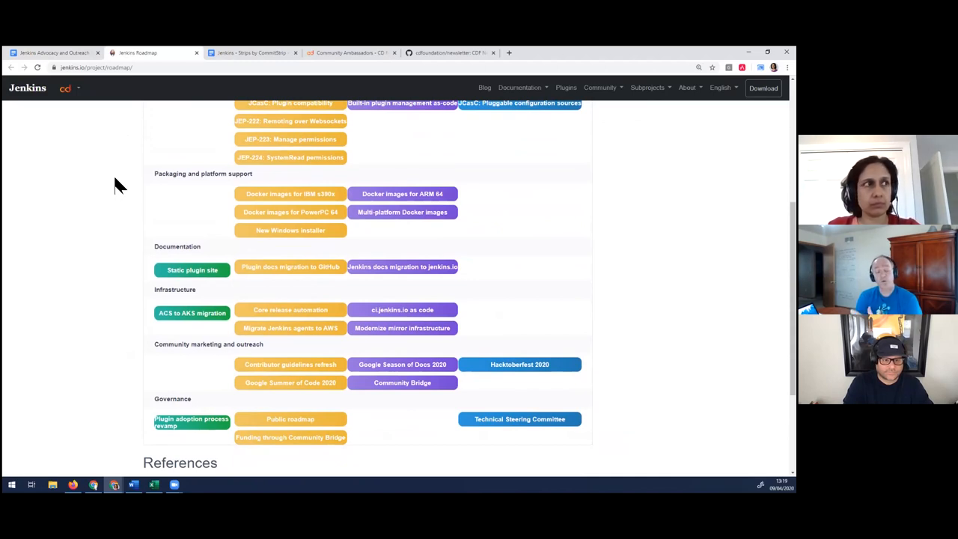
scroll("down", 3)
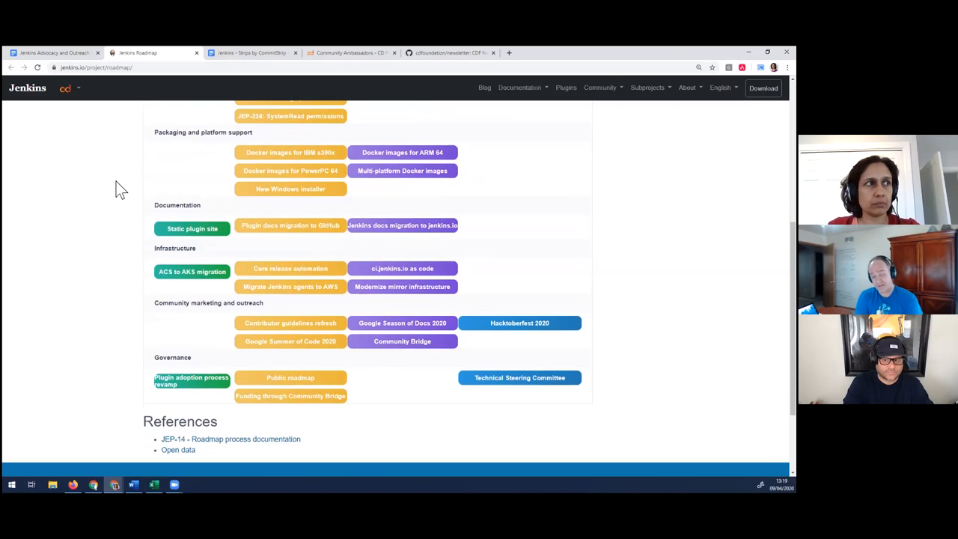
scroll("up", 3)
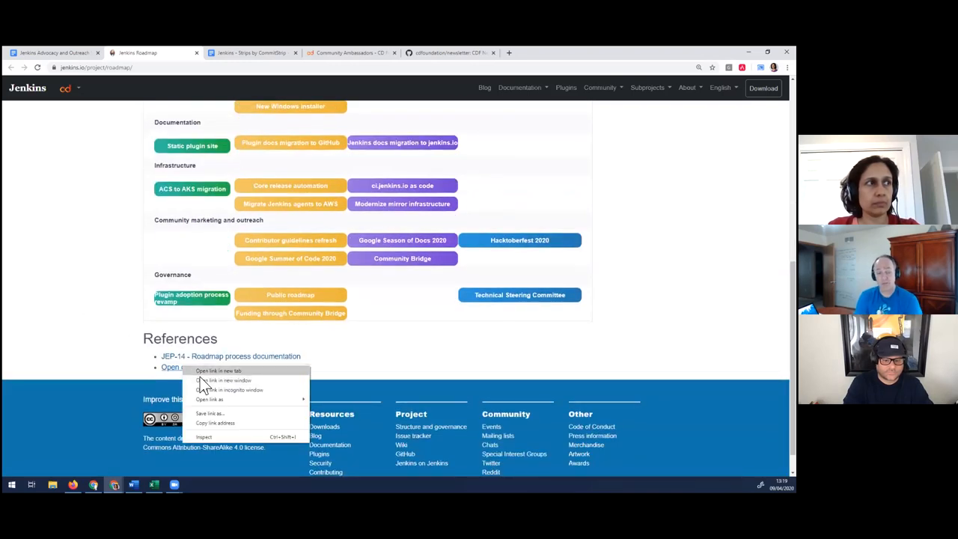
Open the Open data reference in a new tab and highlight the 'Community marketing and outreach' heading
left_click(218, 370)
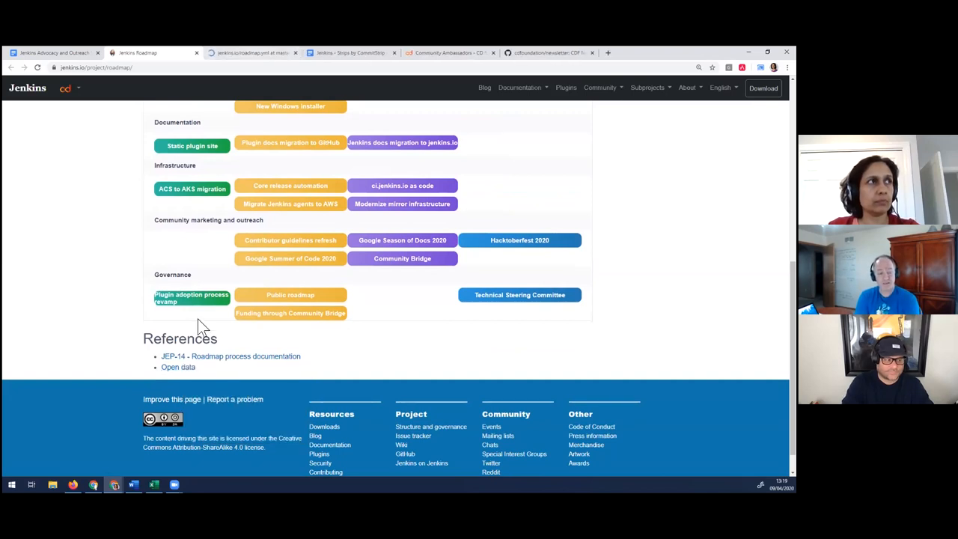
mouse_move(104, 334)
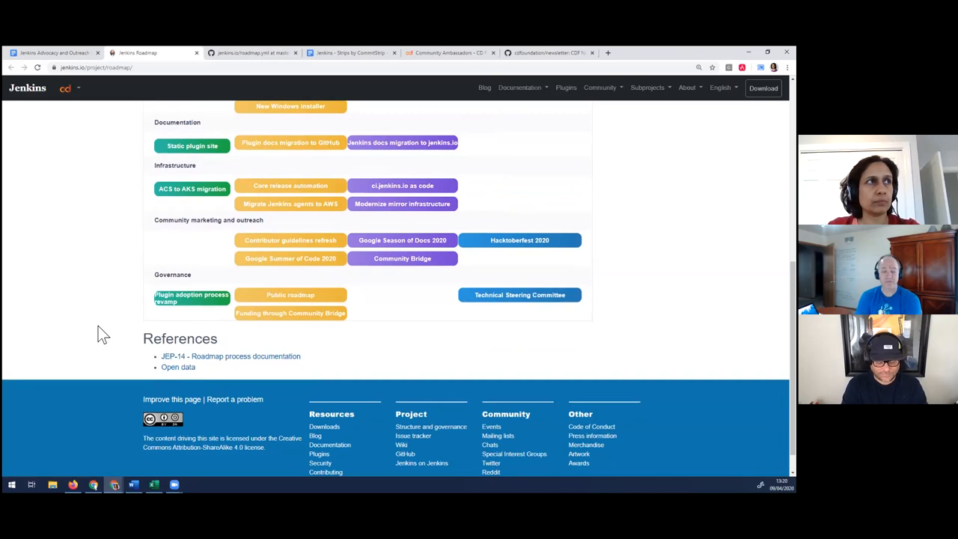
mouse_move(224, 329)
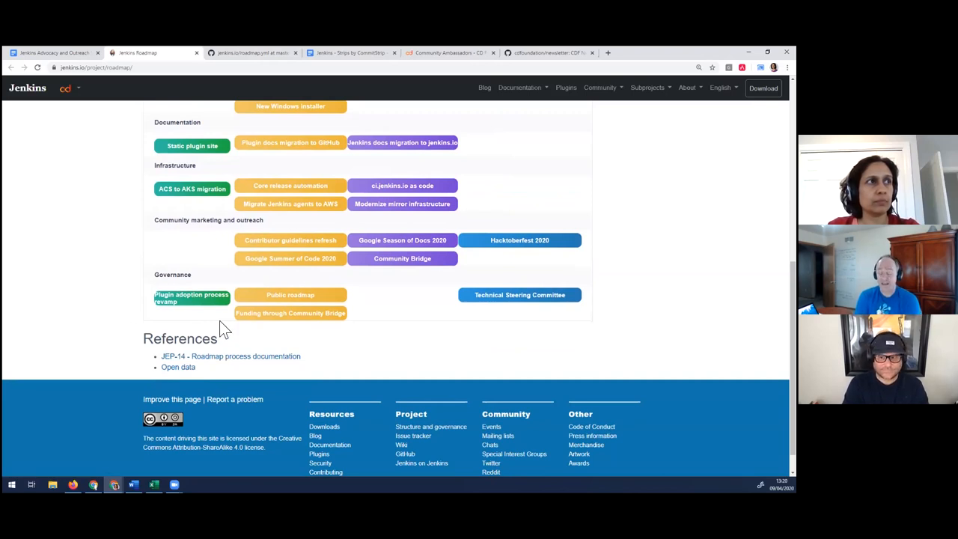
mouse_move(290, 294)
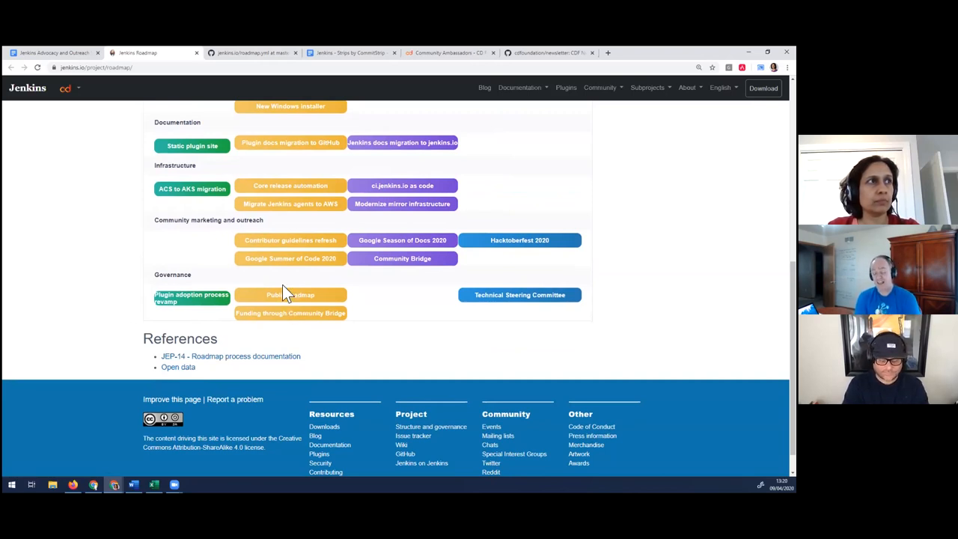
scroll("up", 3)
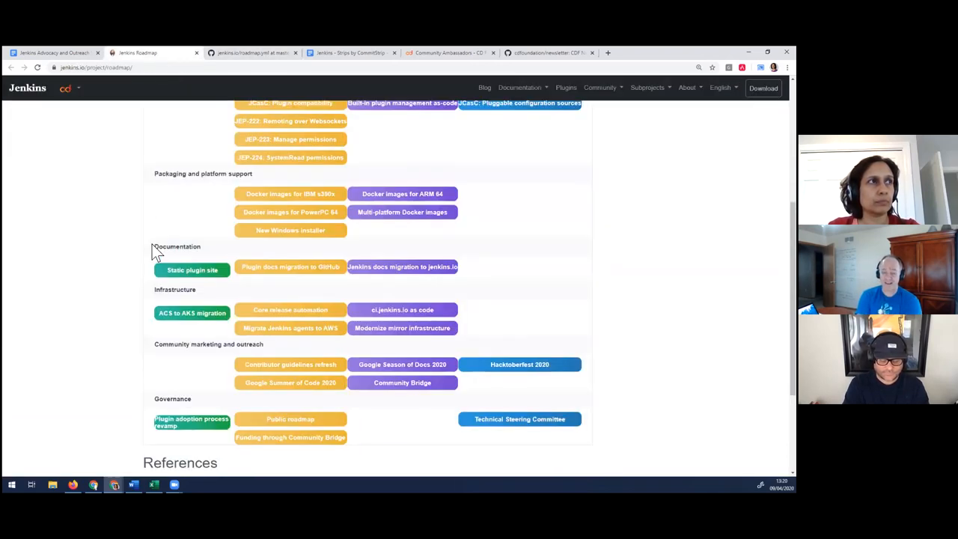
mouse_move(148, 257)
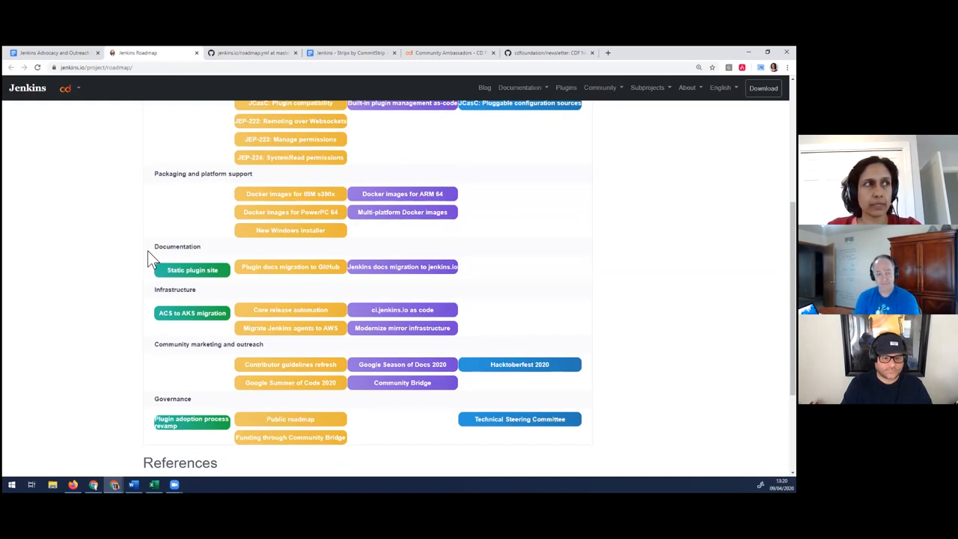
mouse_move(477, 395)
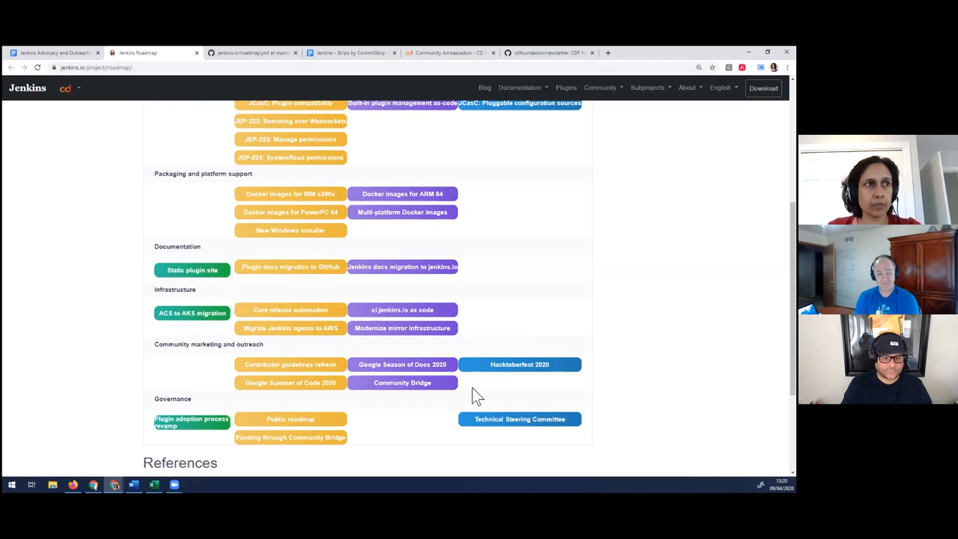
double_click(208, 344)
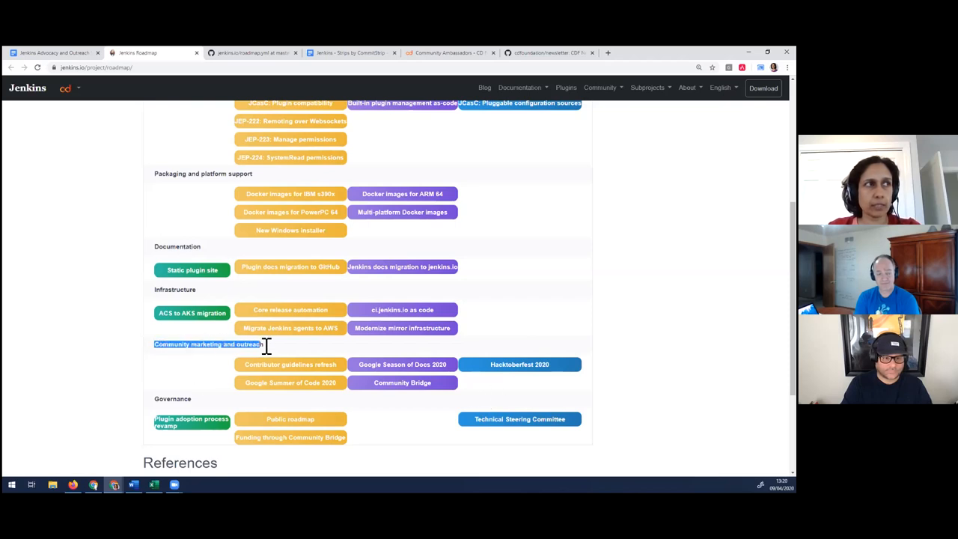
mouse_move(273, 384)
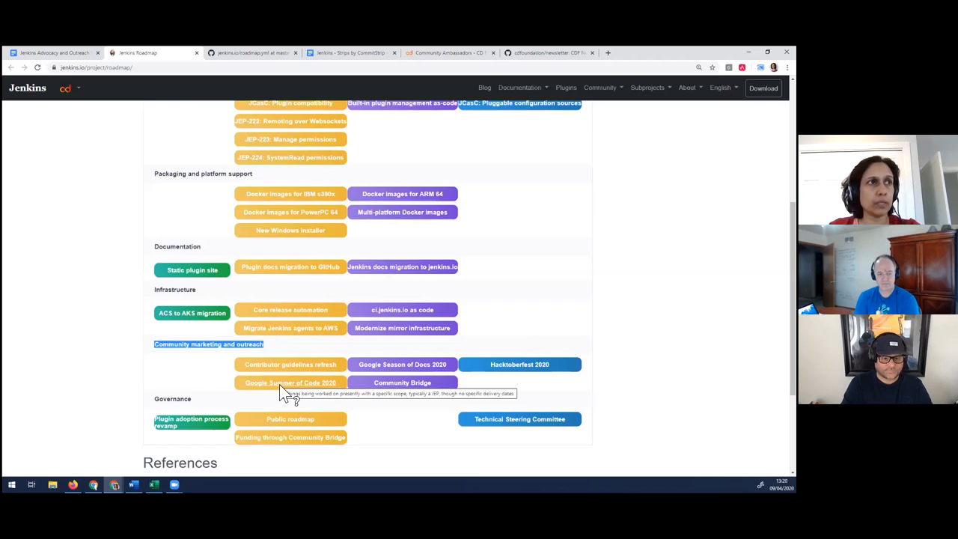
scroll("up", 3)
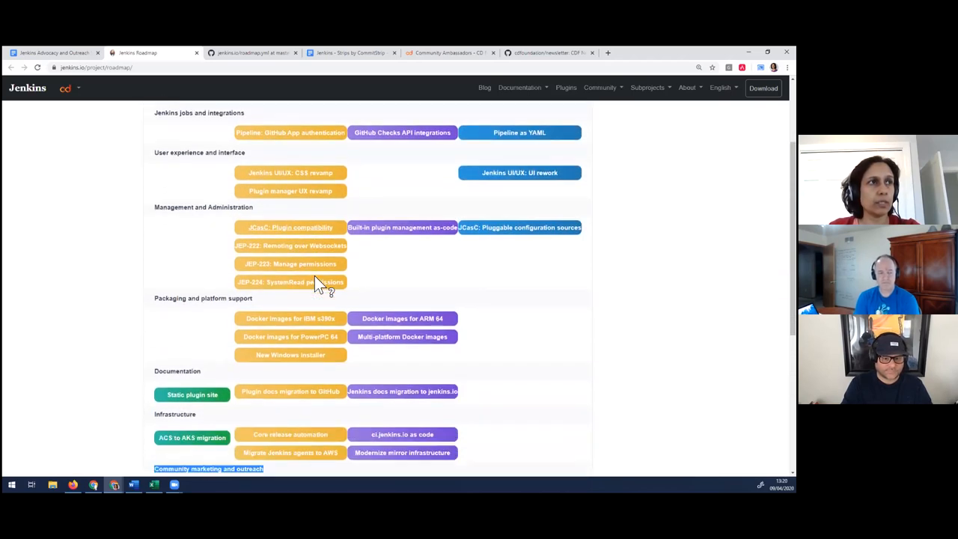
scroll("down", 3)
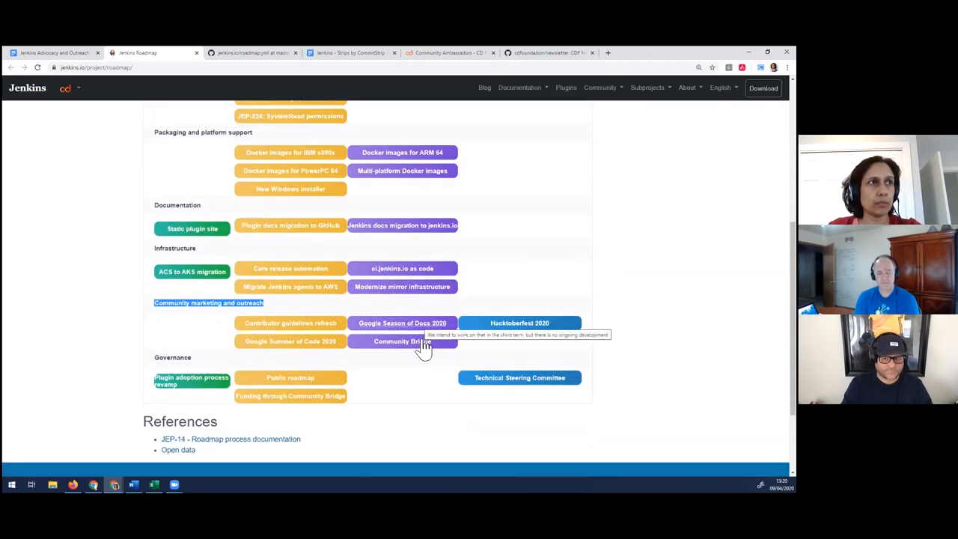
mouse_move(520, 323)
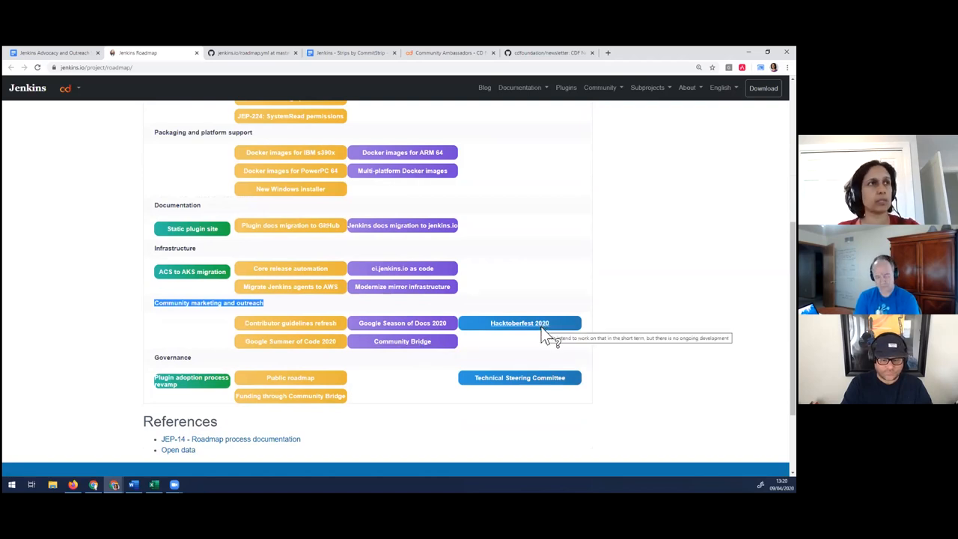
mouse_move(519, 330)
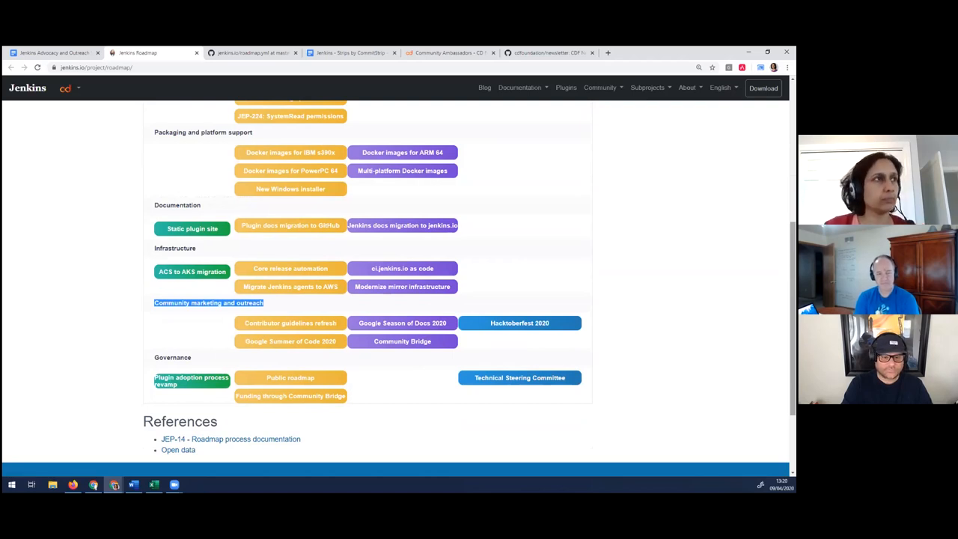
mouse_move(193, 337)
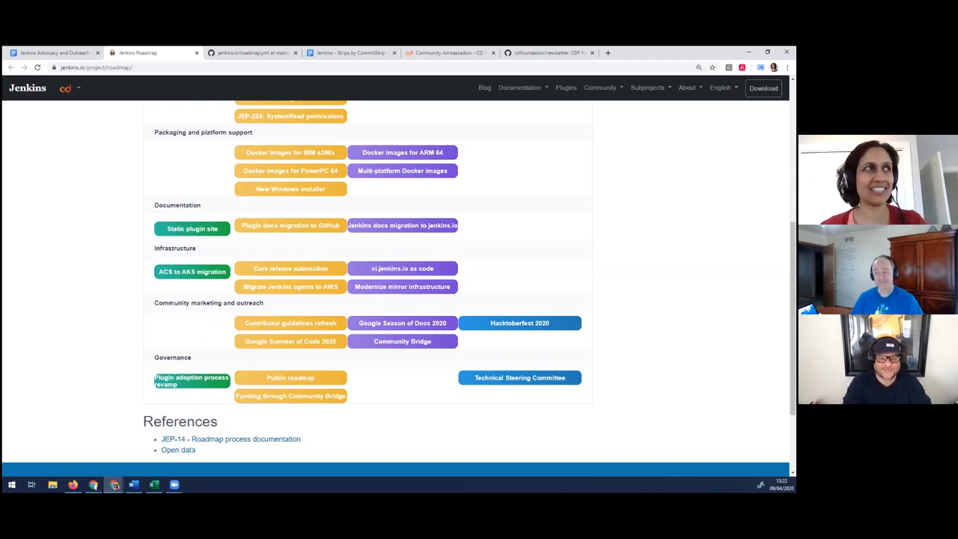
mouse_move(41, 329)
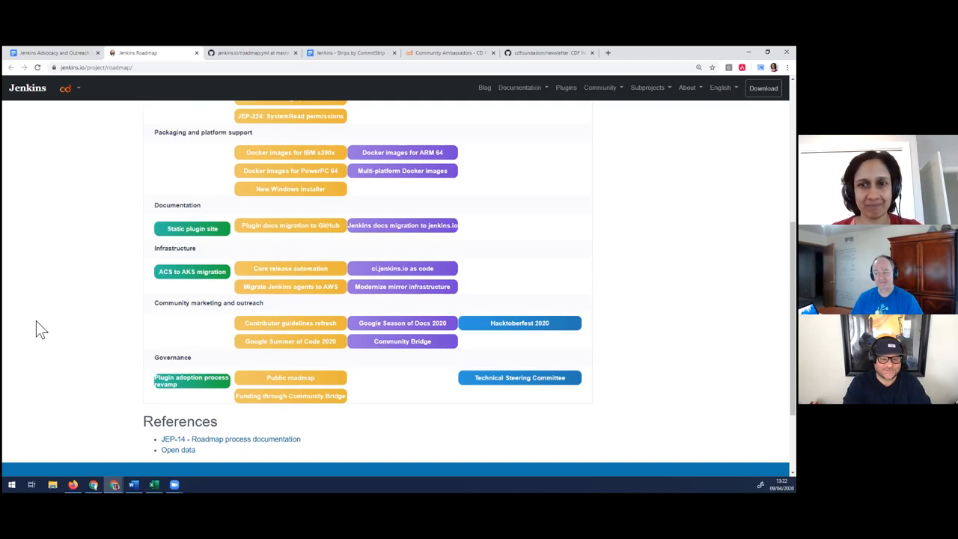
Return from the roadmap to the Jenkins Advocacy and Outreach SIG agenda tab
left_click(52, 52)
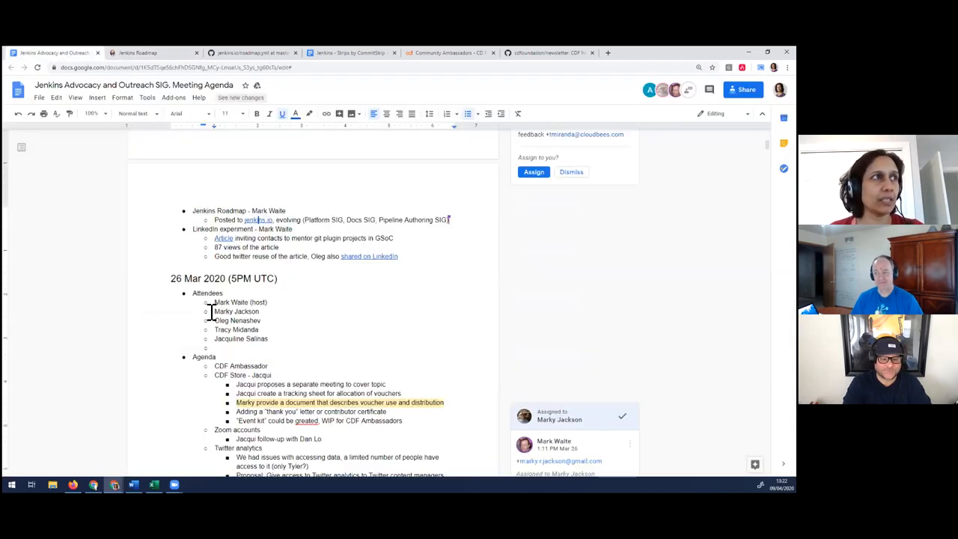
Switch to the agenda and scroll up toward the LinkedIn experiment's 'Article' link
left_click(139, 53)
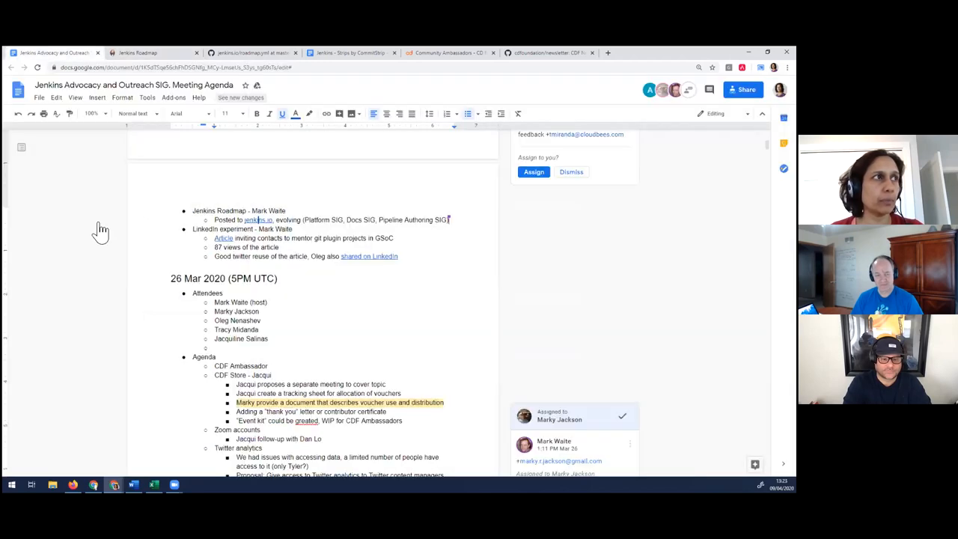
mouse_move(199, 391)
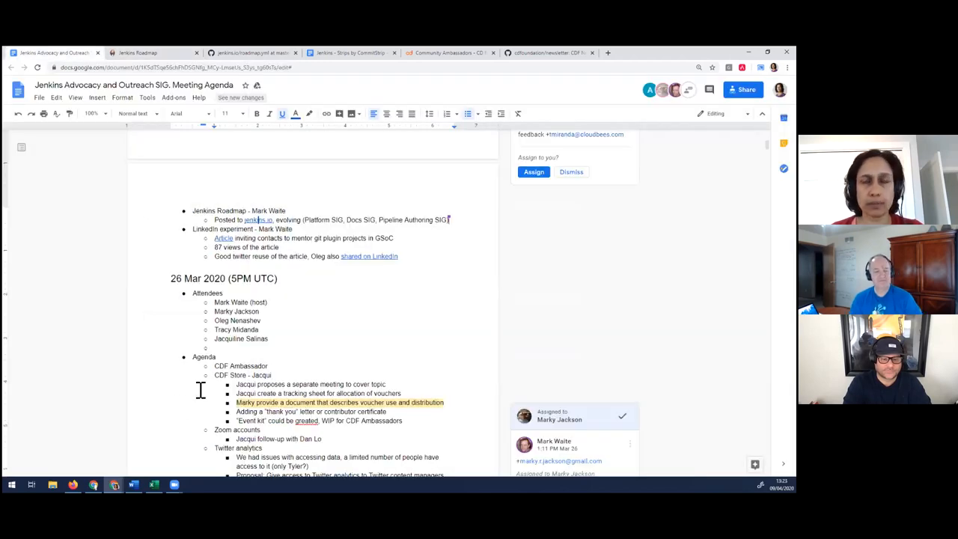
scroll("up", 3)
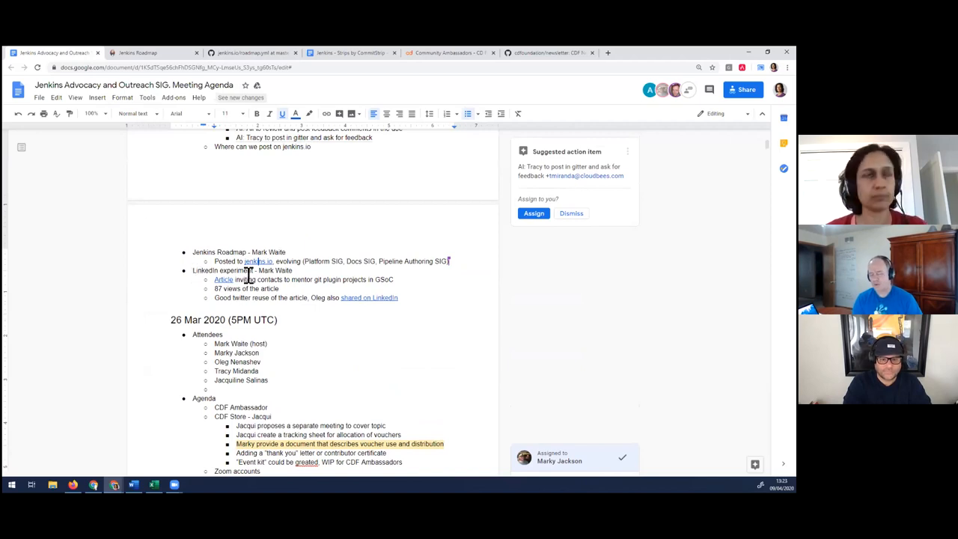
mouse_move(223, 279)
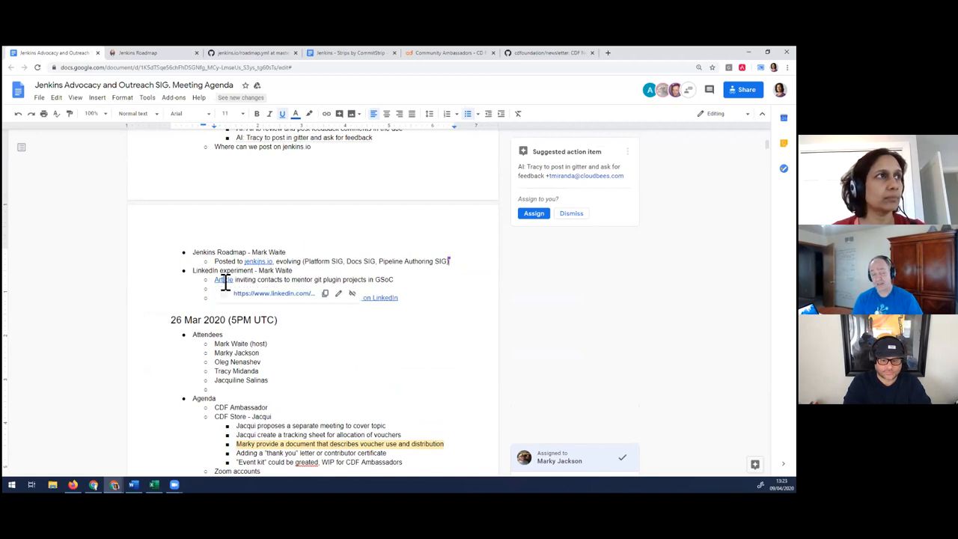
Read the LinkedIn article 'Mentoring Students in 2020' to the end, then return to the agenda
left_click(273, 293)
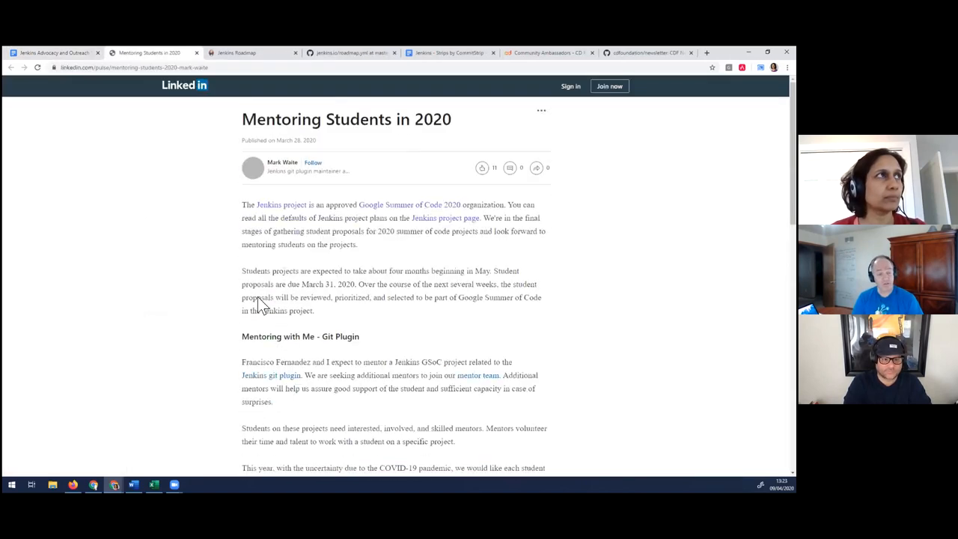
scroll("up", 3)
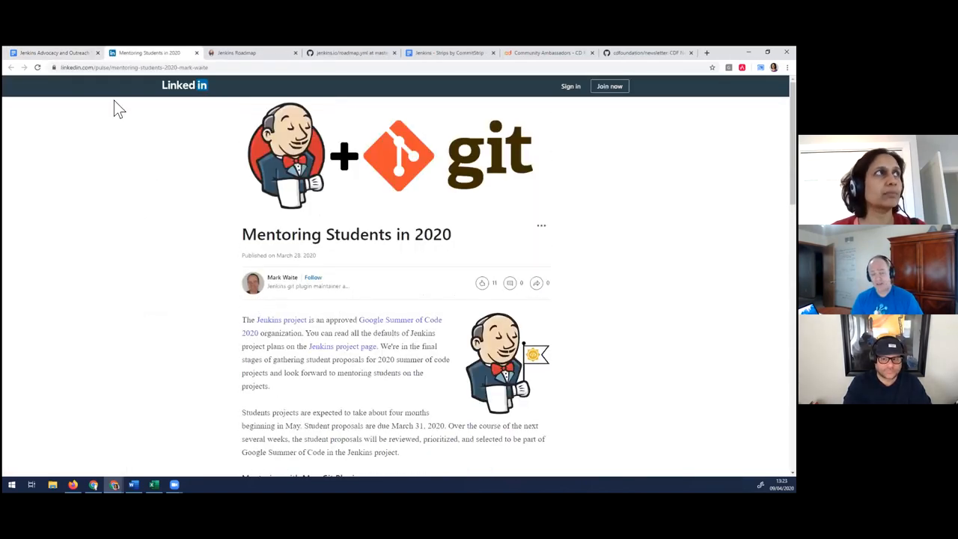
scroll("down", 3)
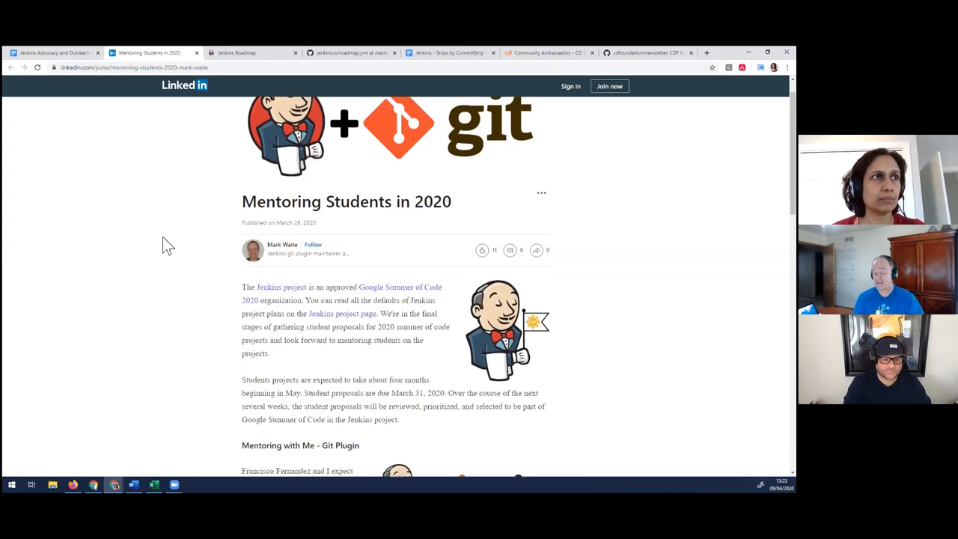
scroll("down", 3)
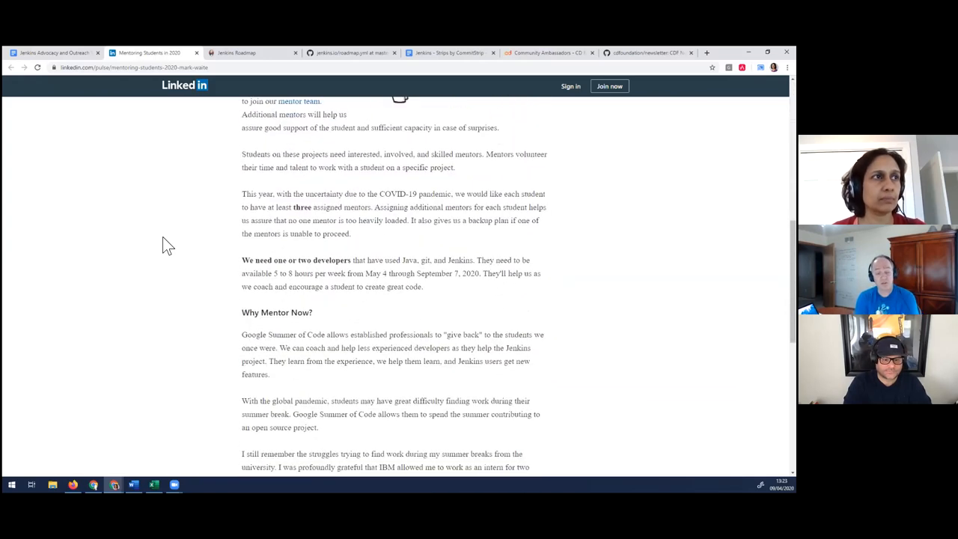
scroll("down", 3)
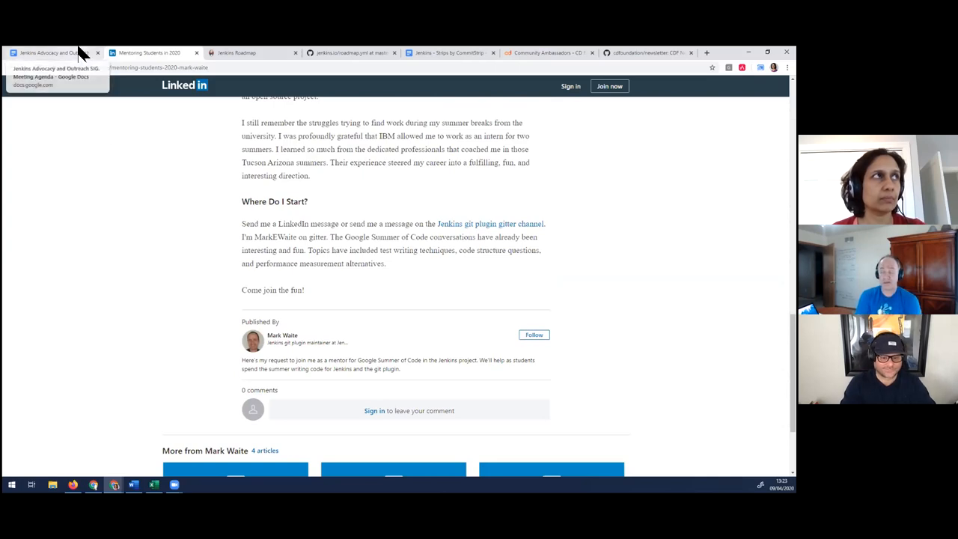
left_click(49, 52)
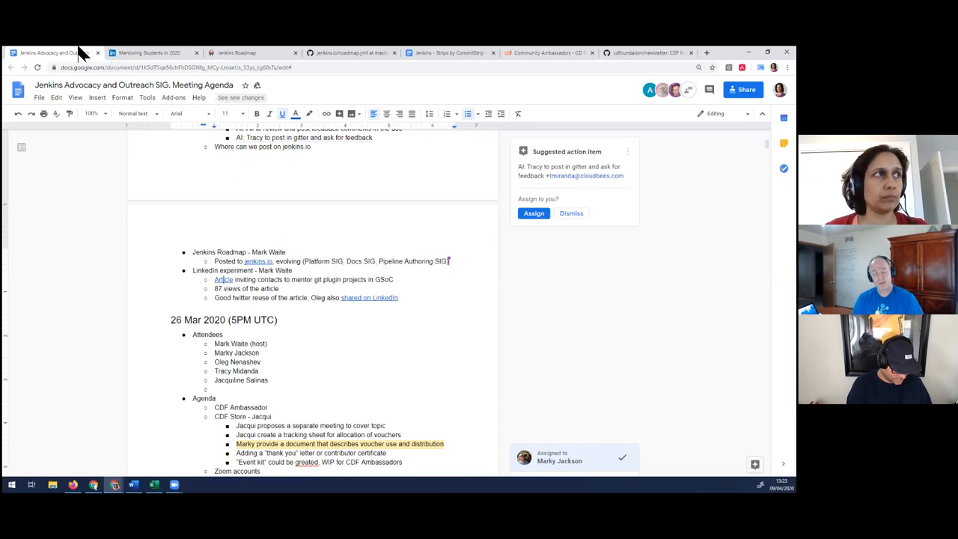
mouse_move(103, 113)
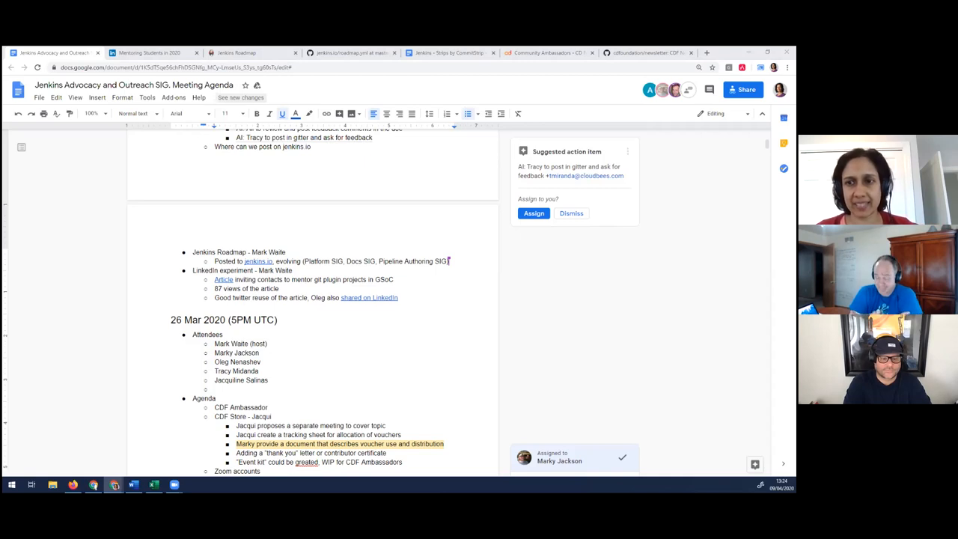
mouse_move(474, 334)
type("Tw")
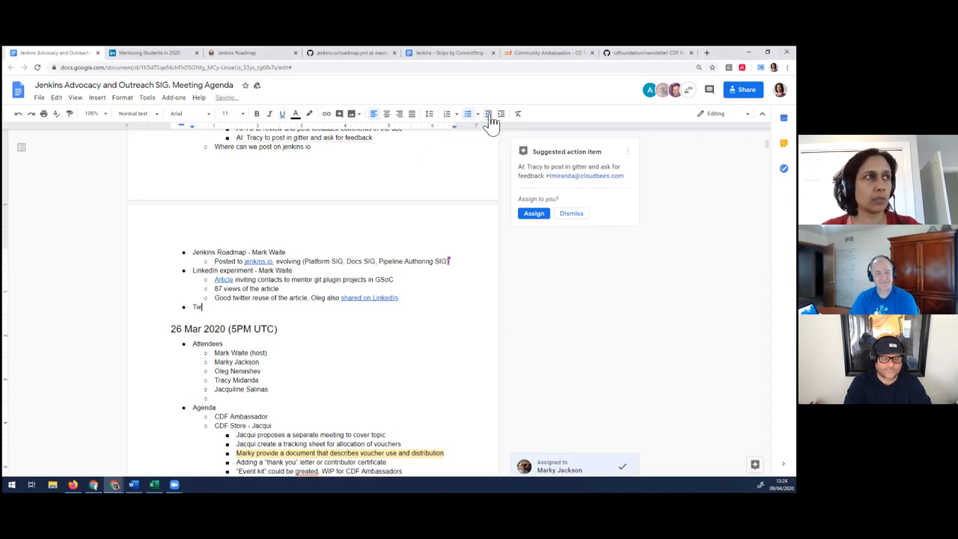
Add a 'Twitter calendar' top-level bullet to the meeting agenda
type("itter caler")
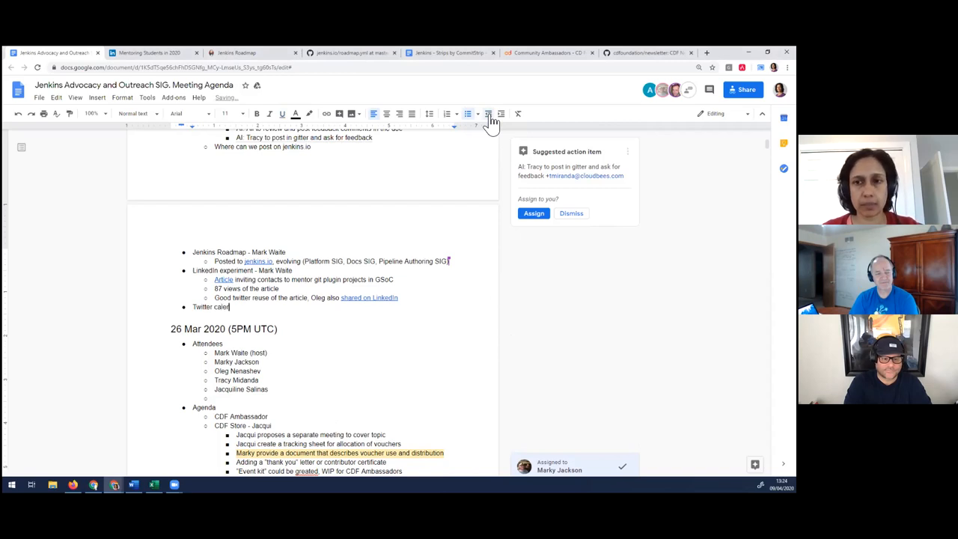
key("enter")
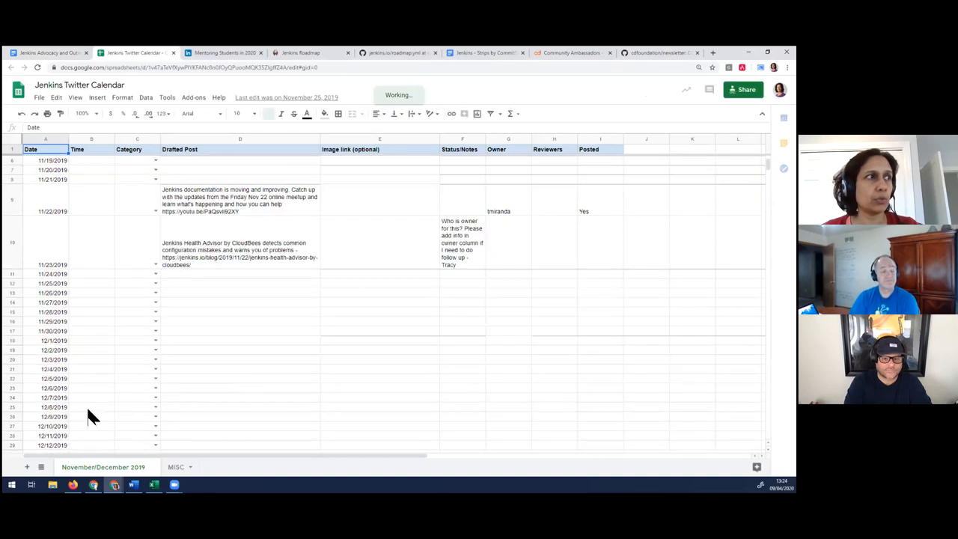
Select the Friday Nov 22 meetup post and bring up the November/December 2019 tab menu
scroll("up", 3)
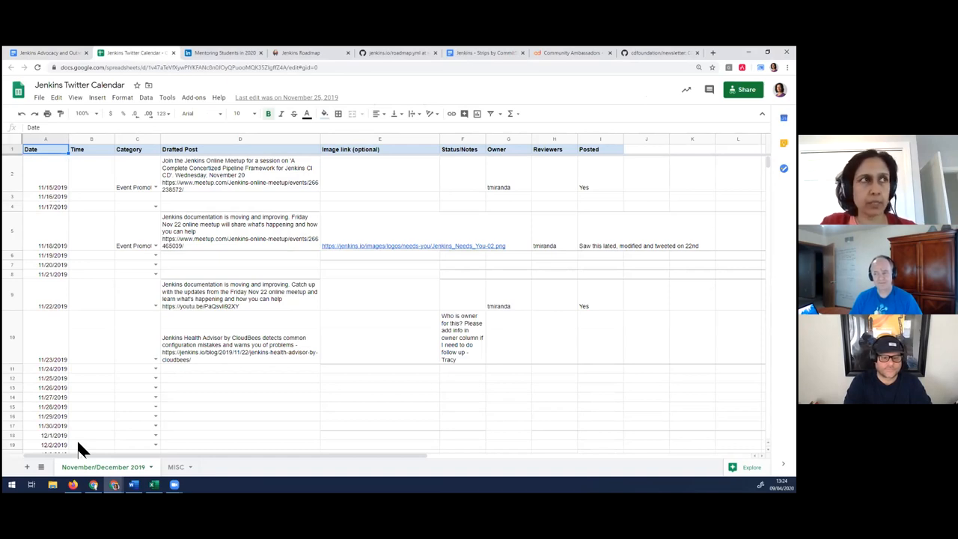
mouse_move(200, 292)
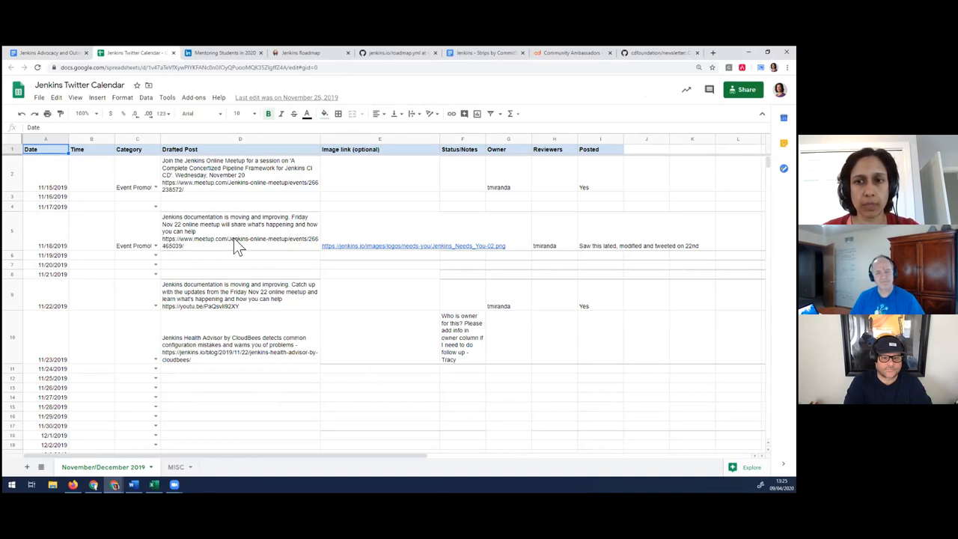
left_click(239, 230)
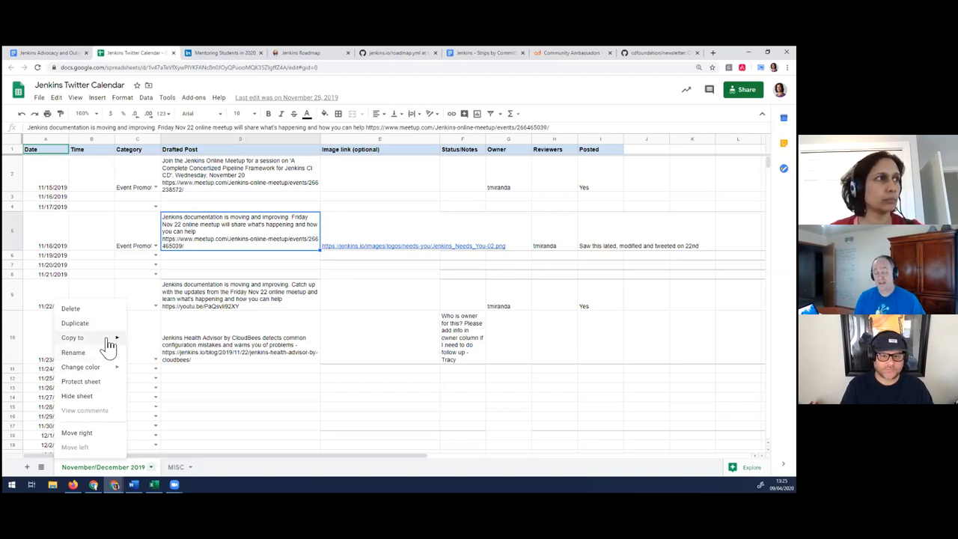
mouse_move(137, 323)
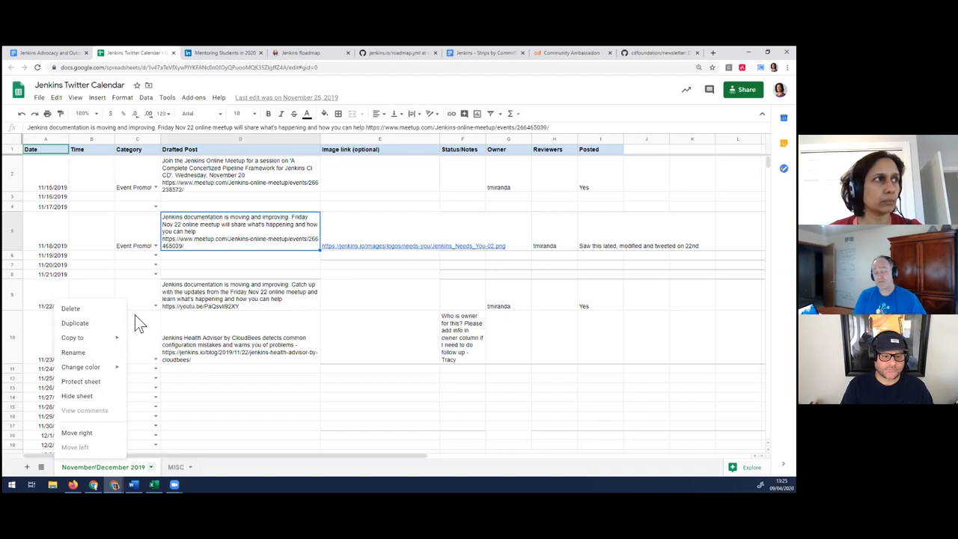
left_click(137, 337)
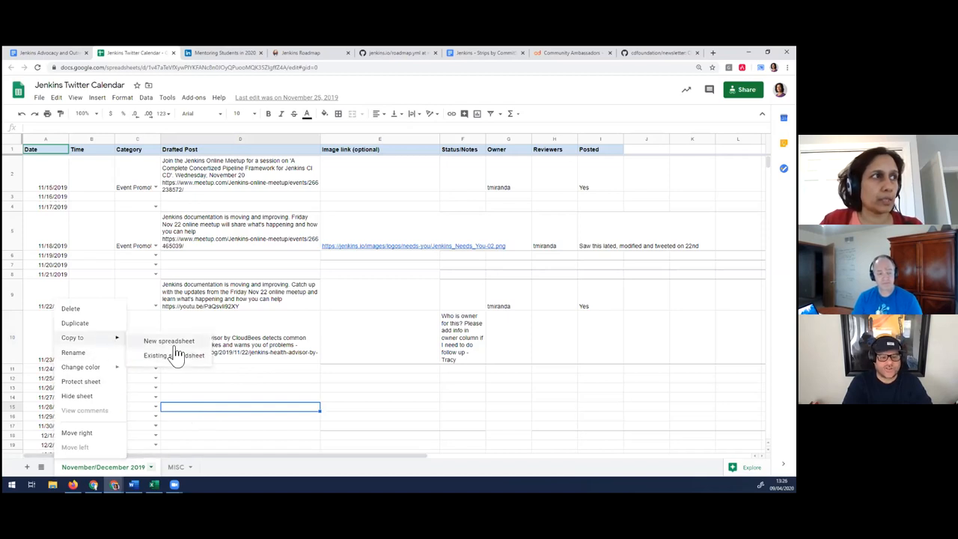
mouse_move(177, 363)
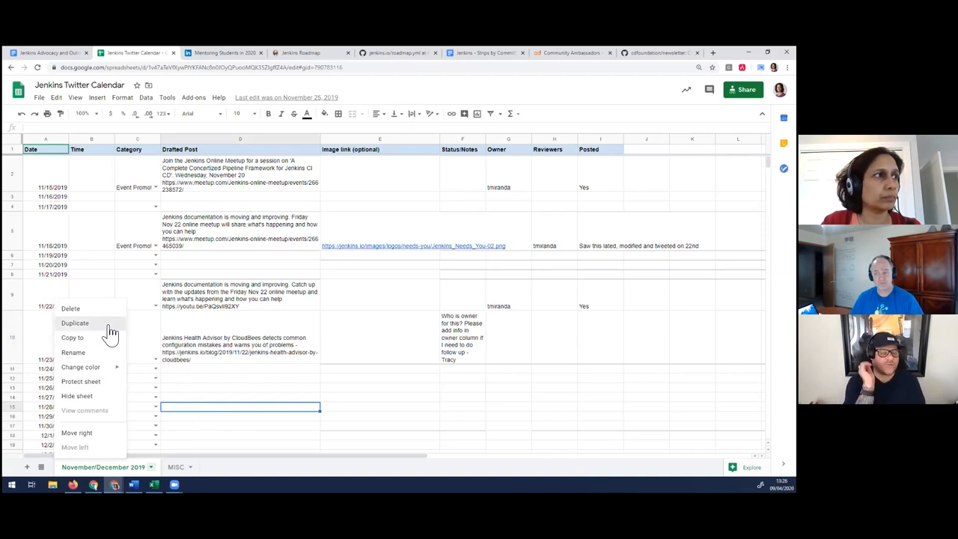
Duplicate the November/December 2019 sheet and rename the copy 'April-May-June 2020'
left_click(75, 323)
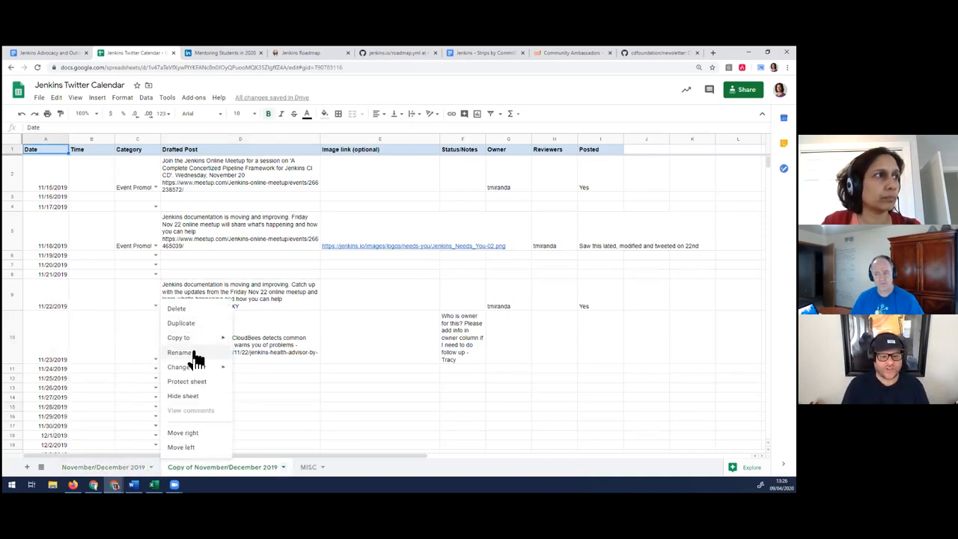
left_click(179, 352)
type("April-")
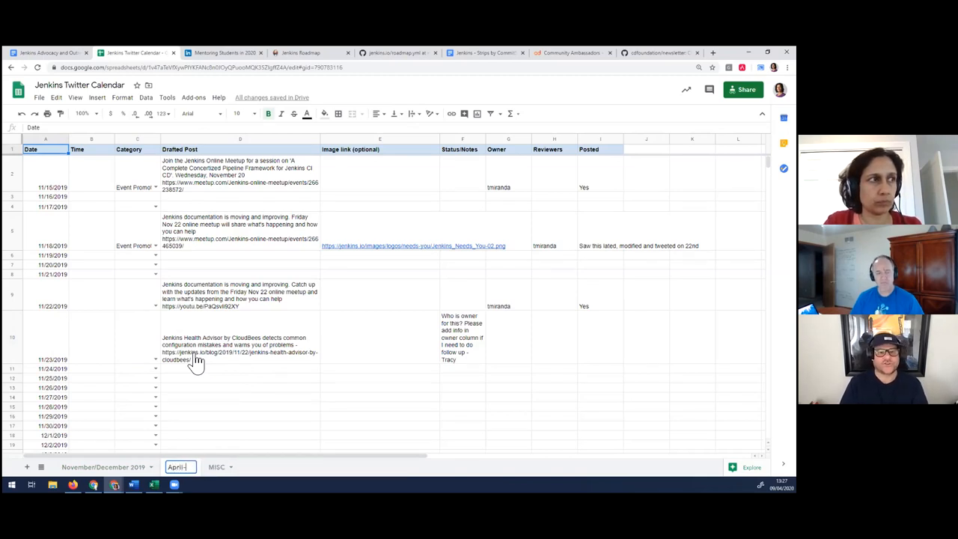
type("May-June 2020")
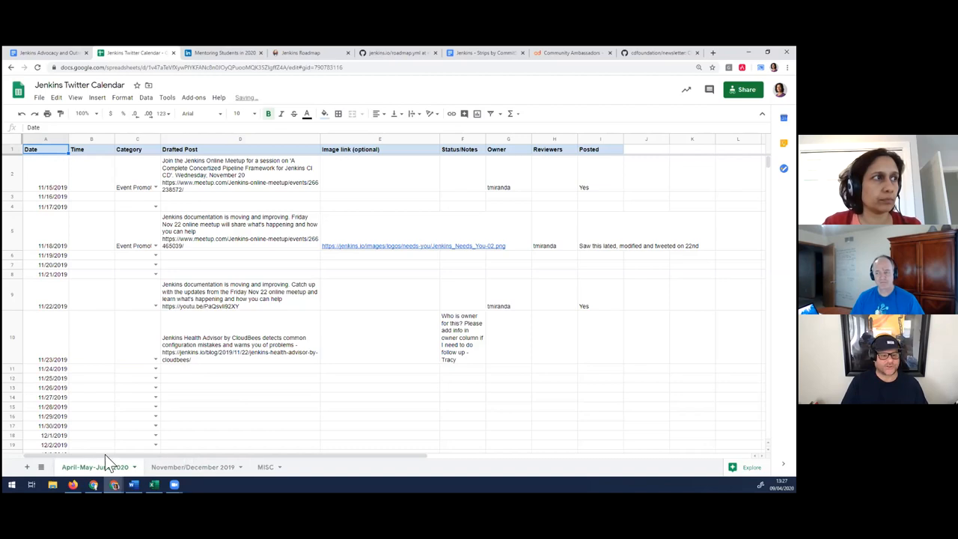
mouse_move(197, 376)
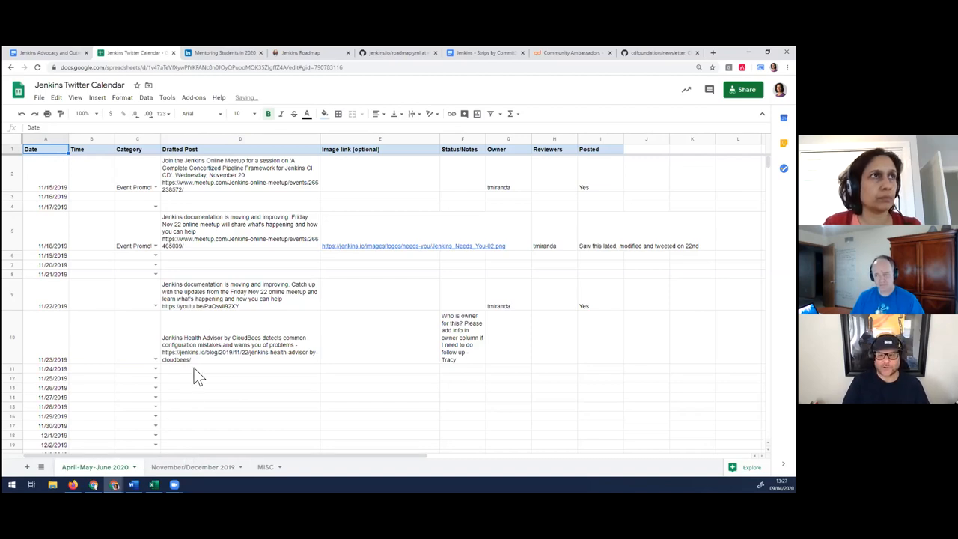
mouse_move(438, 374)
type("9/4/2020")
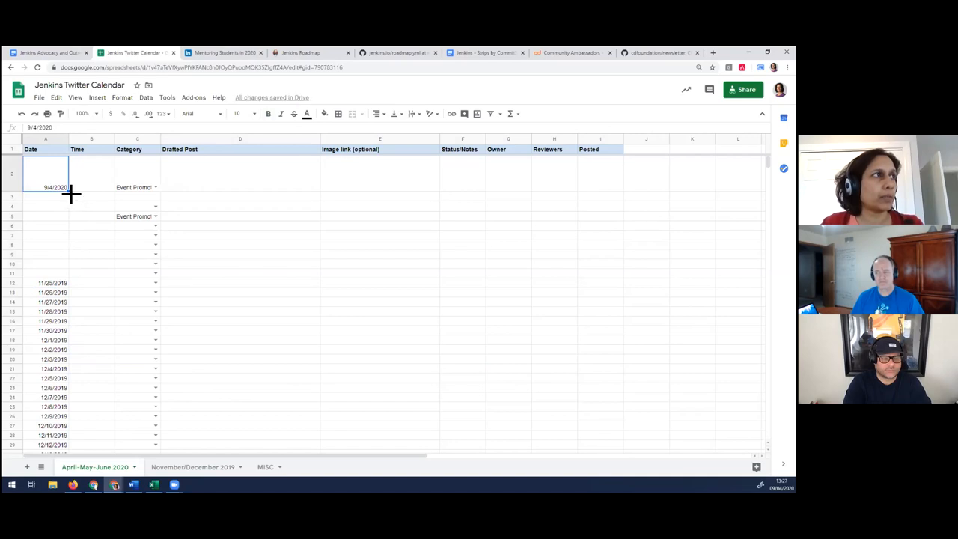
mouse_move(73, 262)
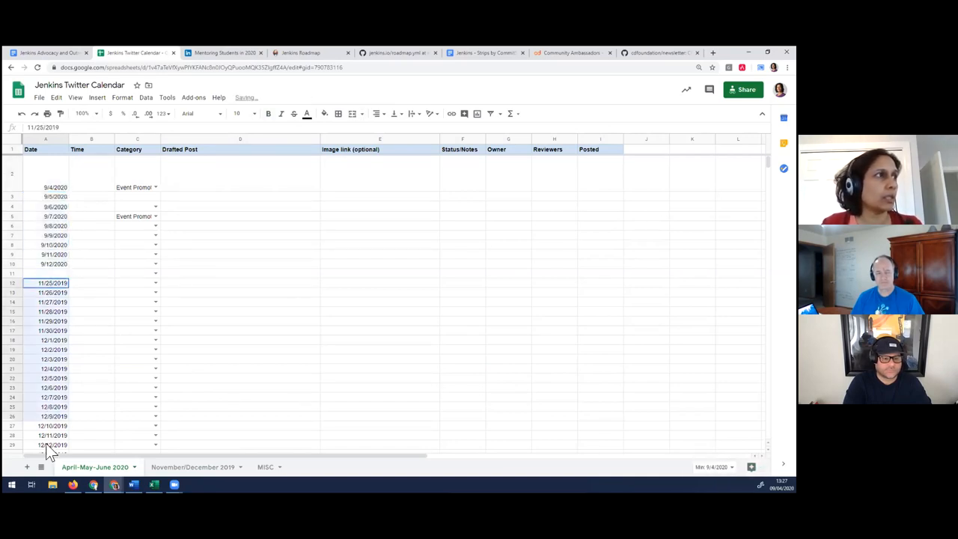
Clear the leftover 2019 dates and fill column A with daily dates from 9/4/2020
key("Delete")
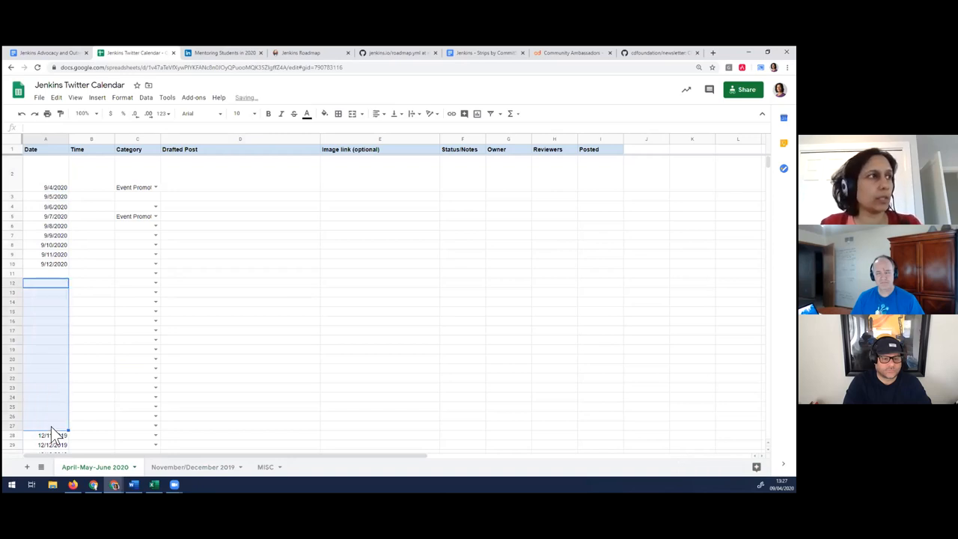
scroll("down", 3)
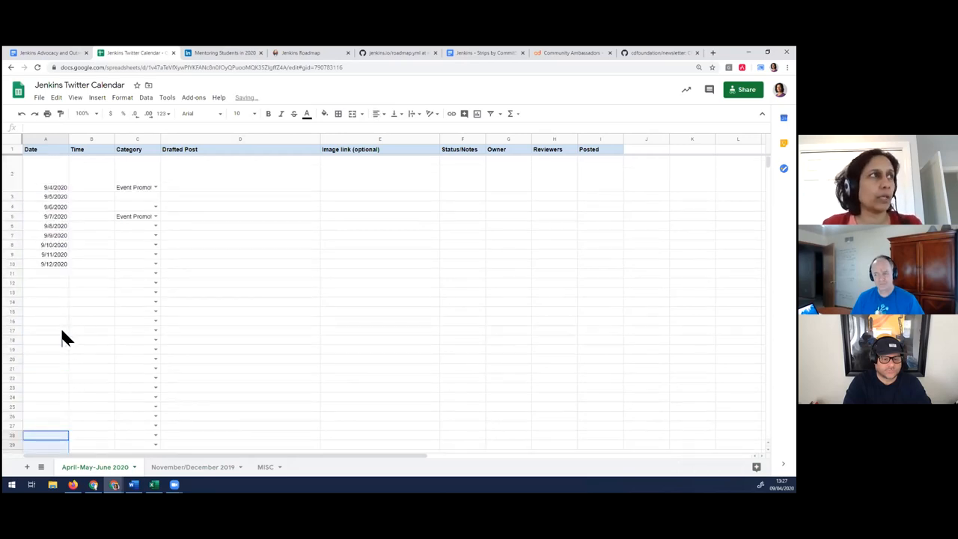
left_click(45, 173)
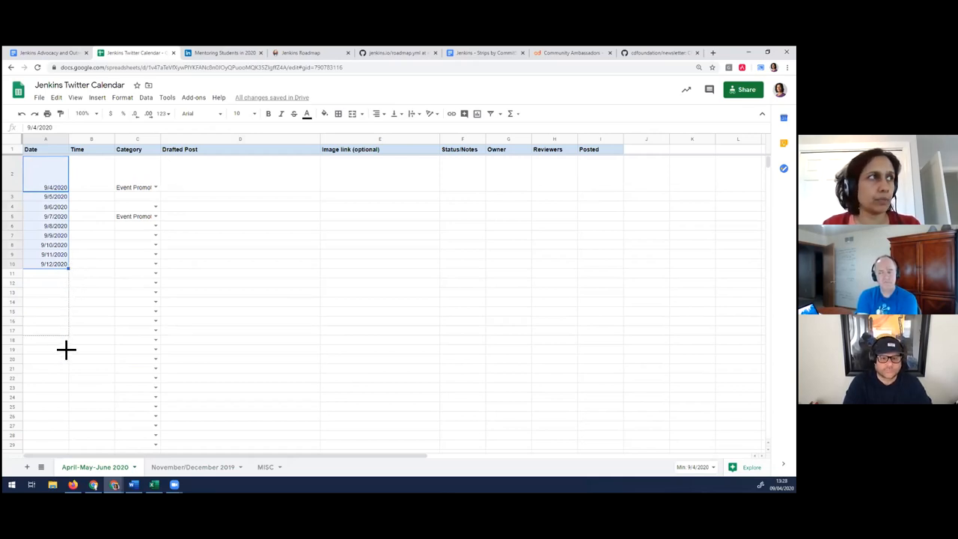
scroll("down", 3)
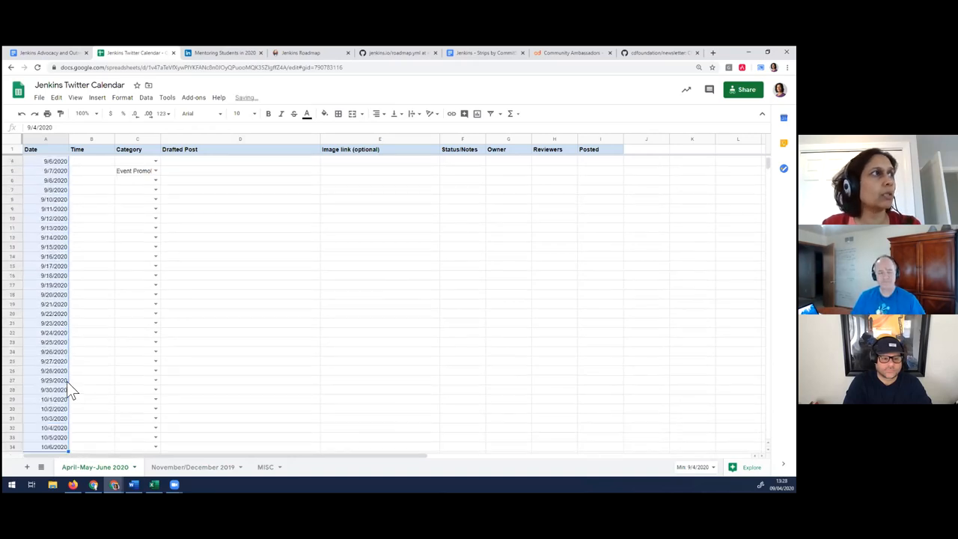
scroll("down", 3)
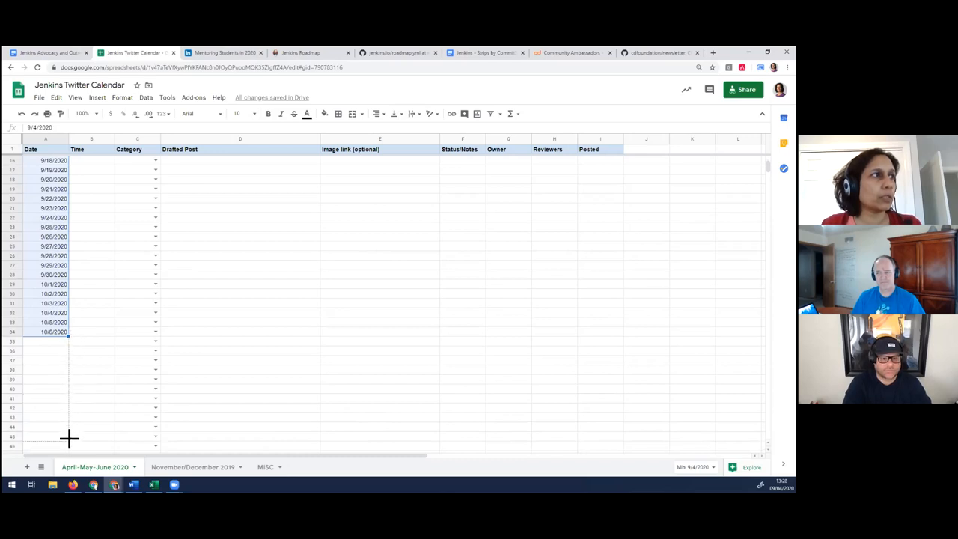
scroll("down", 3)
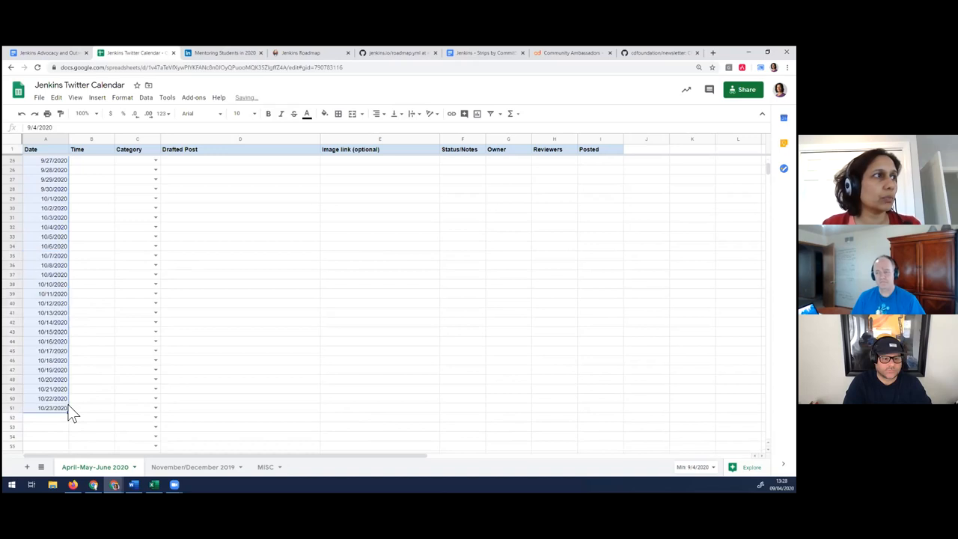
scroll("down", 3)
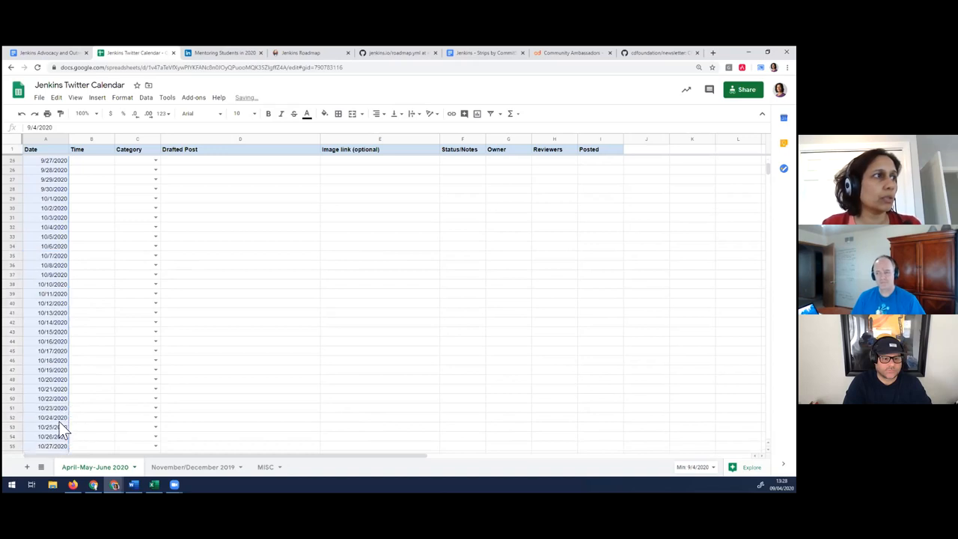
scroll("down", 3)
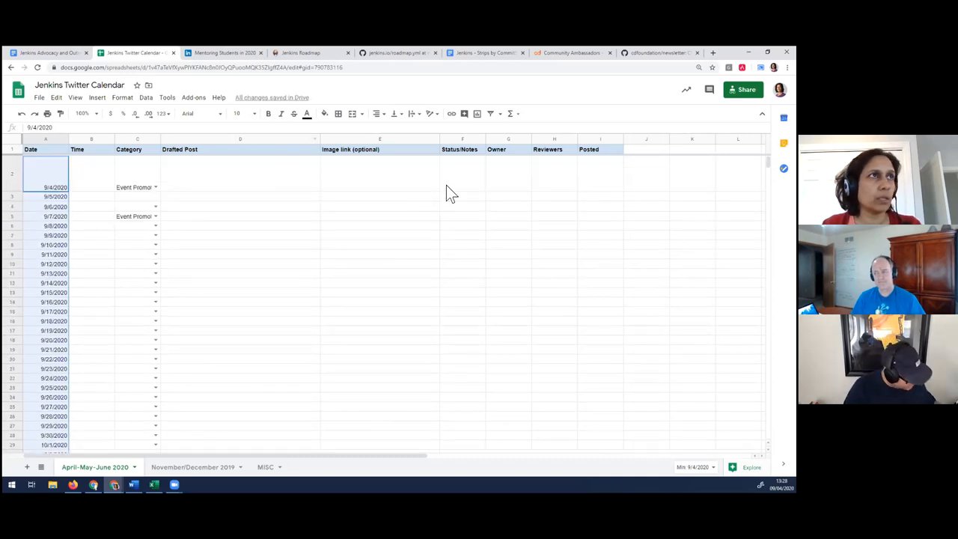
mouse_move(614, 177)
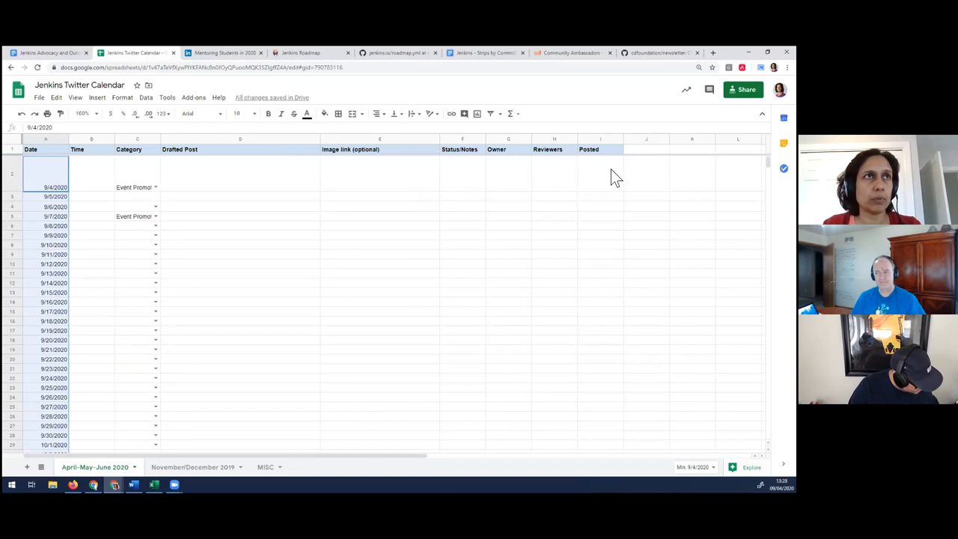
mouse_move(163, 190)
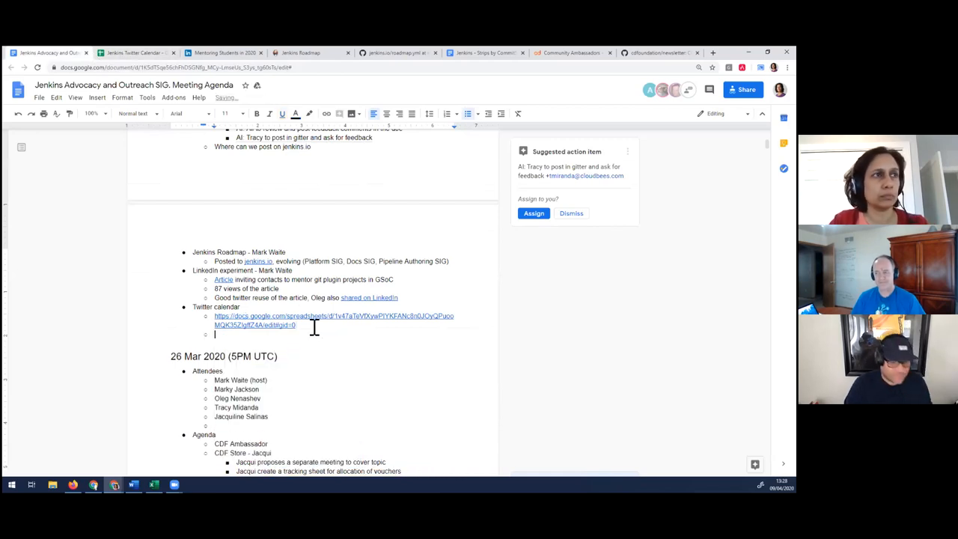
Write the sub-bullet 'Updated and let's try to use for Apr-May-June' under Twitter calendar
type("Updated and let's try")
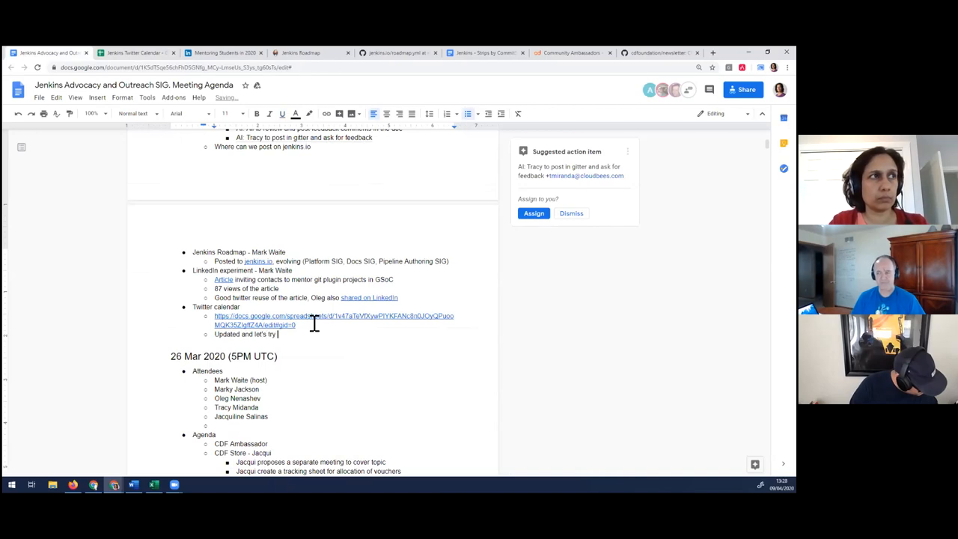
type("to use for as")
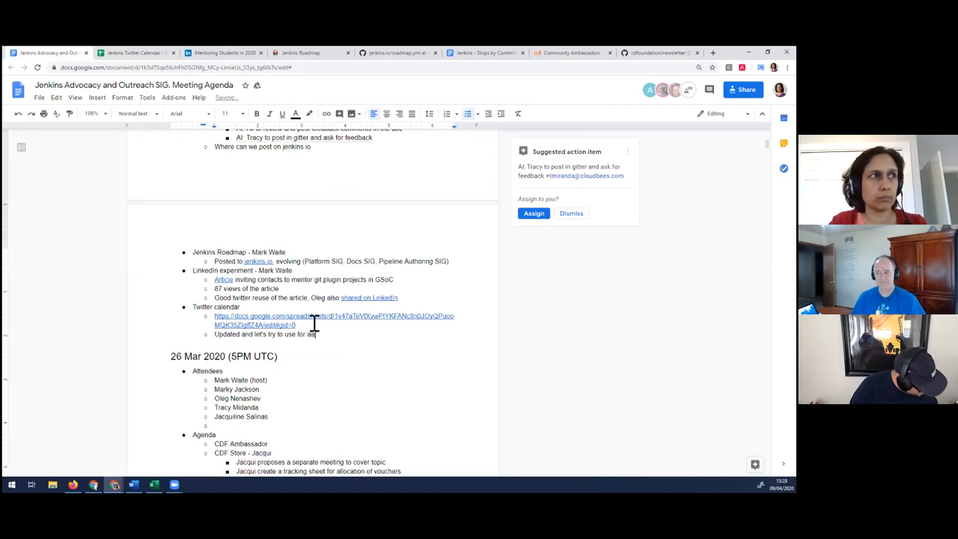
type("Apr-May-June")
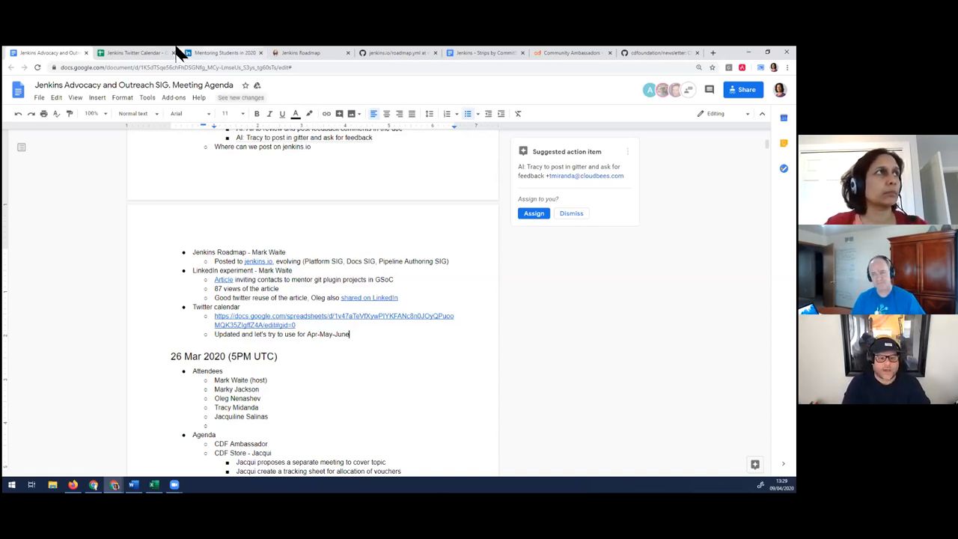
Confirm the Twitter calendar is editable by anyone with the link, and check C2's Category list
left_click(134, 52)
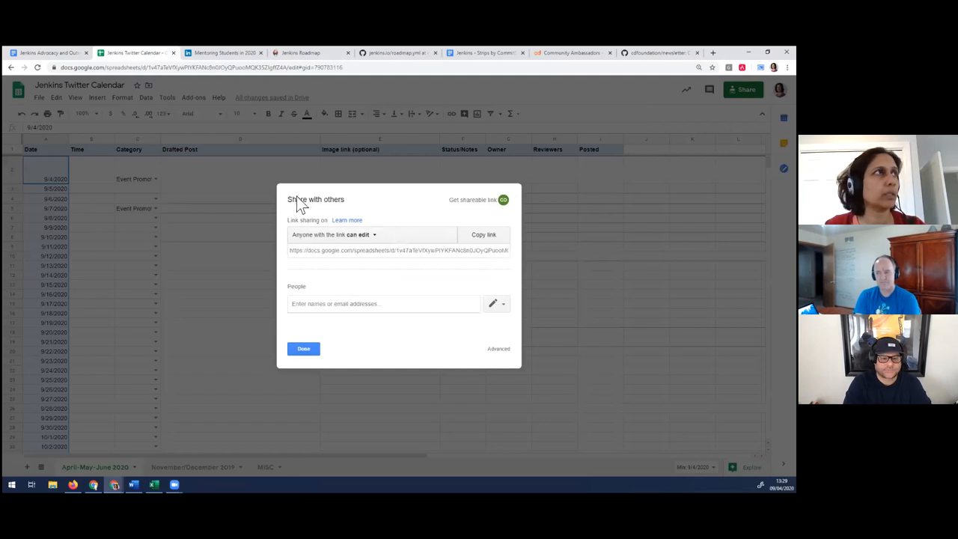
mouse_move(408, 94)
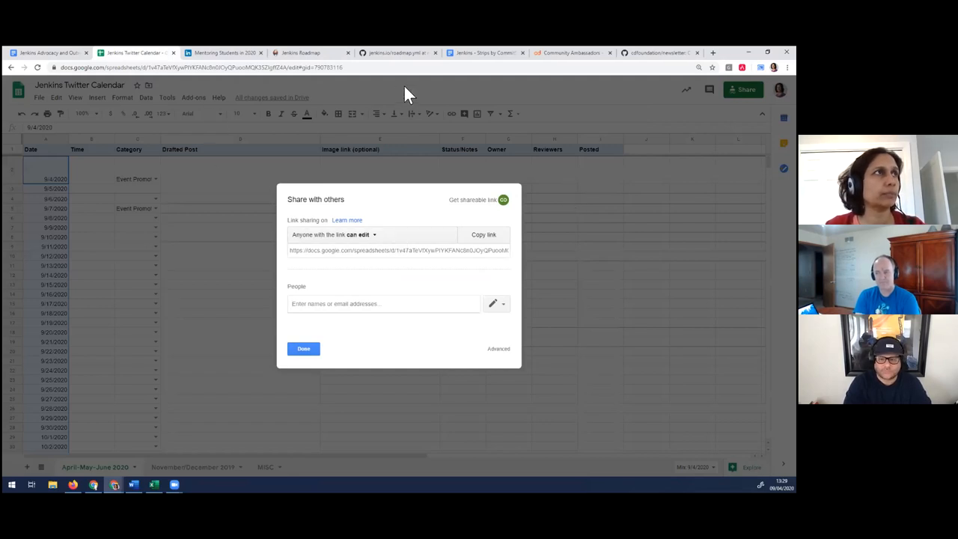
left_click(303, 348)
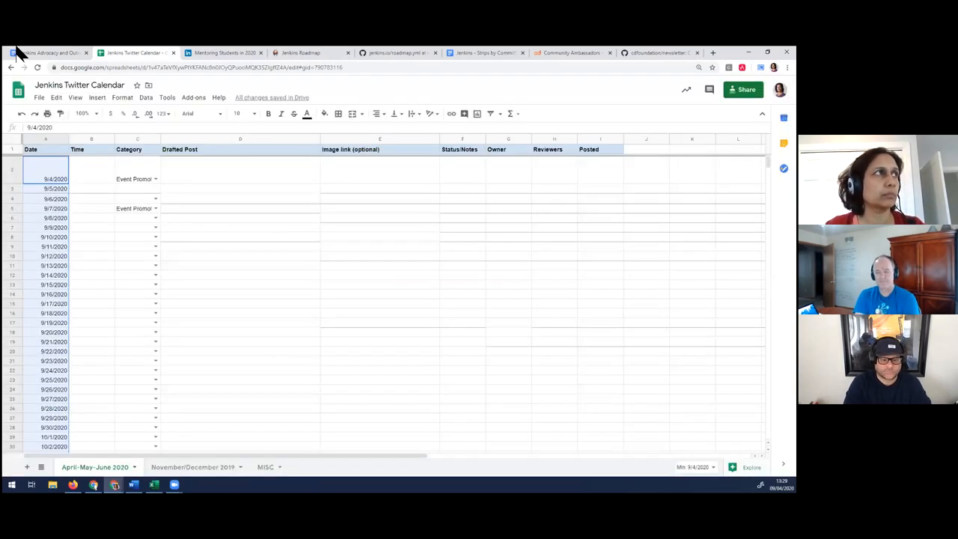
left_click(155, 159)
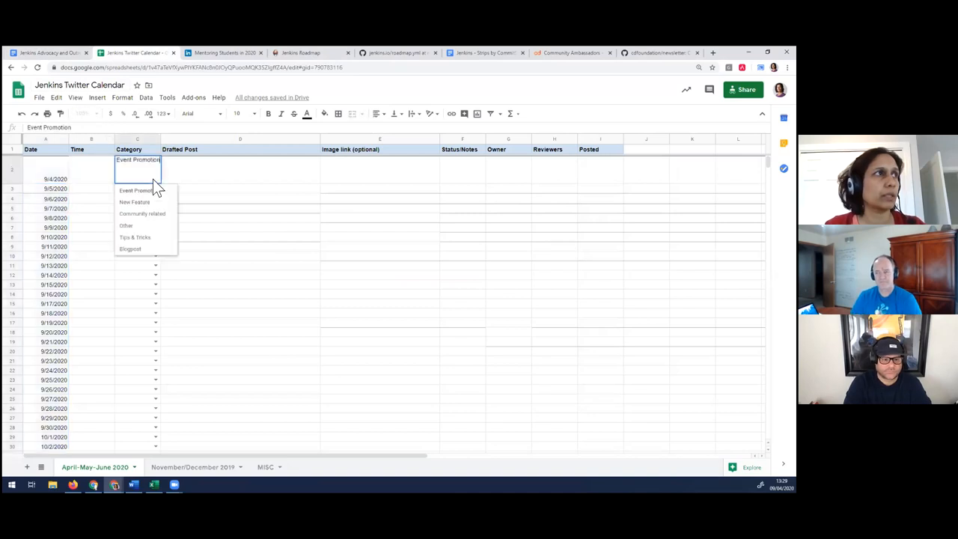
mouse_move(122, 228)
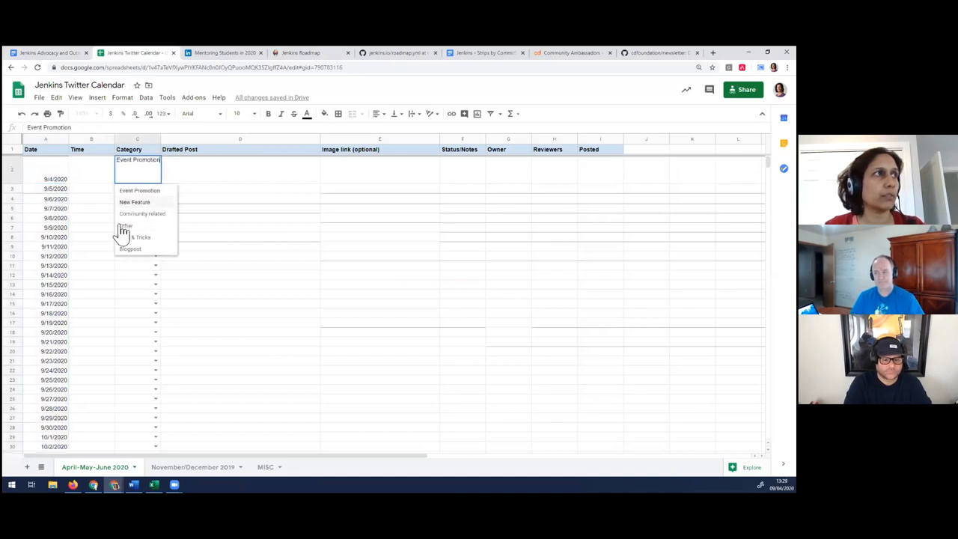
mouse_move(90, 187)
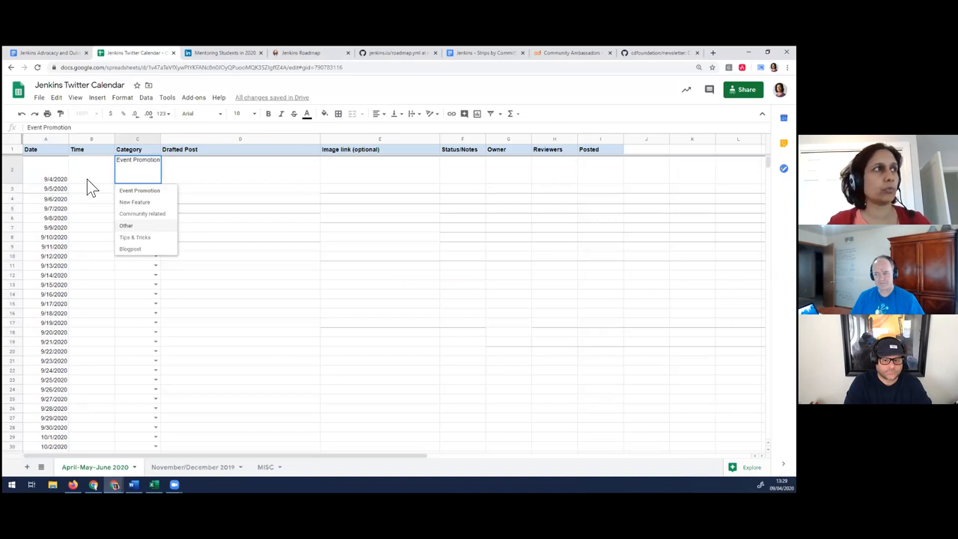
left_click(139, 190)
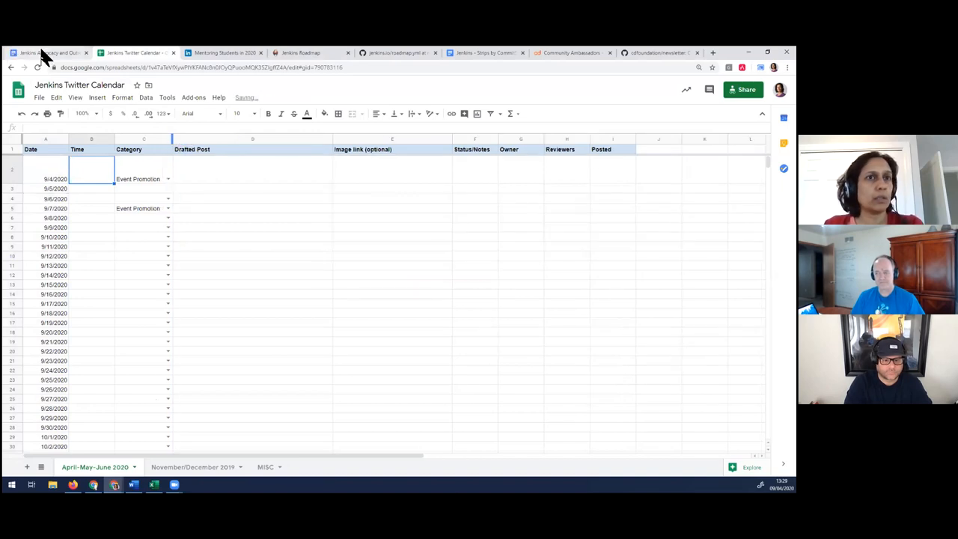
Add a blank top-level bullet below the Apr-May-June note and skim the earlier meeting notes
left_click(49, 53)
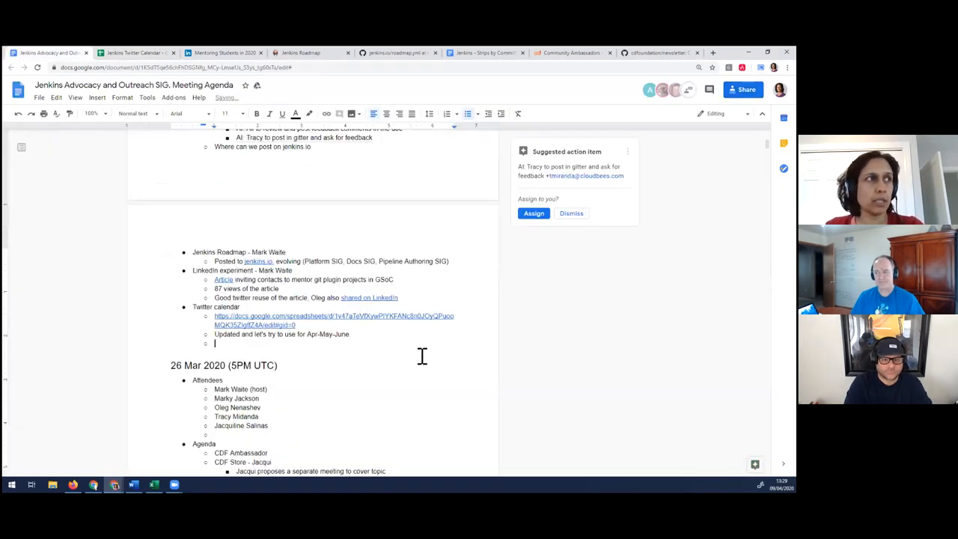
left_click(488, 113)
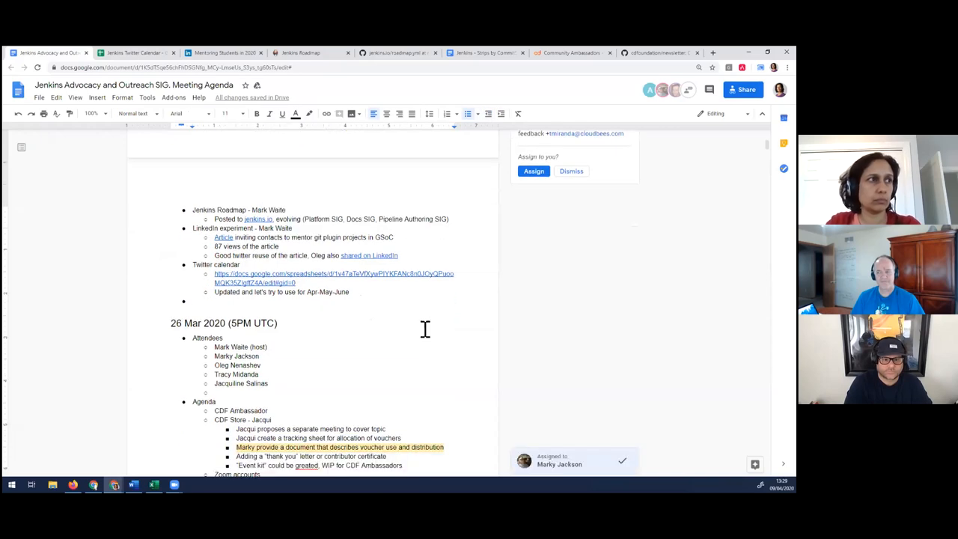
scroll("down", 3)
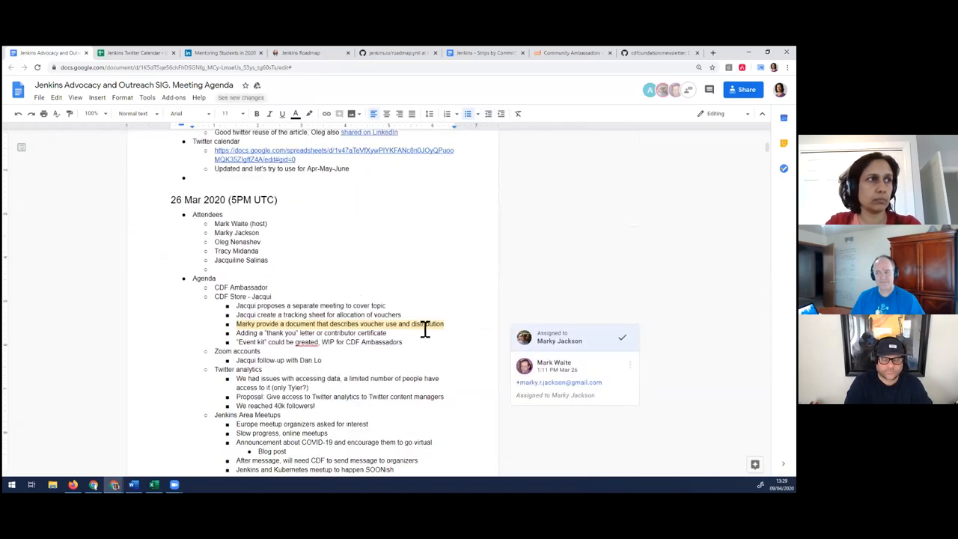
scroll("down", 3)
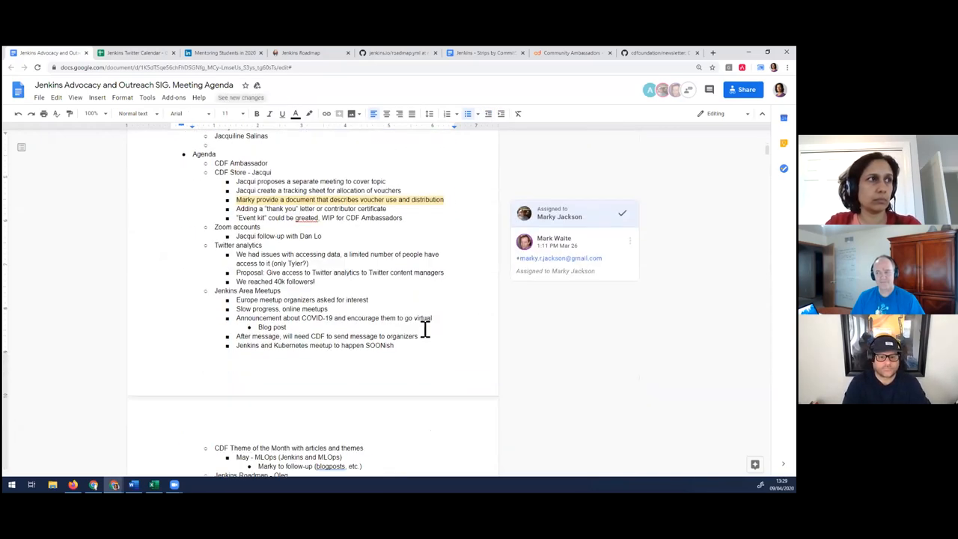
scroll("down", 3)
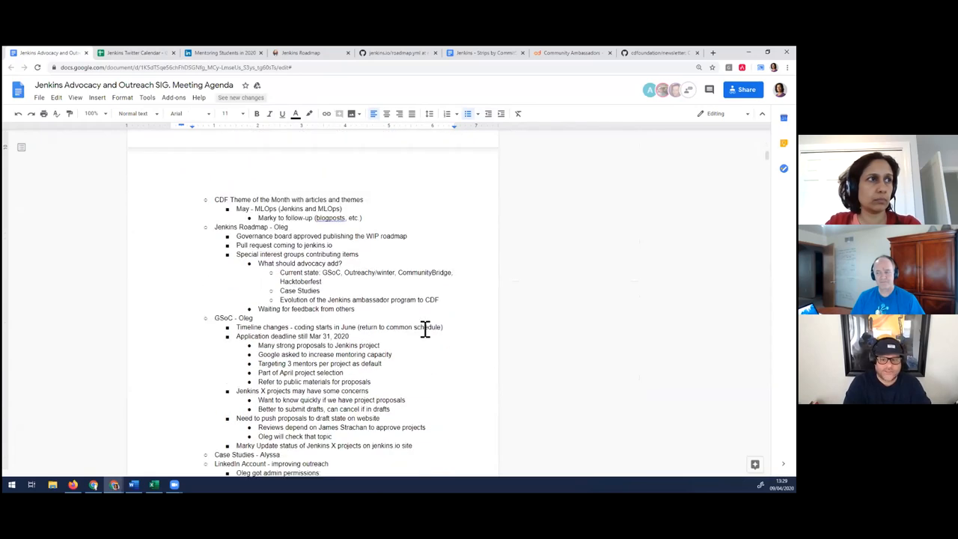
scroll("down", 3)
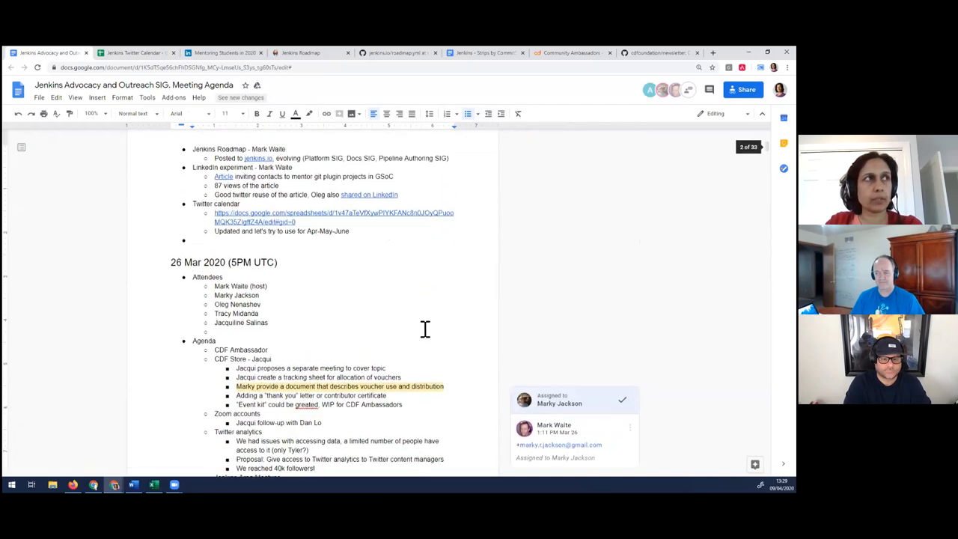
scroll("up", 3)
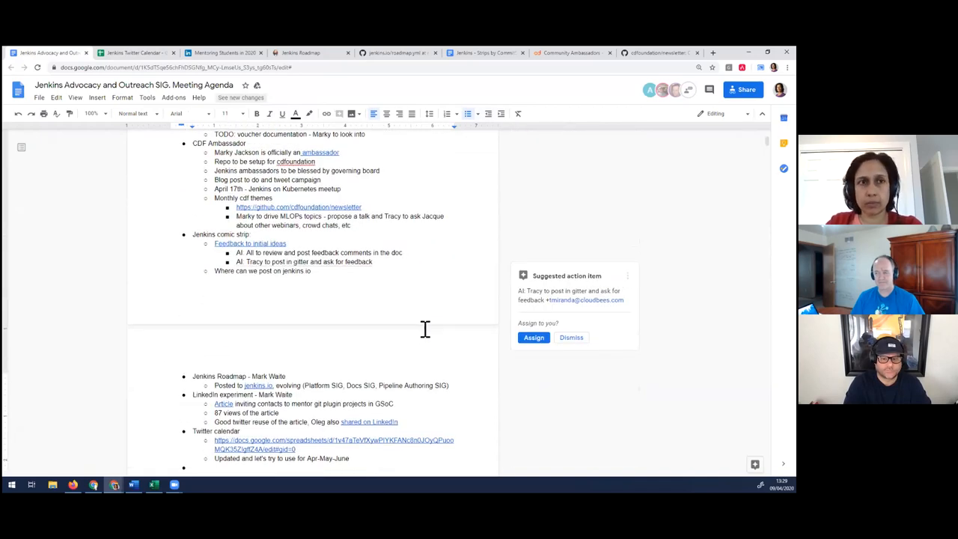